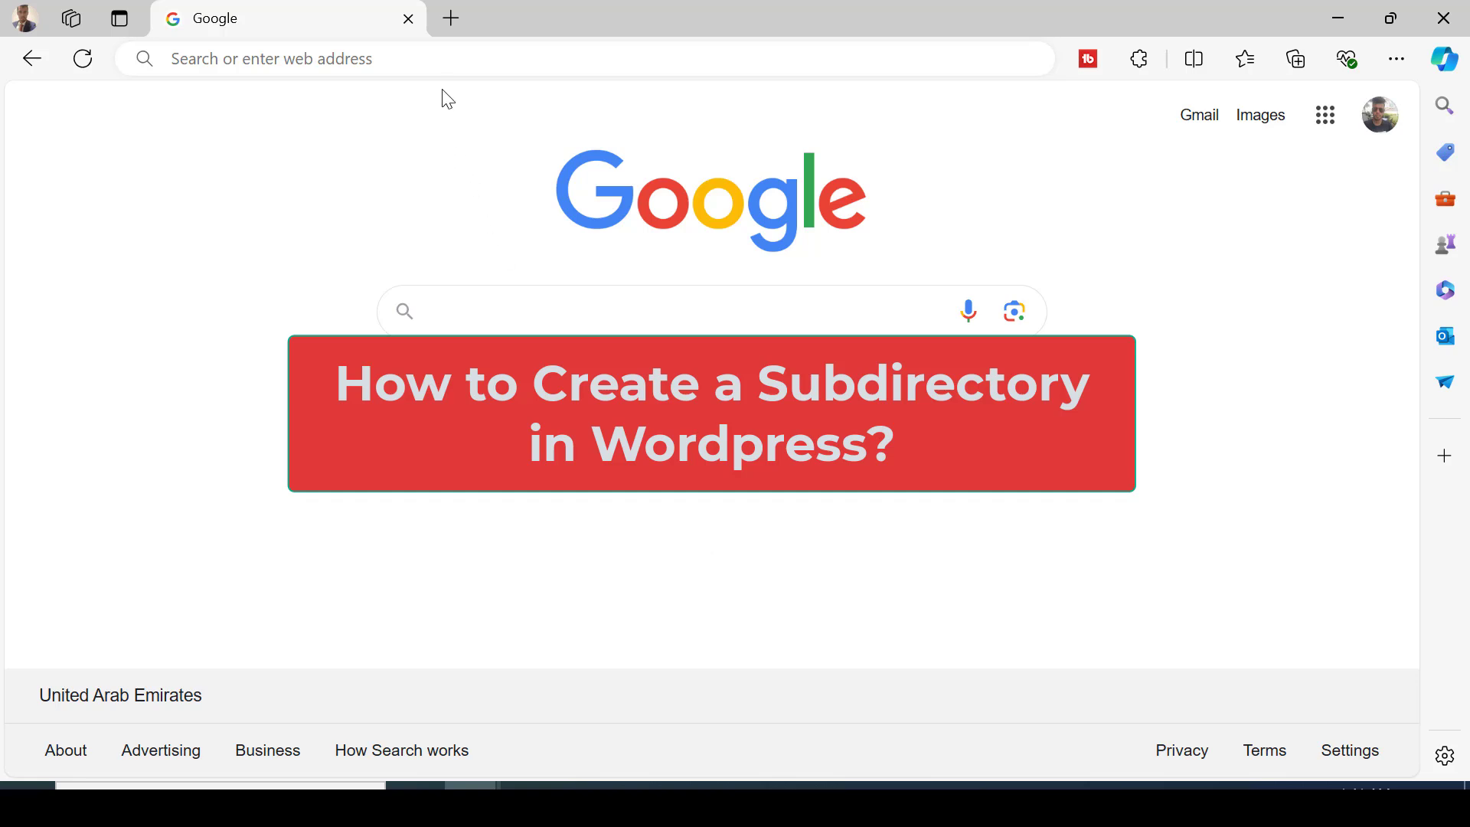
Navigate Edge to the address tipswithalam.com/anything.
click(469, 58)
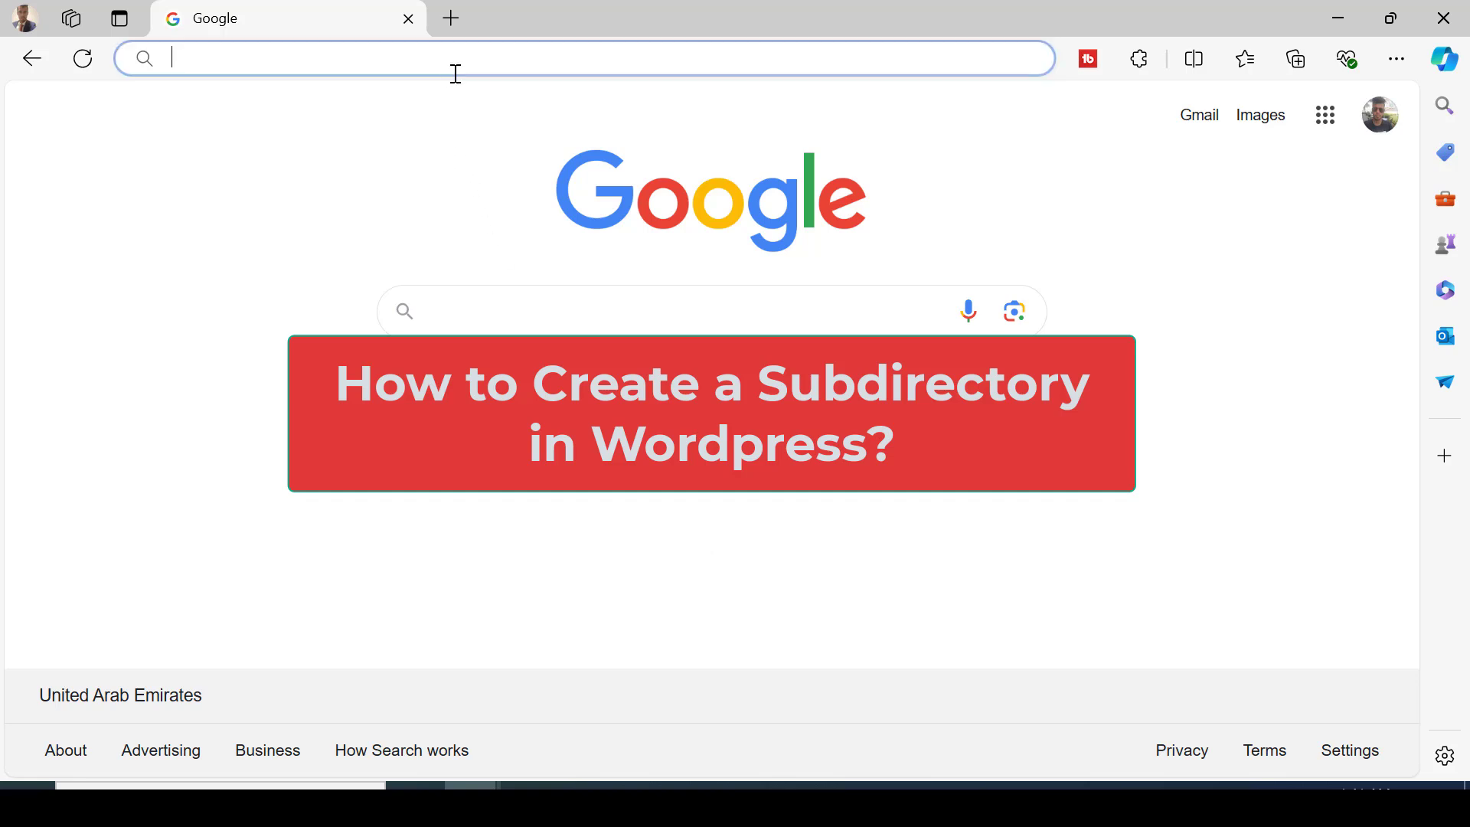
text(tipswithalam.com/wp-admin)
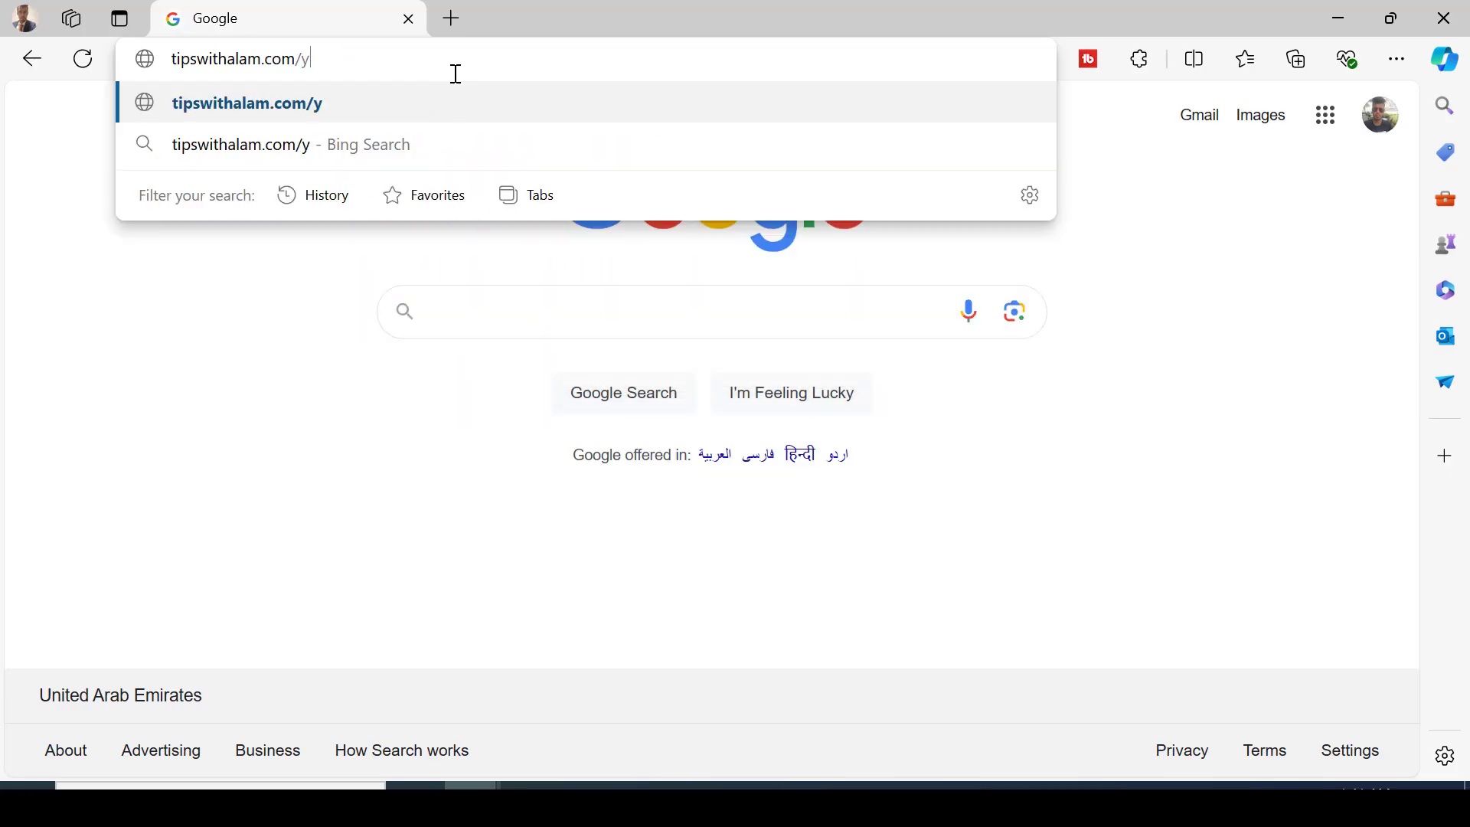
text(ourna)
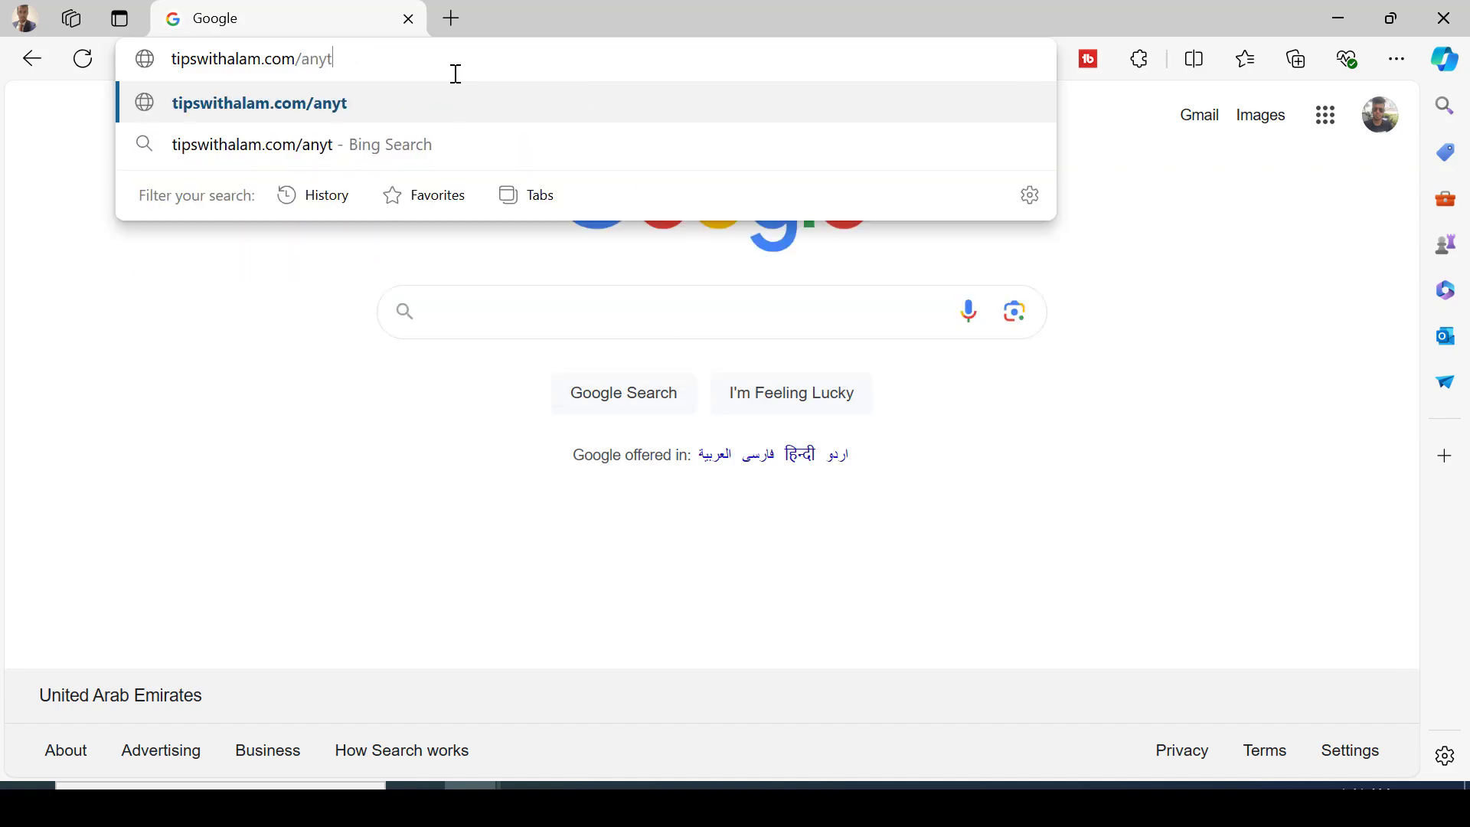
text(hing)
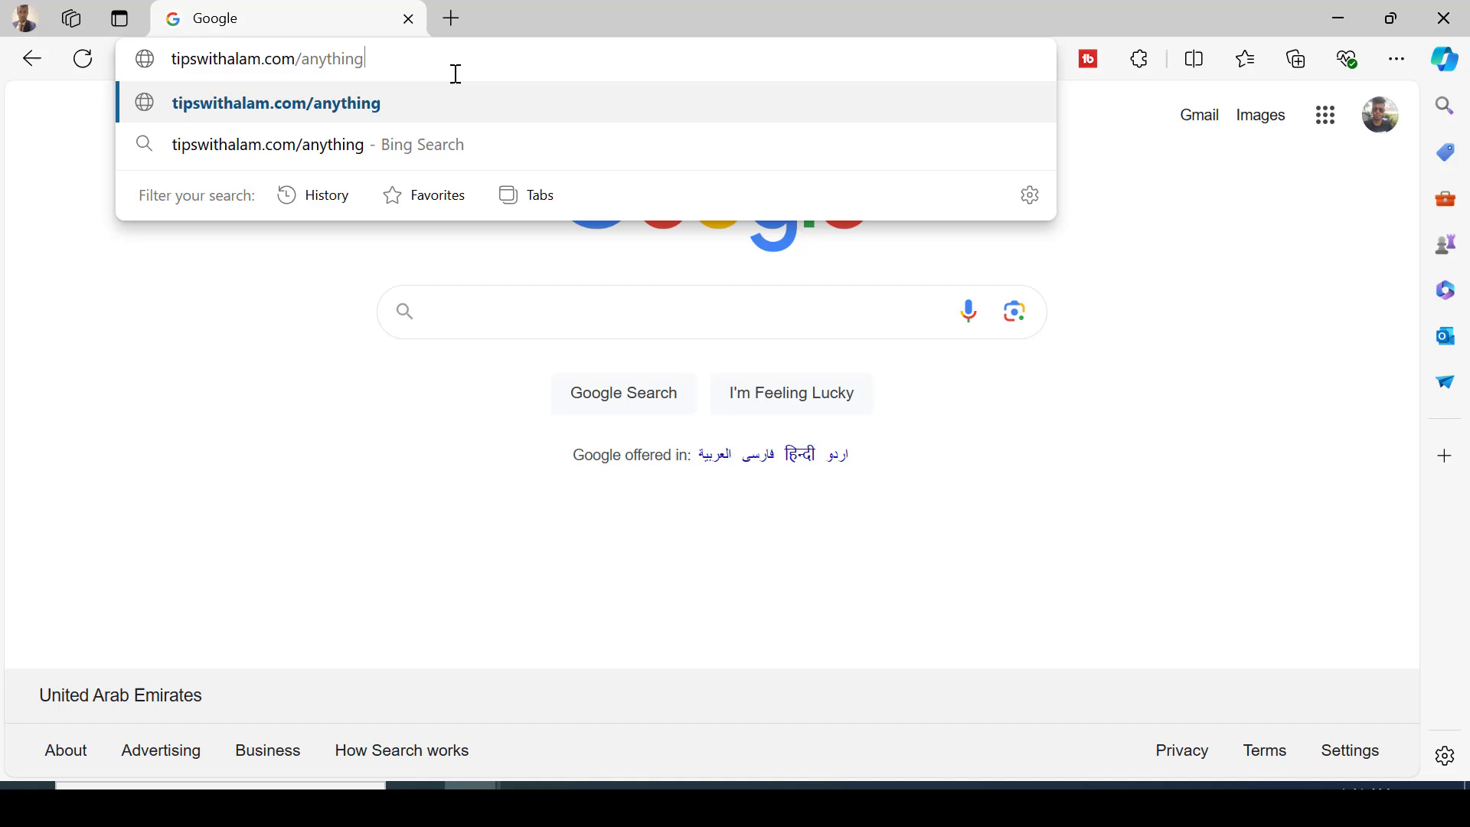
key(Backspace)
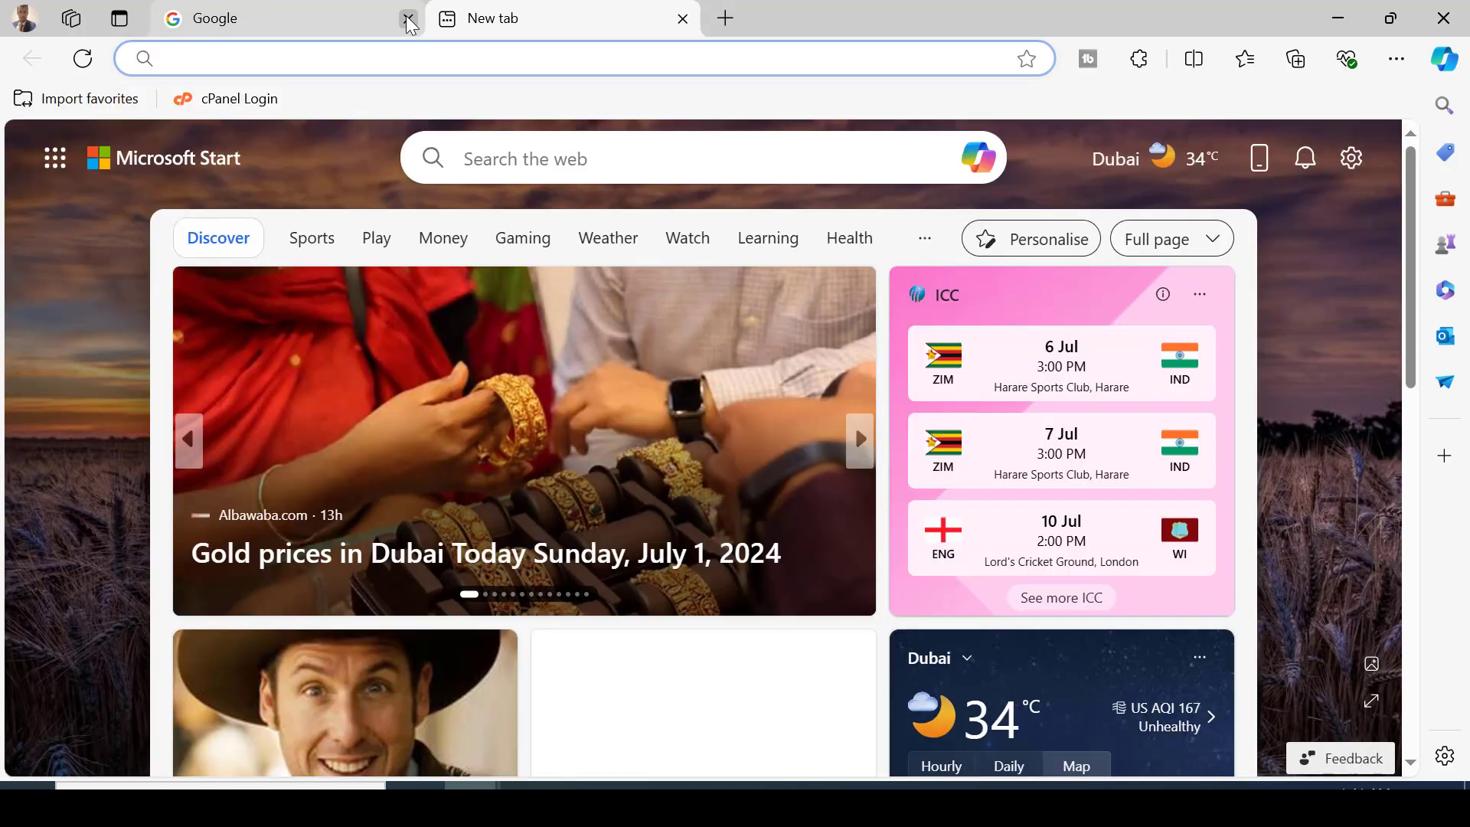
Close the Google tab and sign in to cPanel through the cPanel Login bookmark.
click(406, 18)
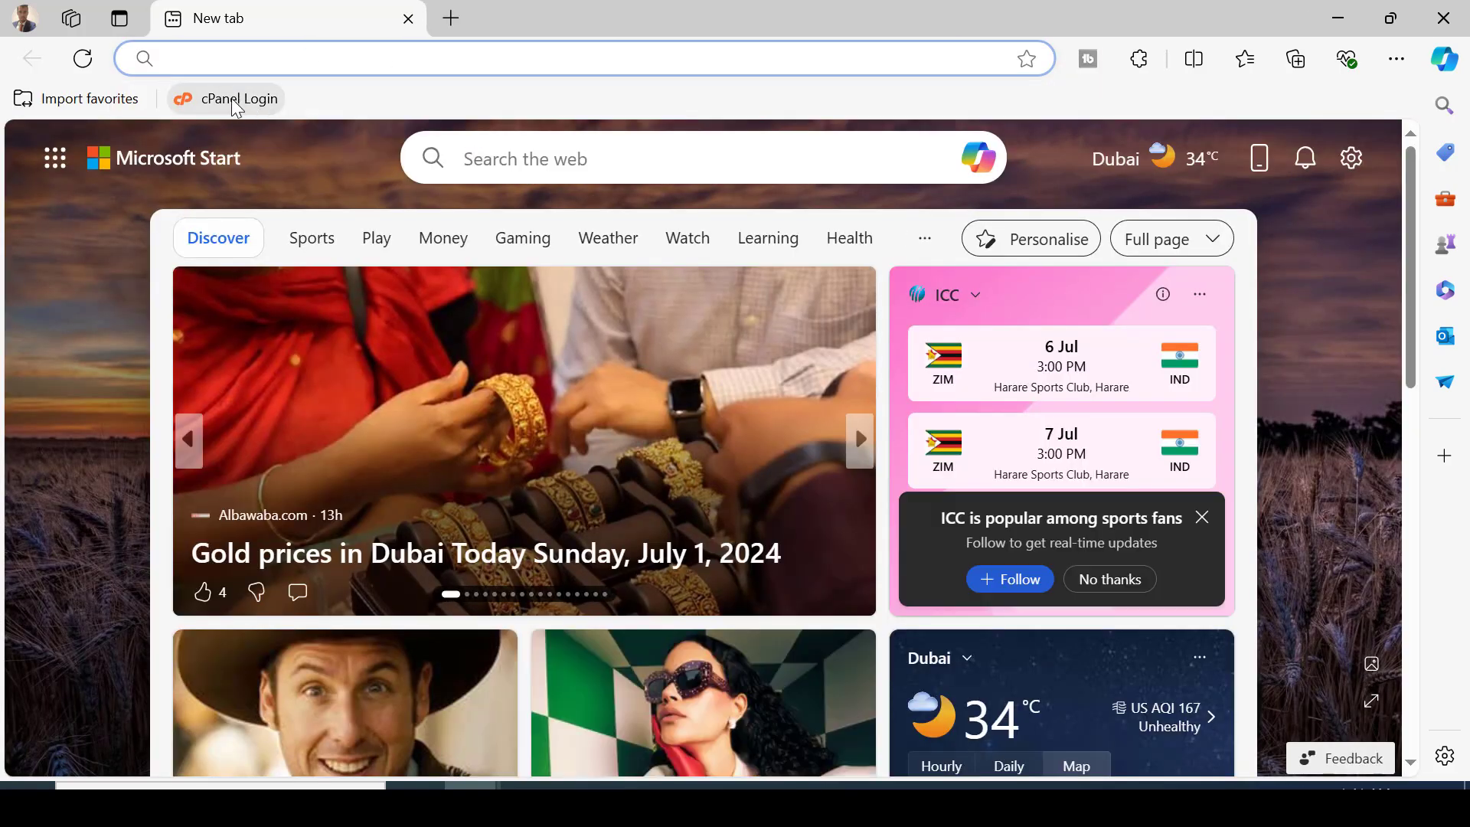
click(225, 99)
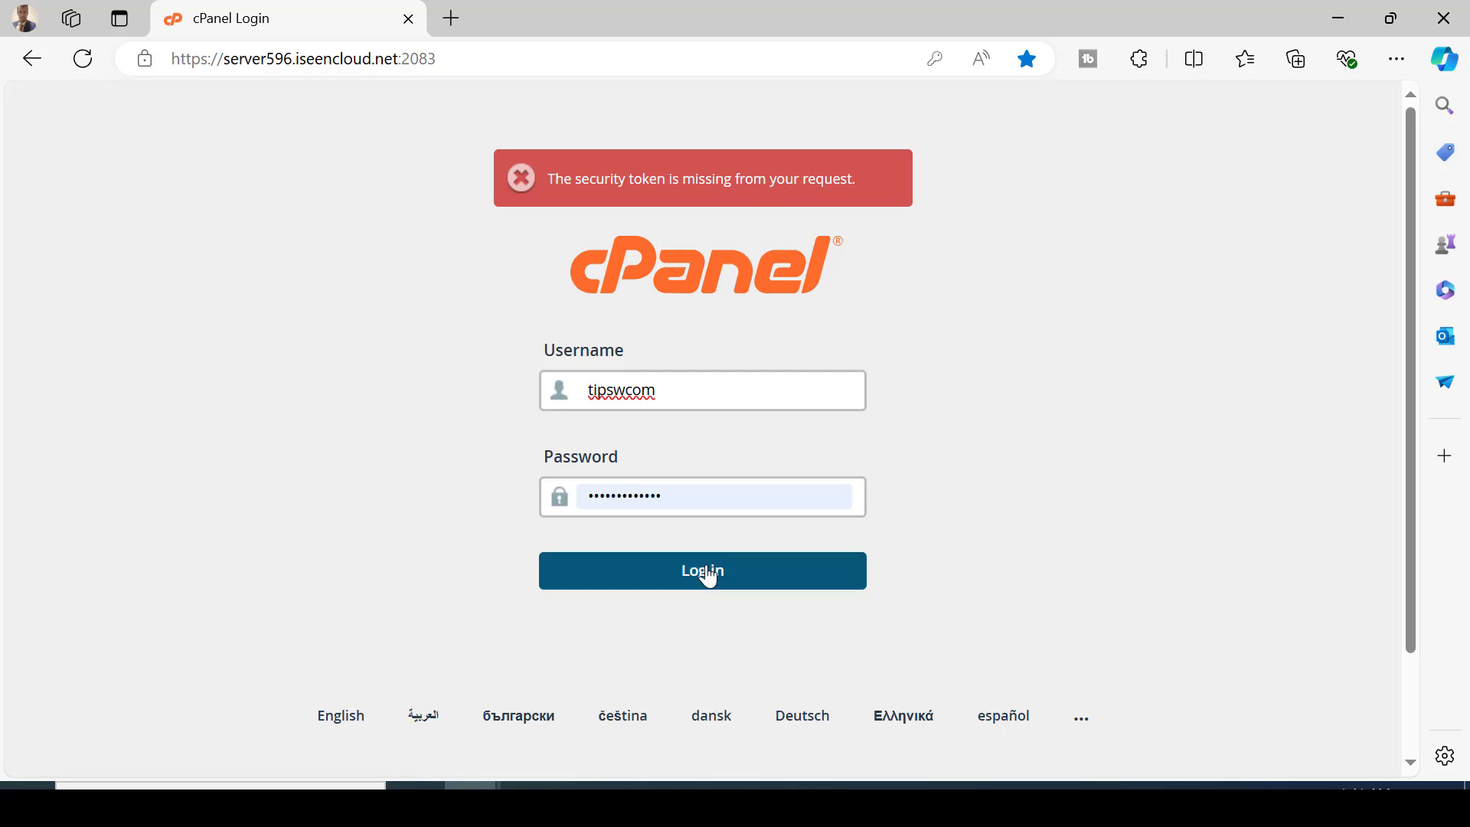
click(702, 570)
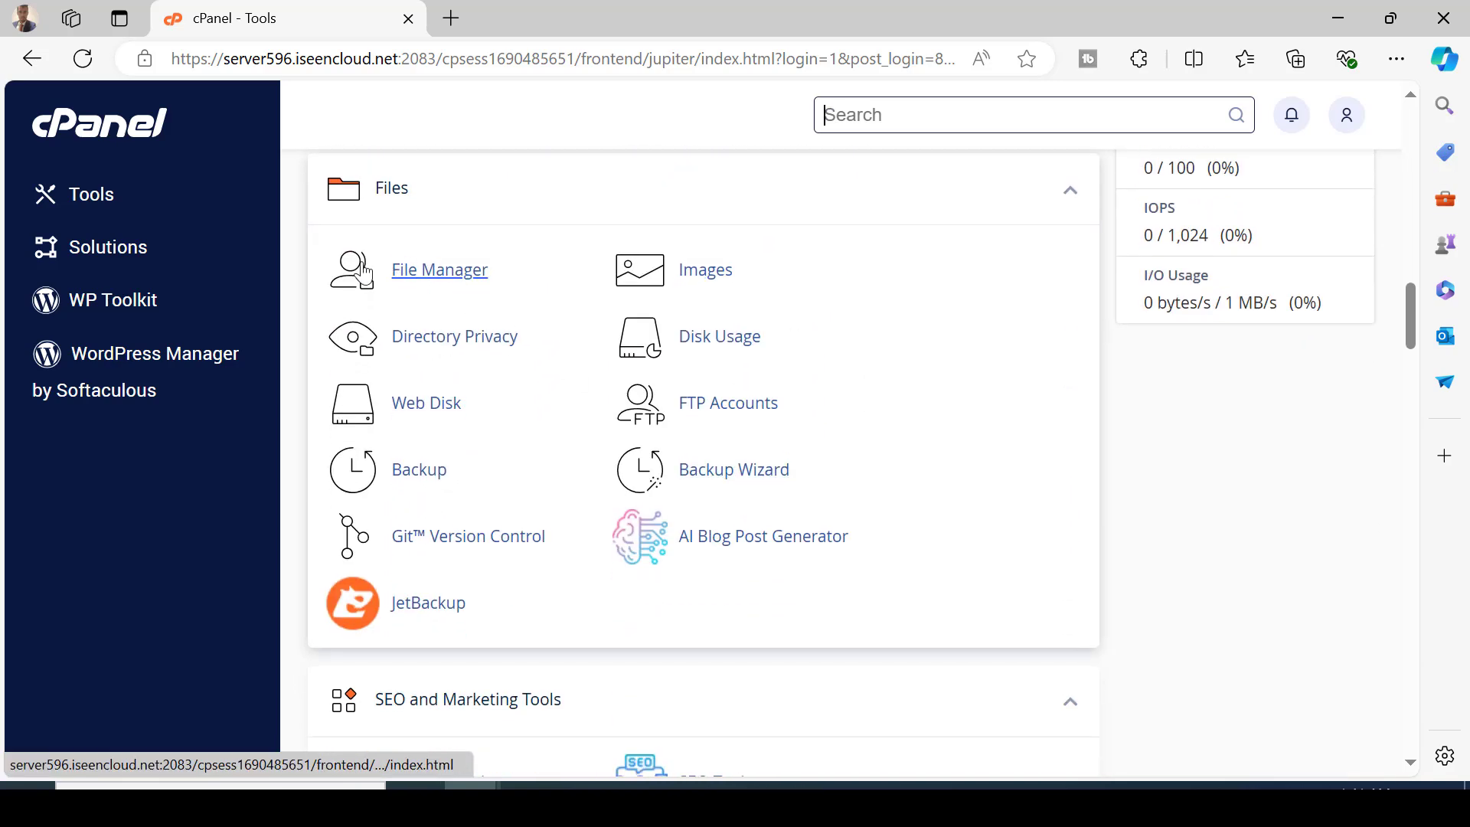
Create a folder named 'demo' inside public_html in File Manager, then return to Tools.
click(439, 269)
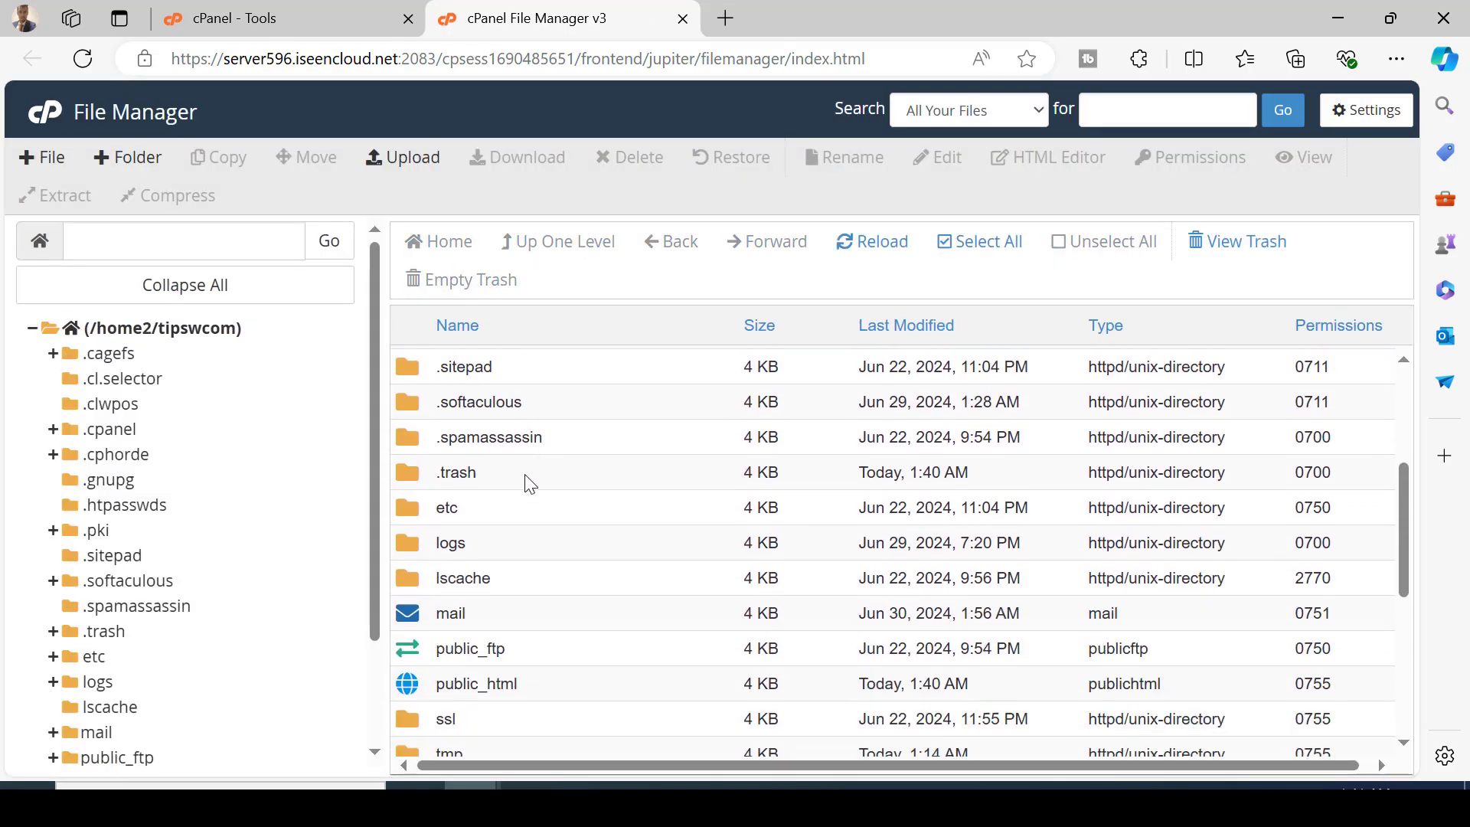
scroll(down, 3)
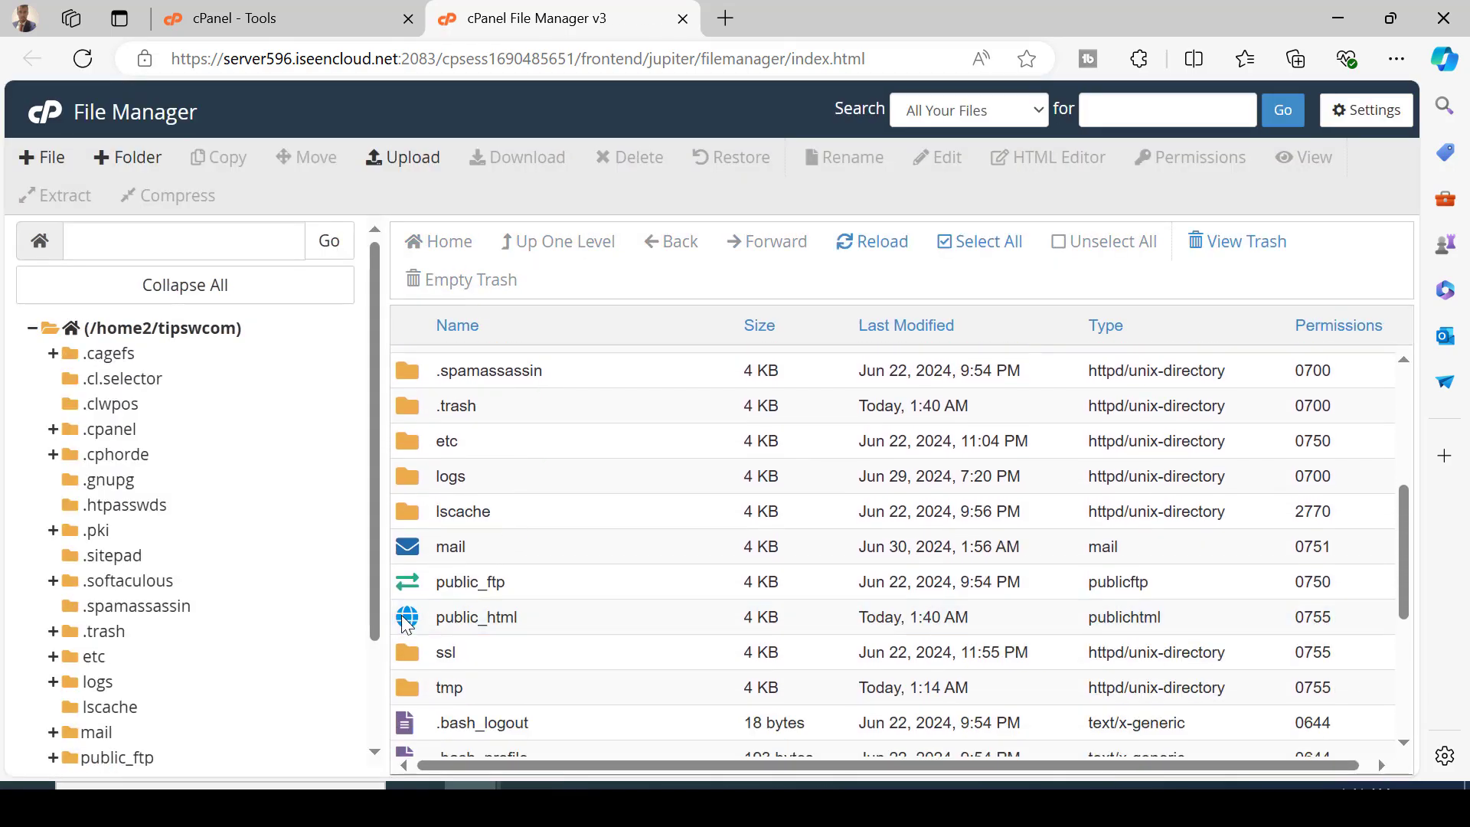
double_click(476, 618)
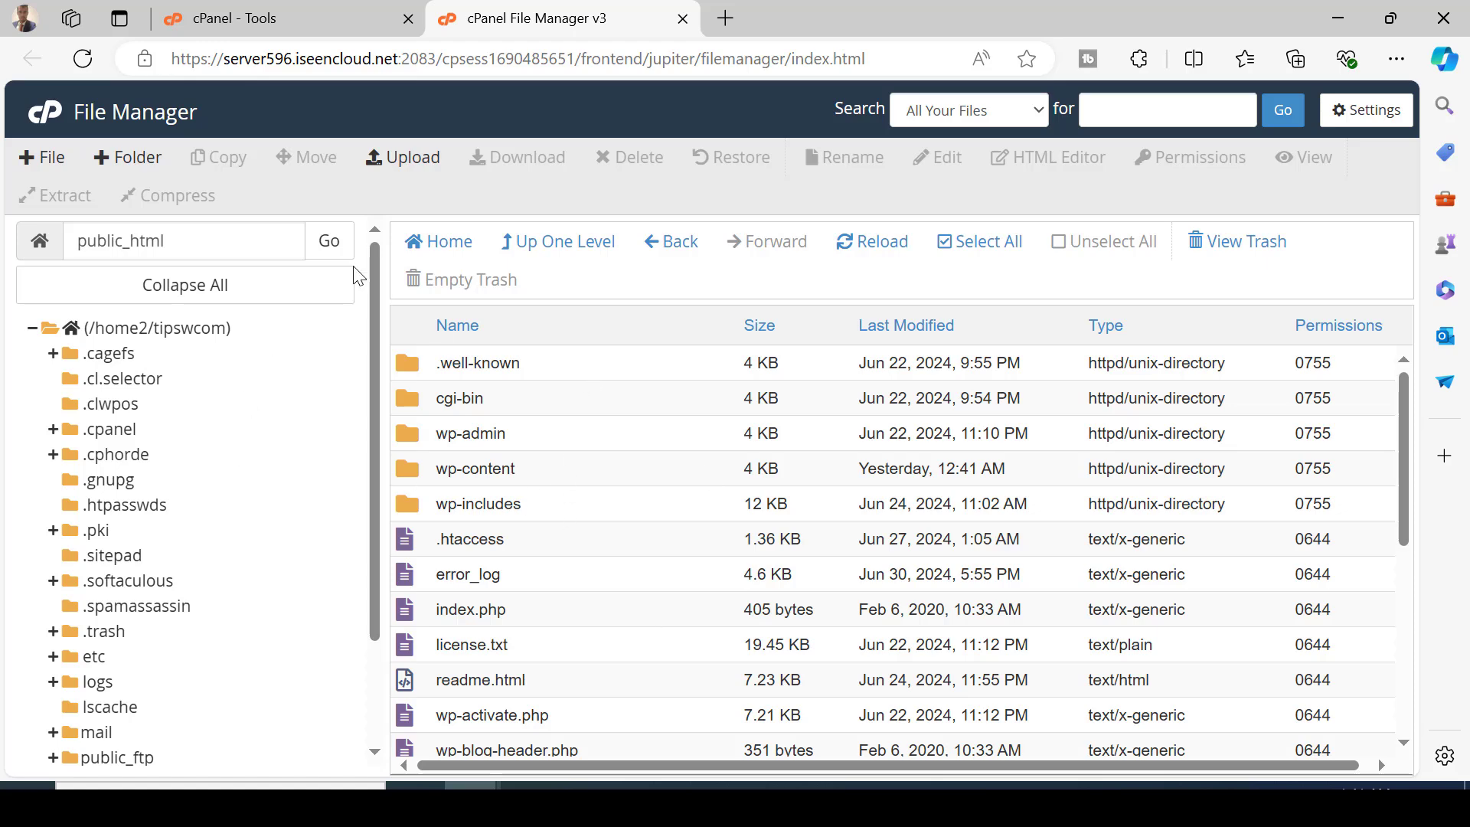
mouse_move(138, 156)
text(D)
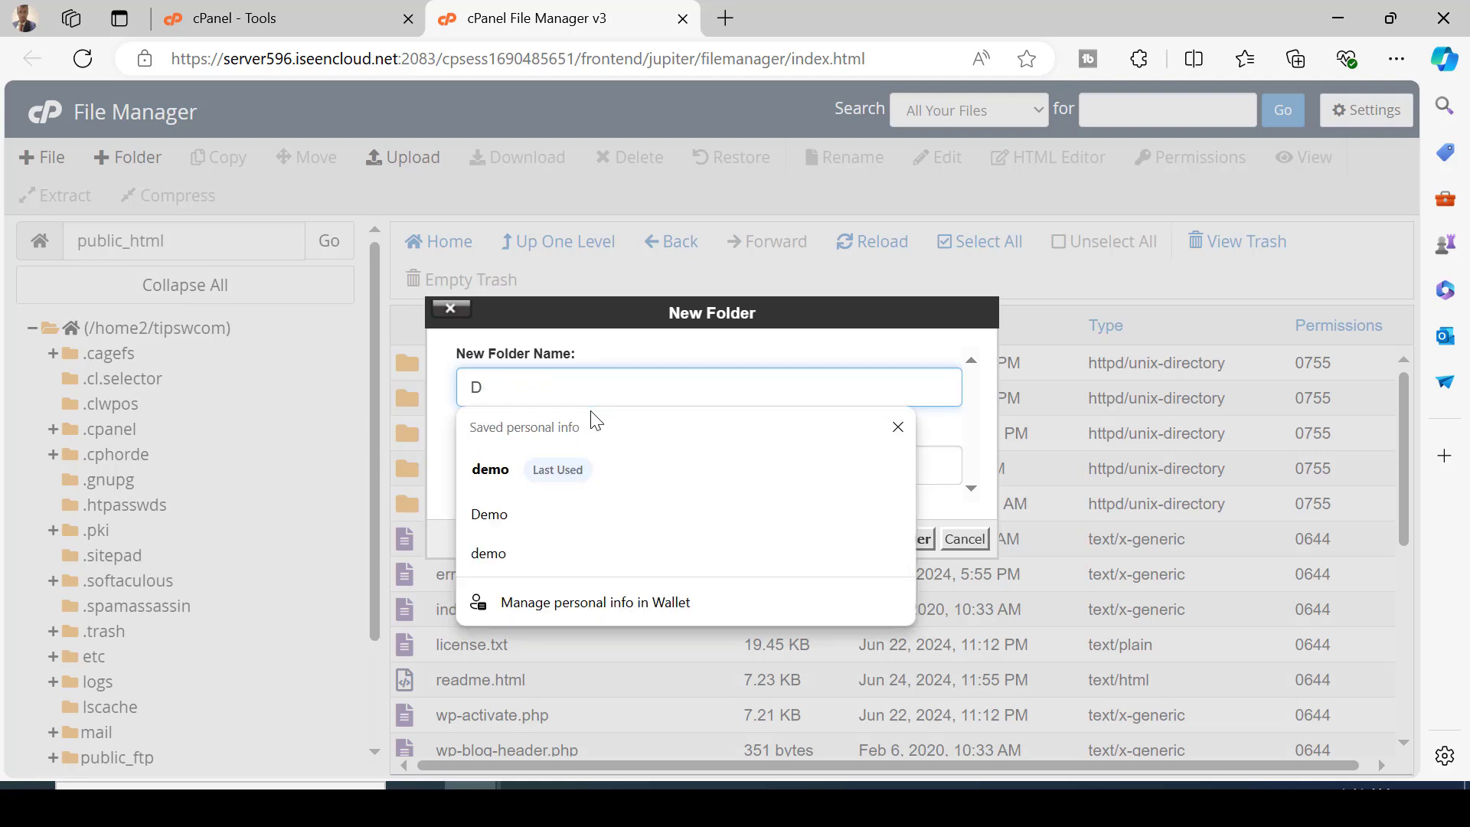
text(emo)
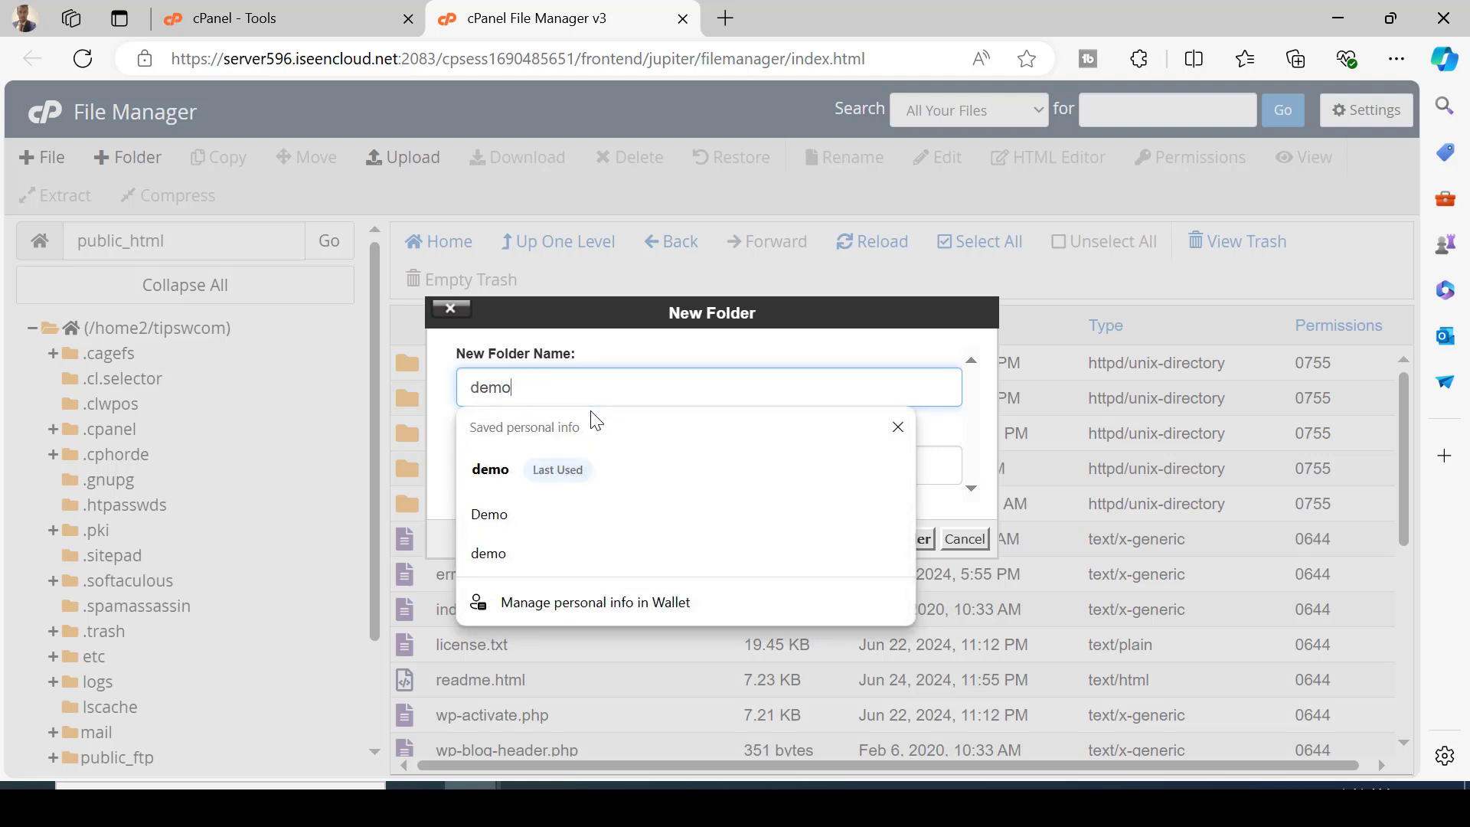
click(915, 539)
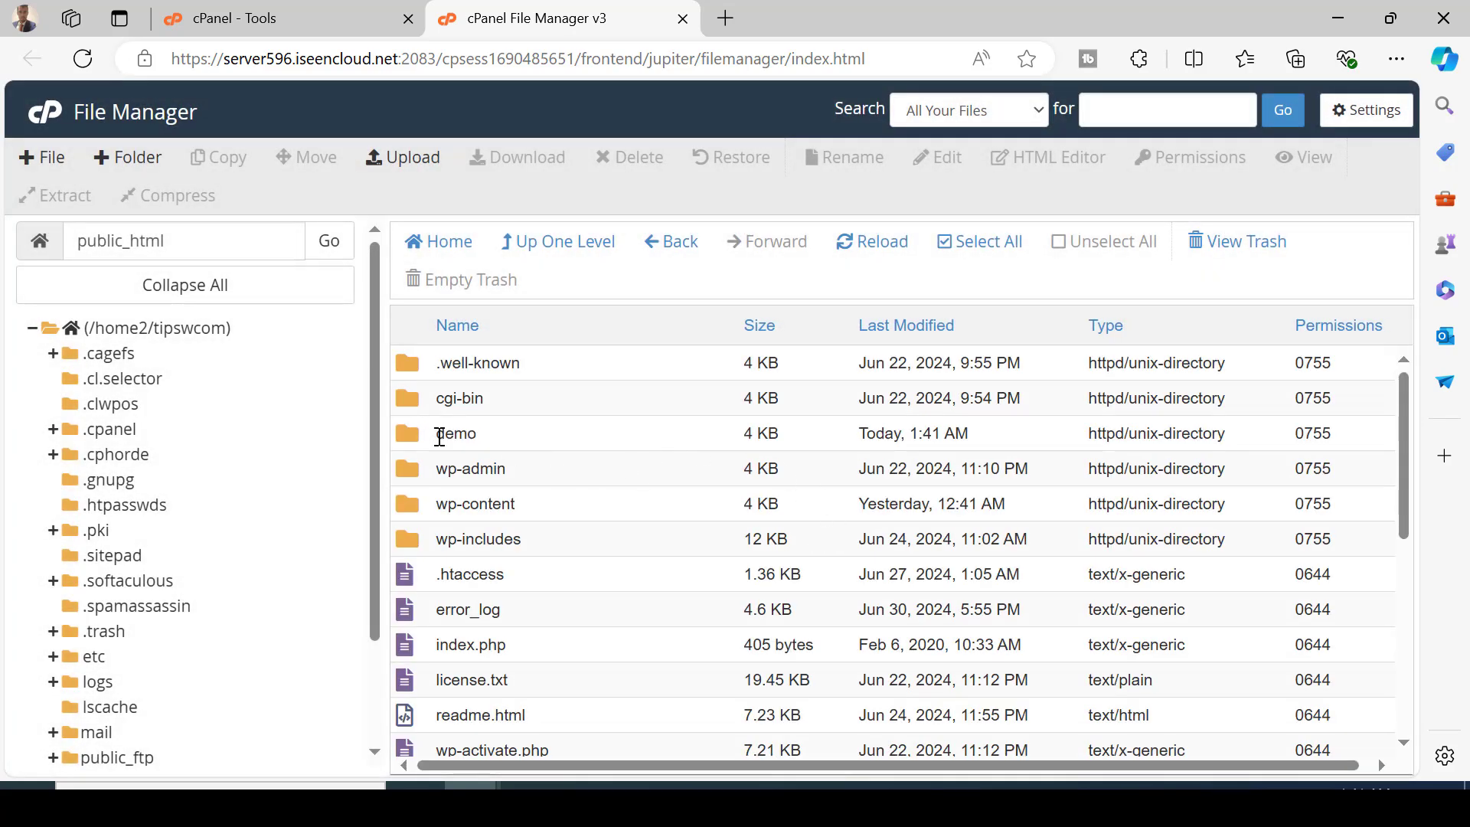
click(455, 433)
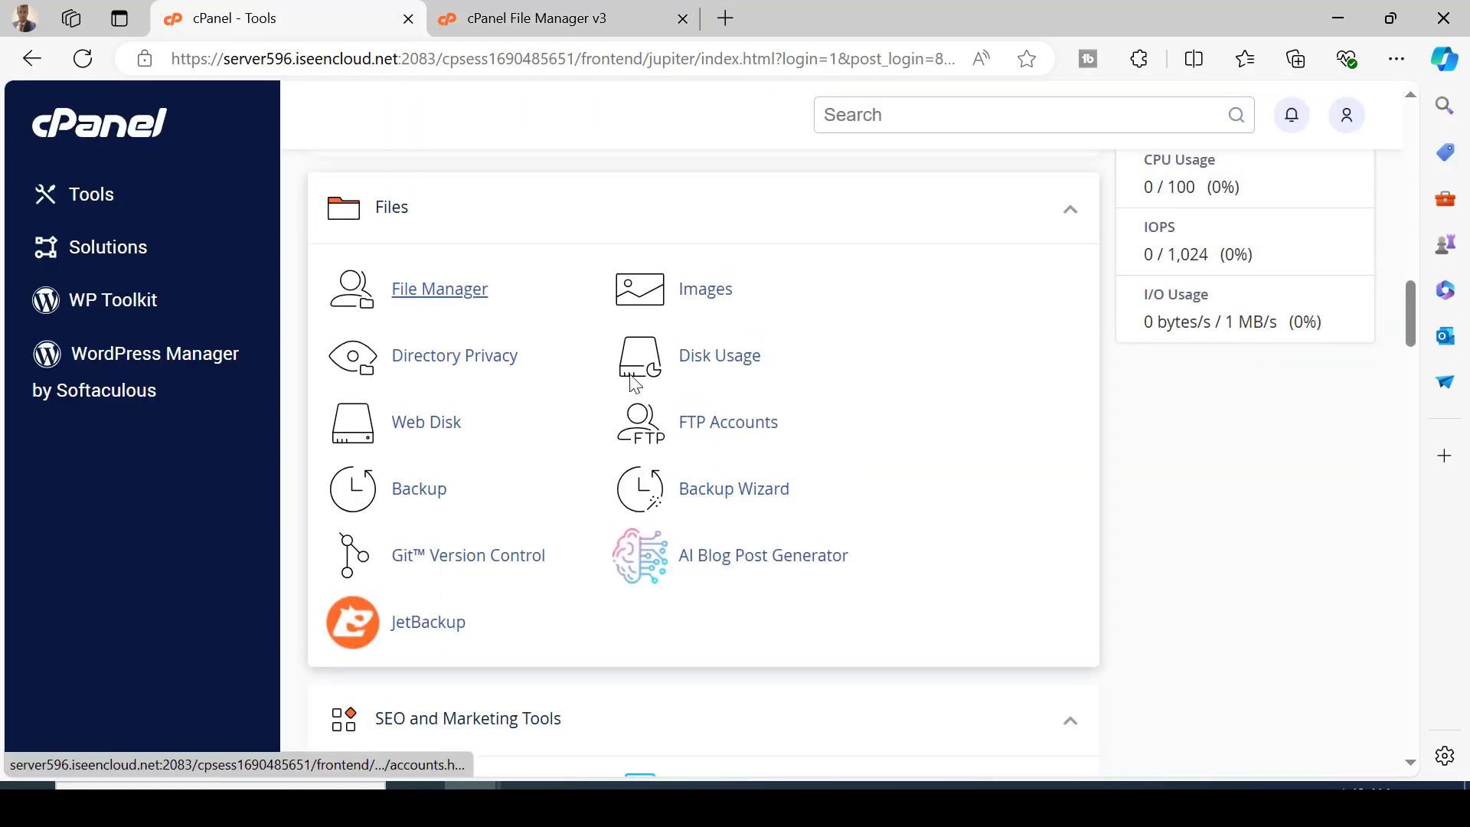
Create the MySQL database tipswcom_alam from the MySQL Databases page.
scroll(down, 3)
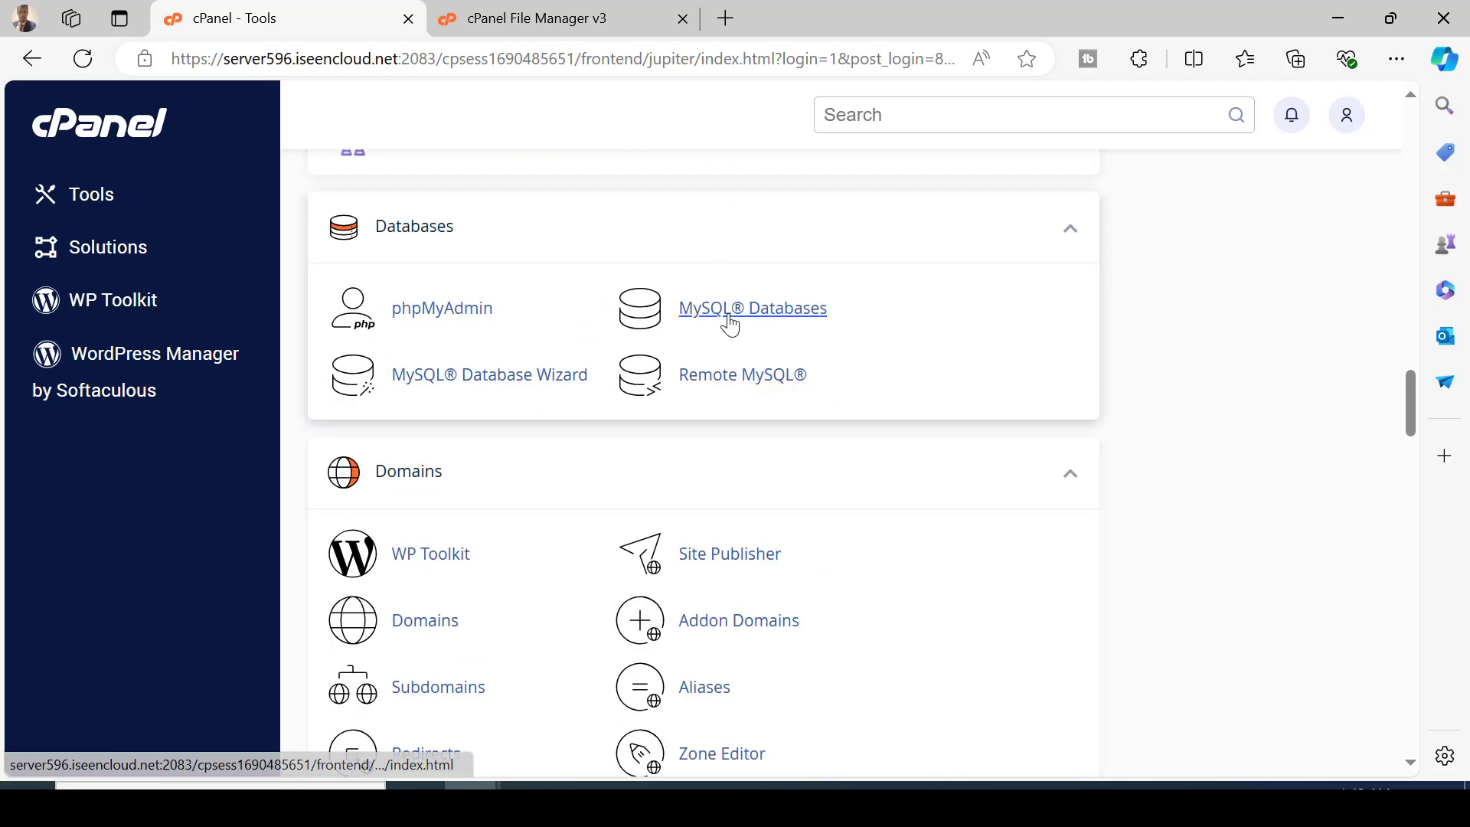
click(752, 308)
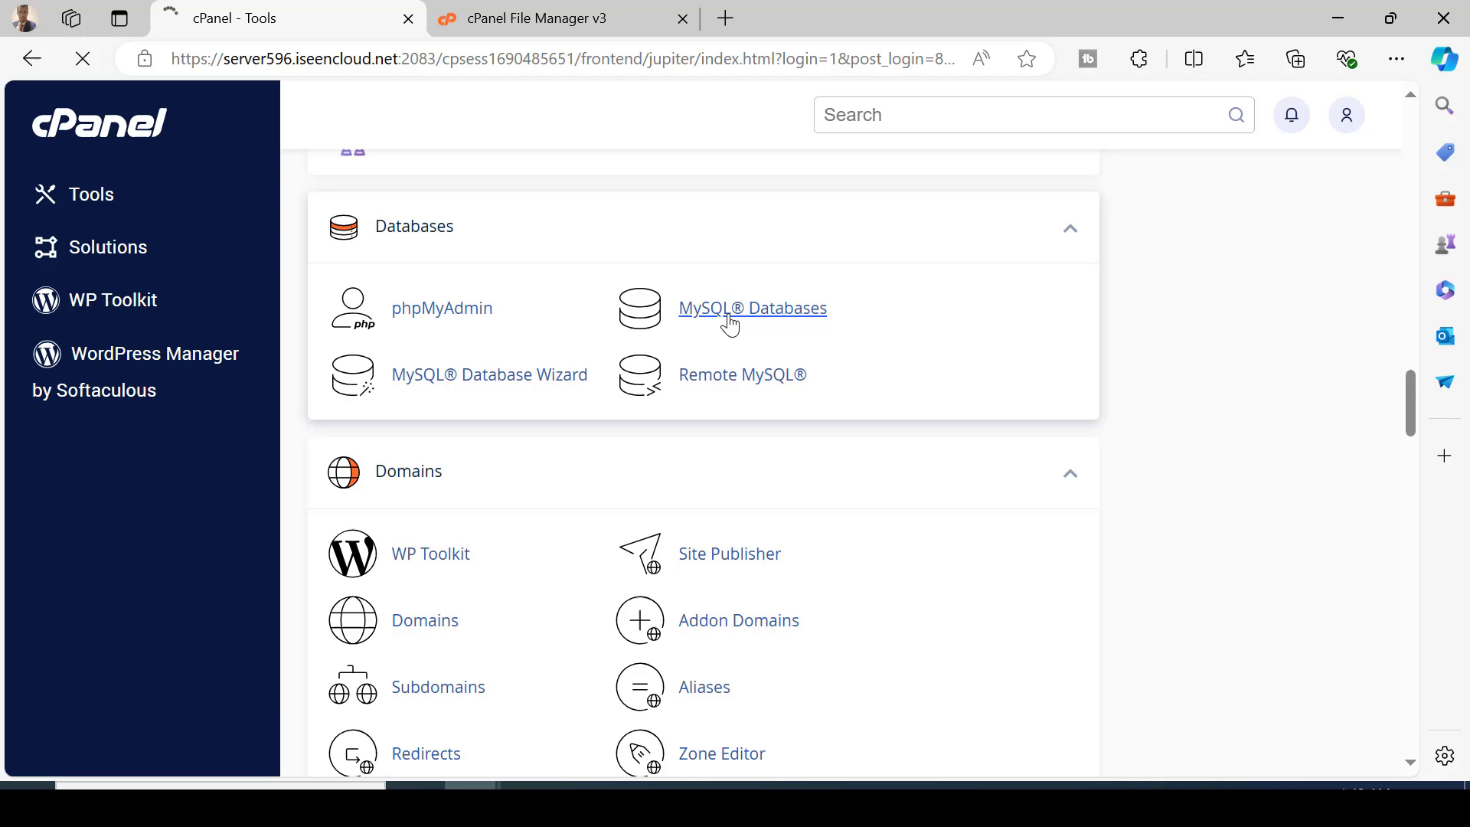
click(752, 308)
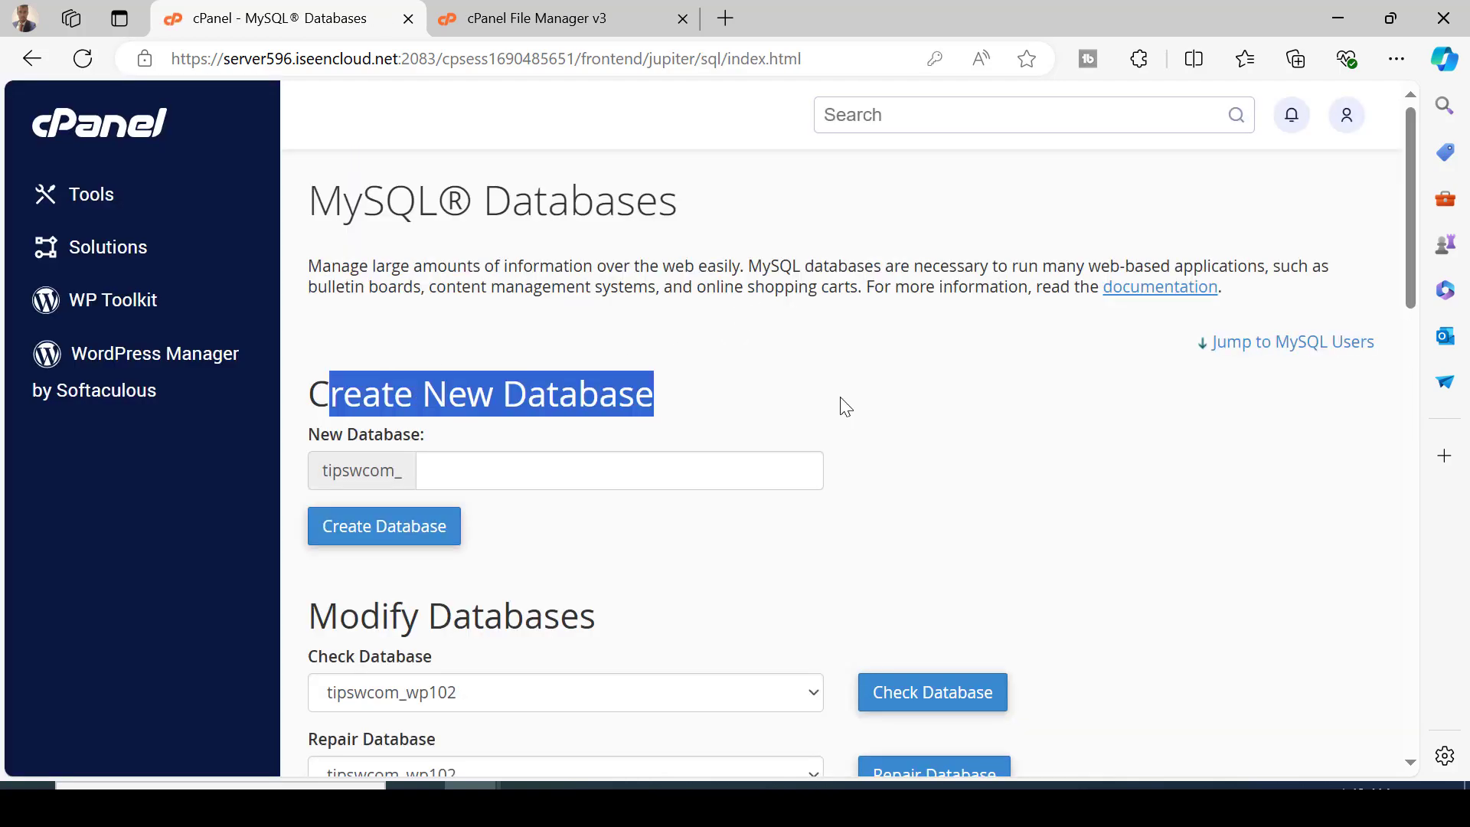
scroll(down, 3)
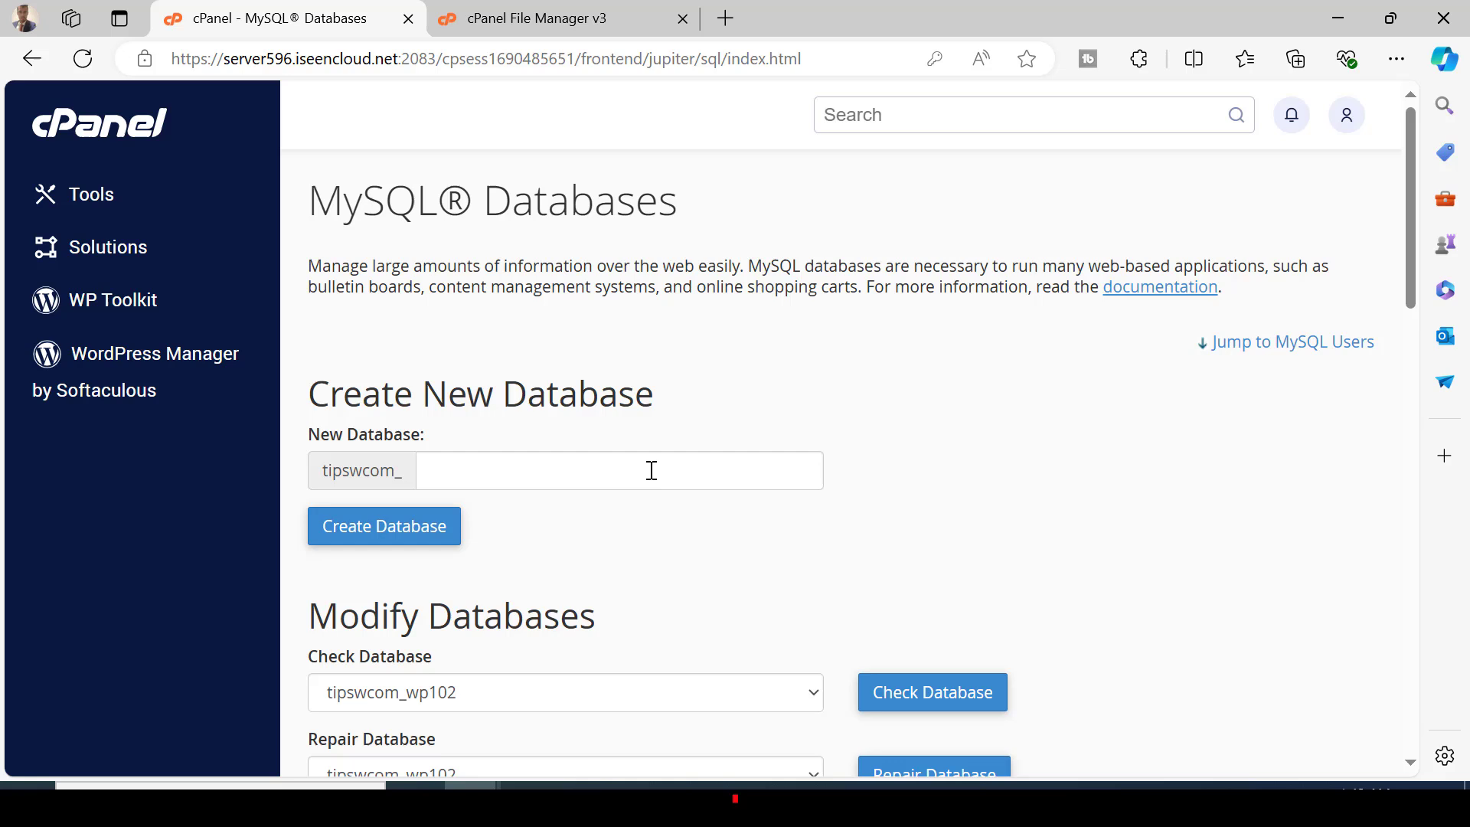
text(alam)
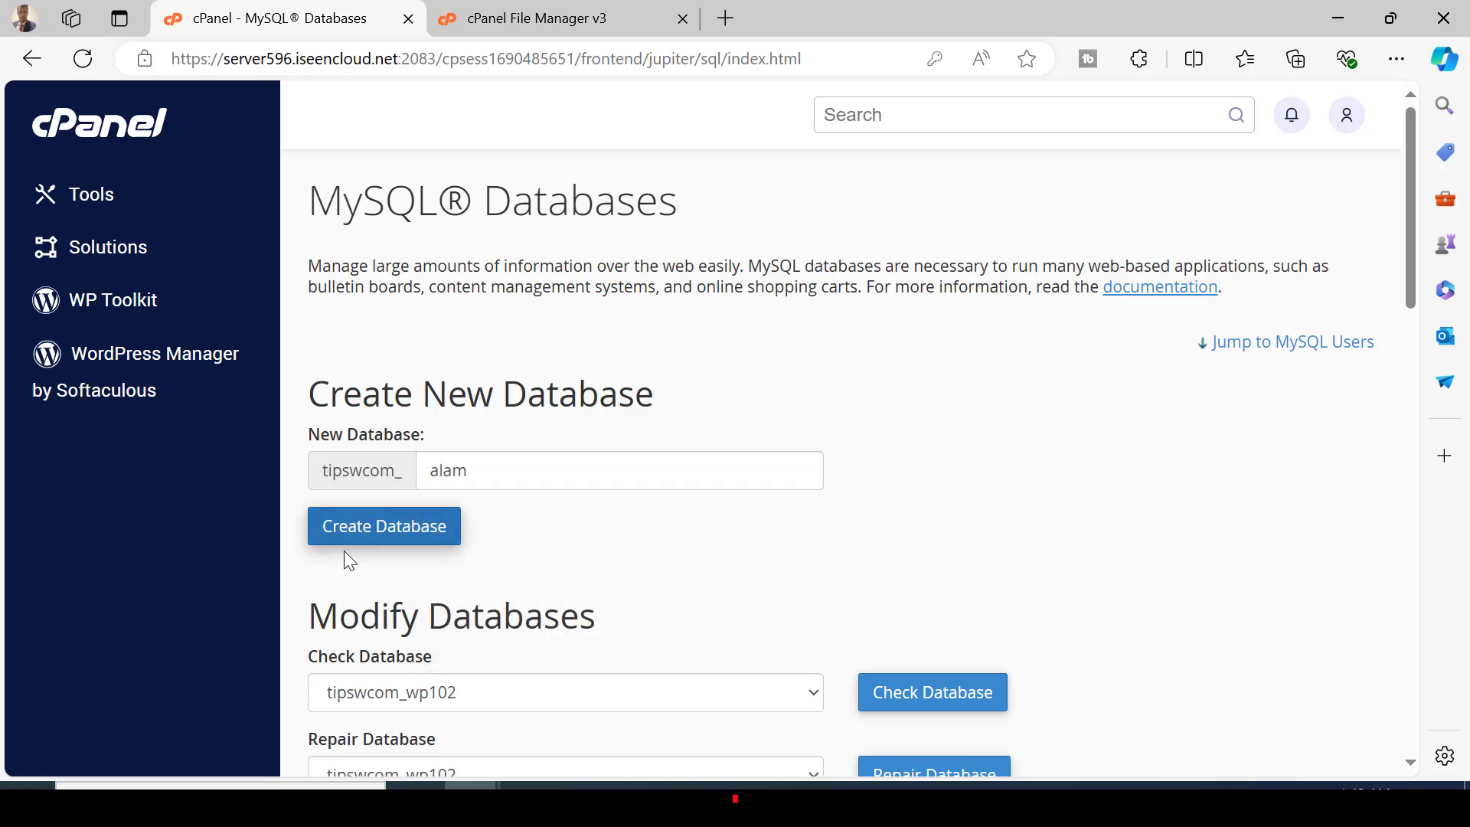
click(383, 525)
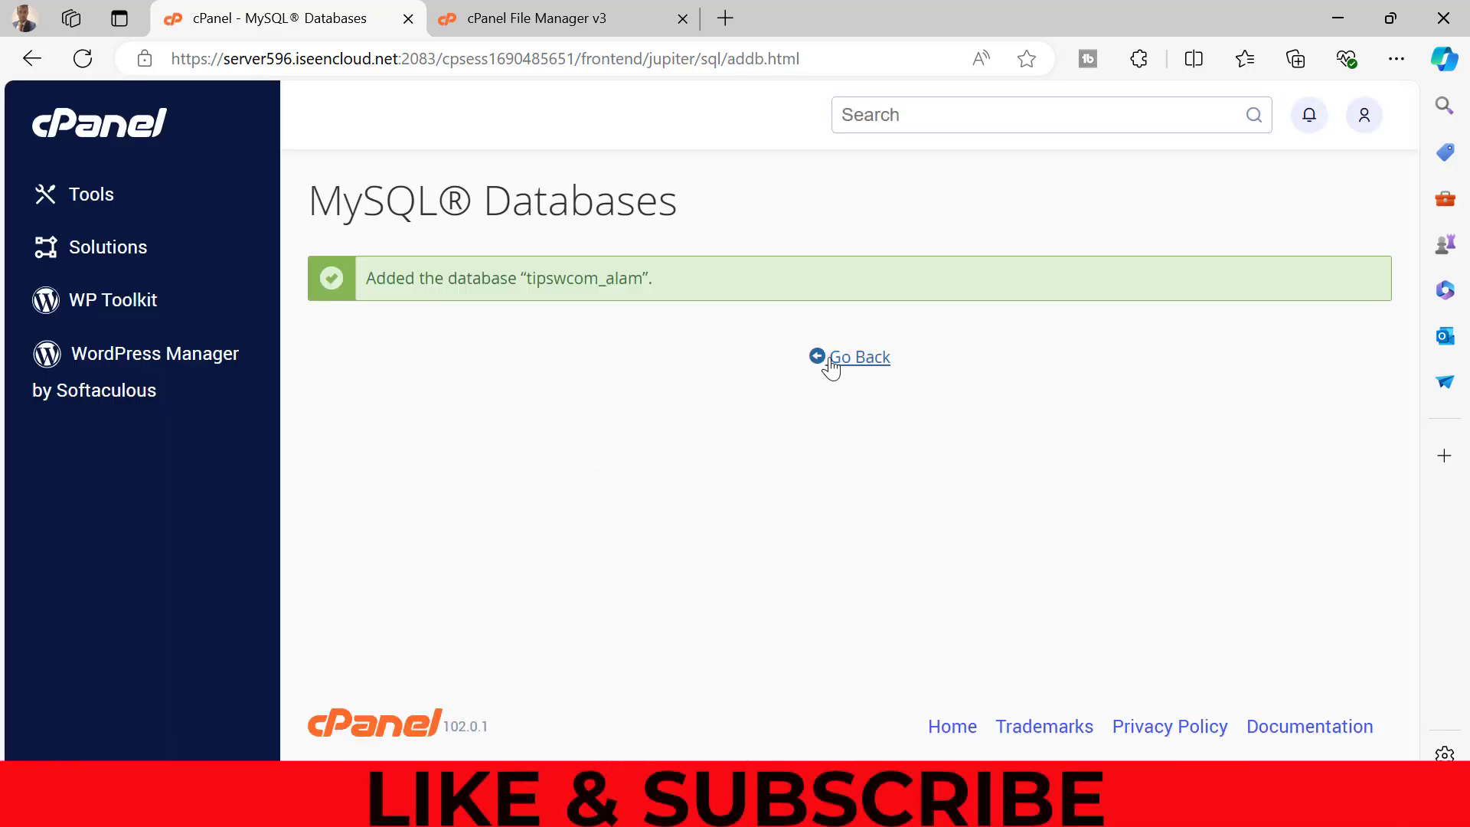
Add the MySQL user tipswcom_alam with a generated strong password.
click(859, 357)
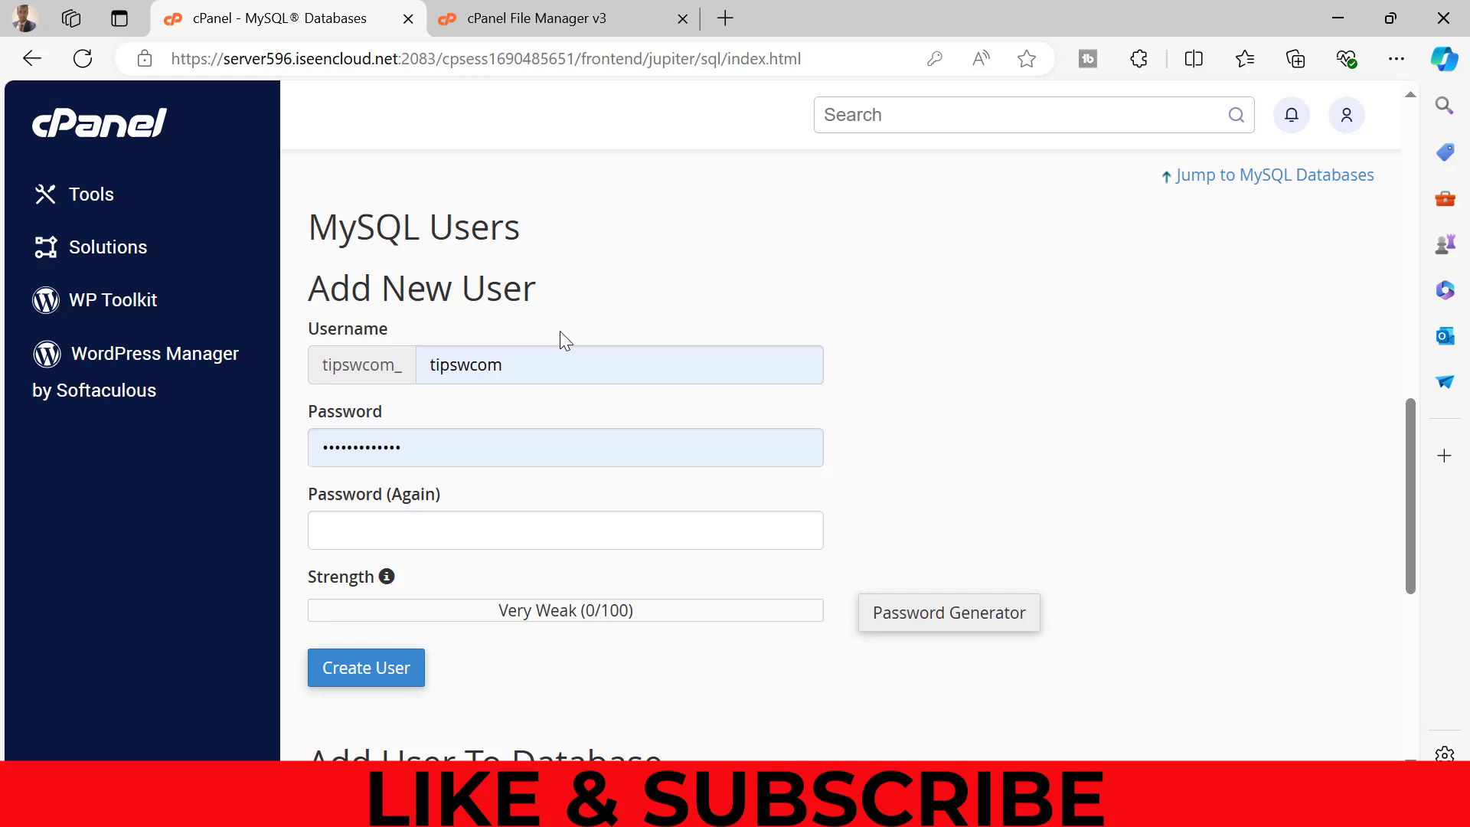
text(alam)
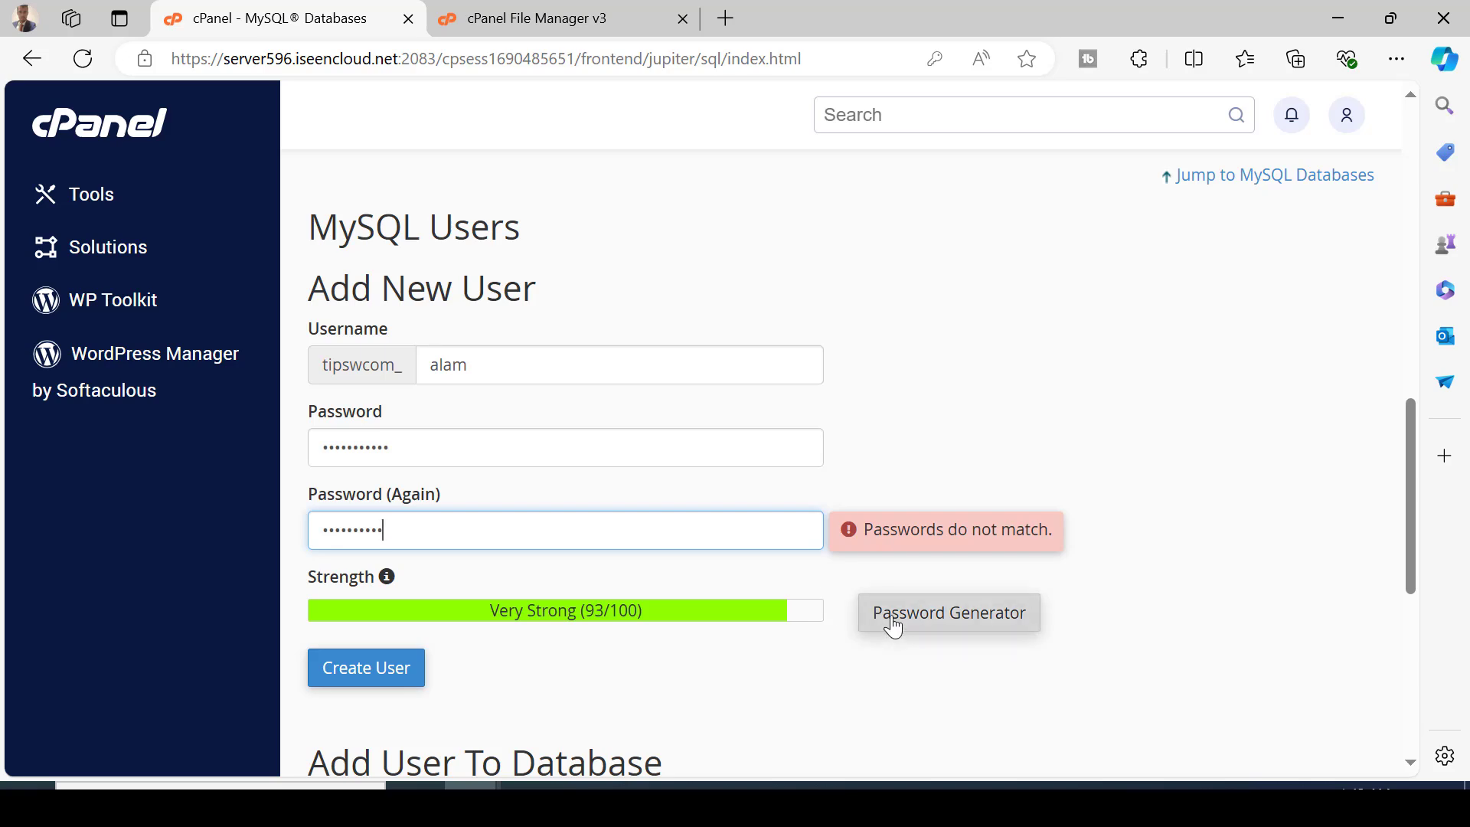
click(947, 612)
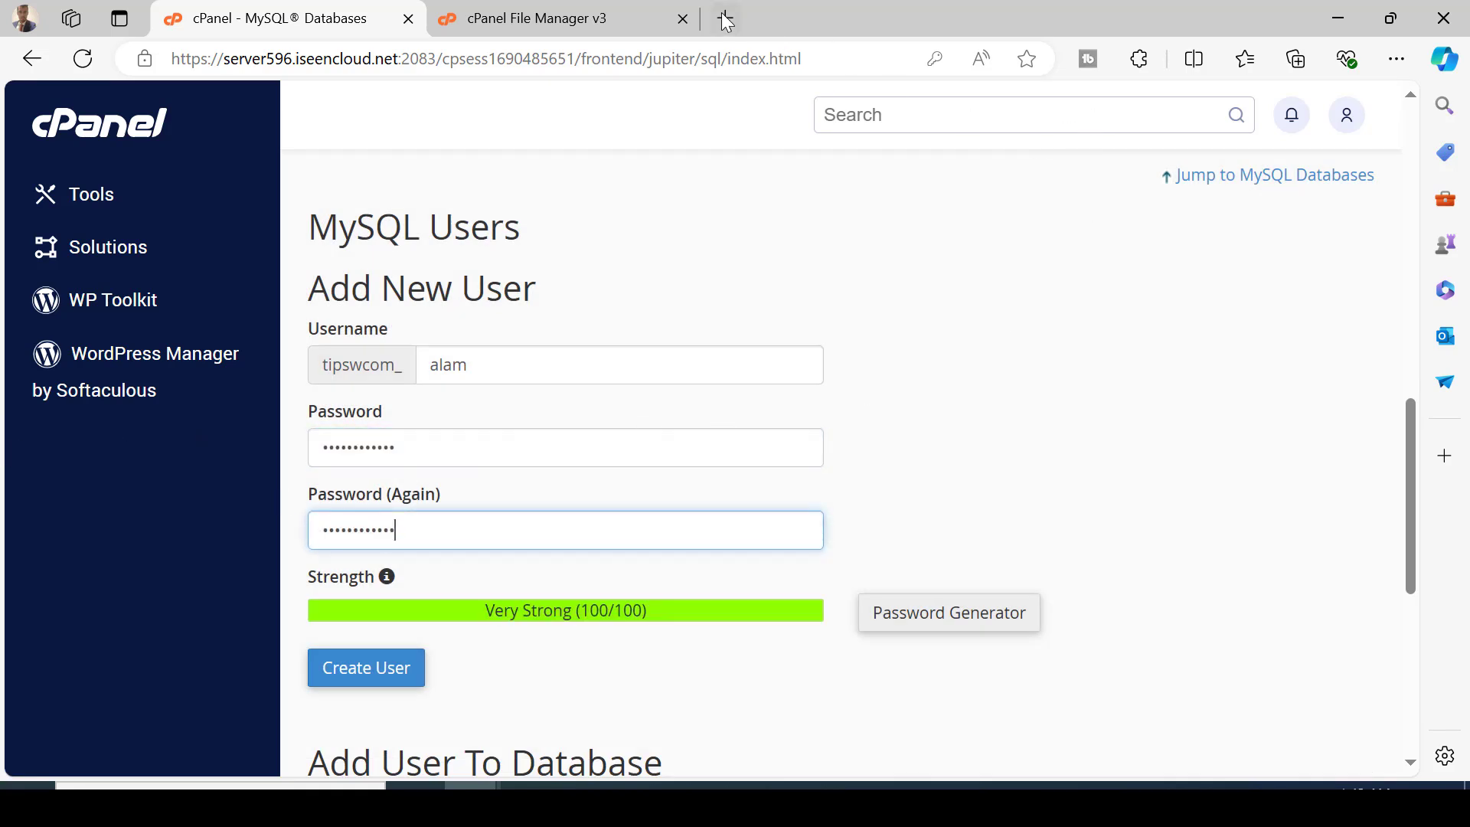
click(725, 18)
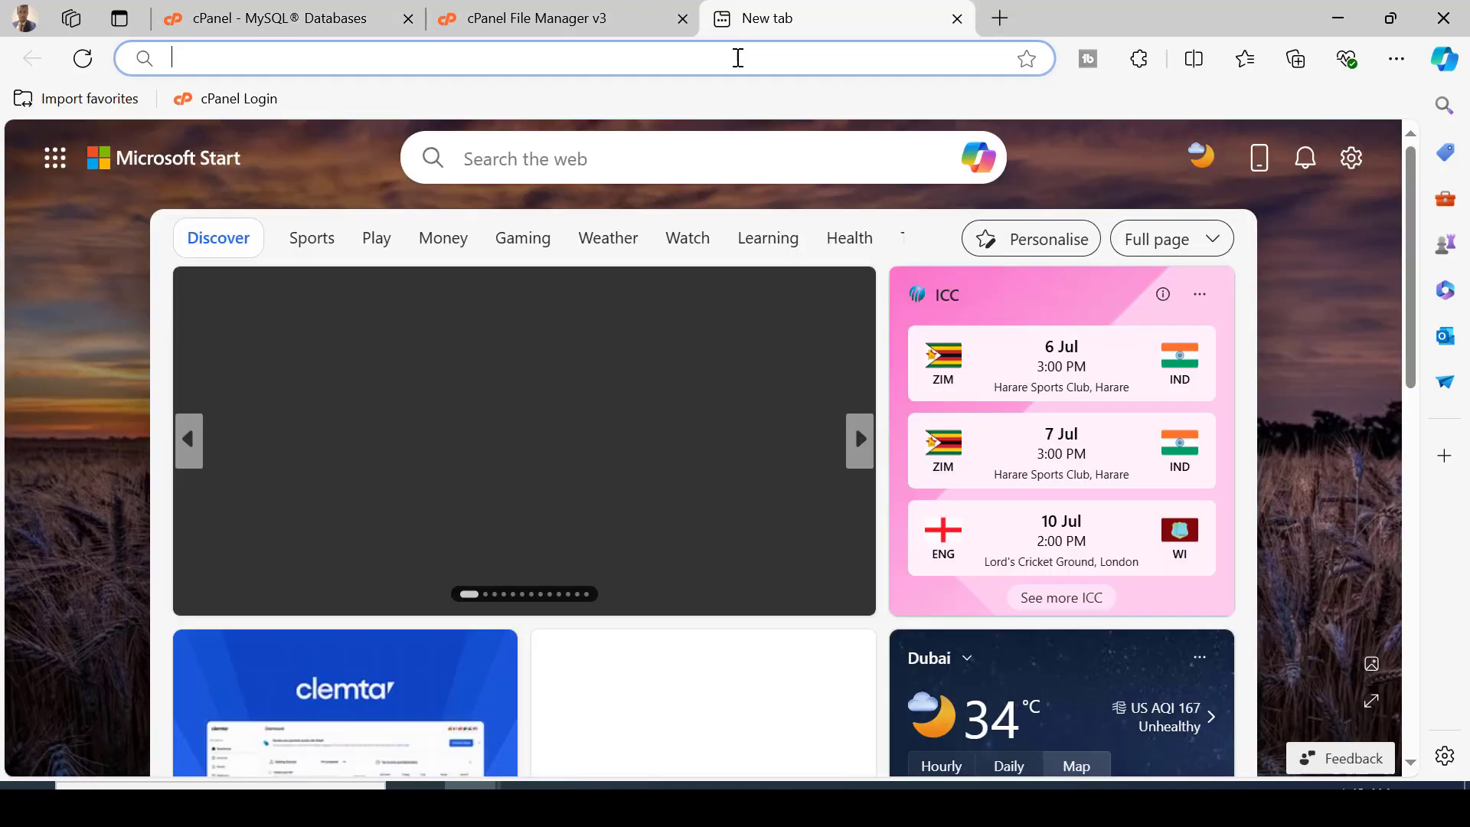
click(272, 18)
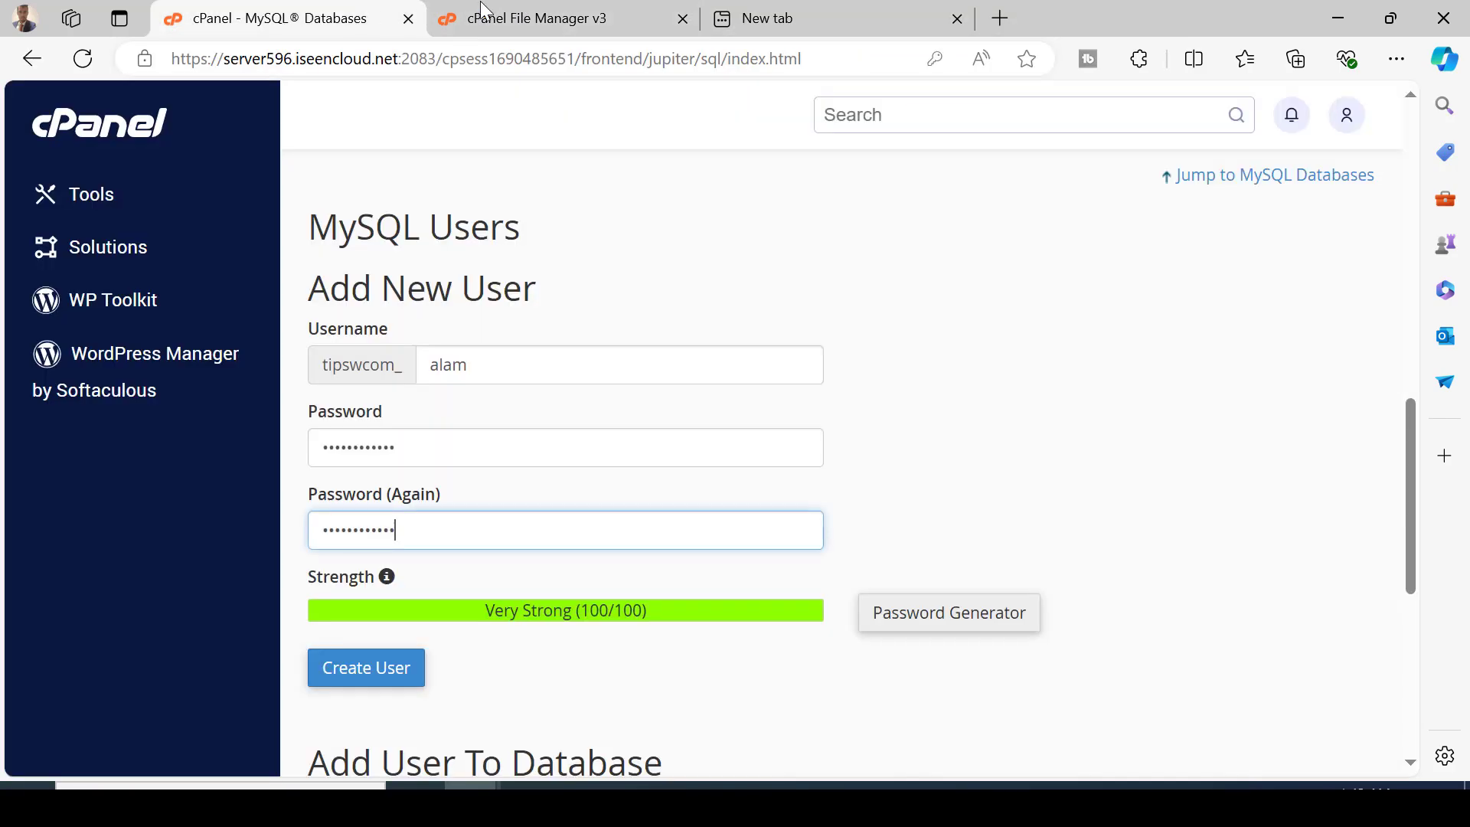
click(365, 667)
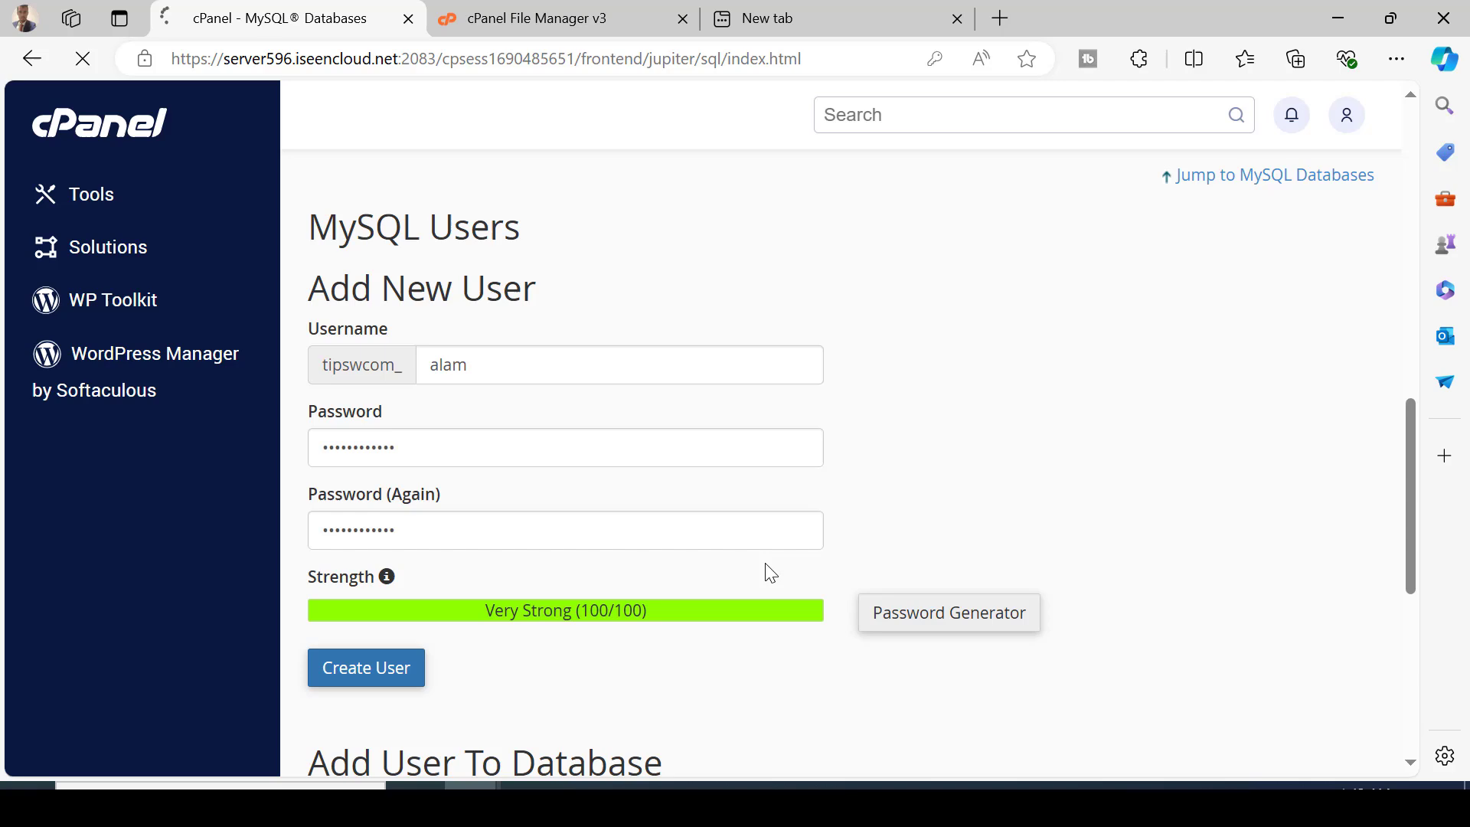
click(366, 668)
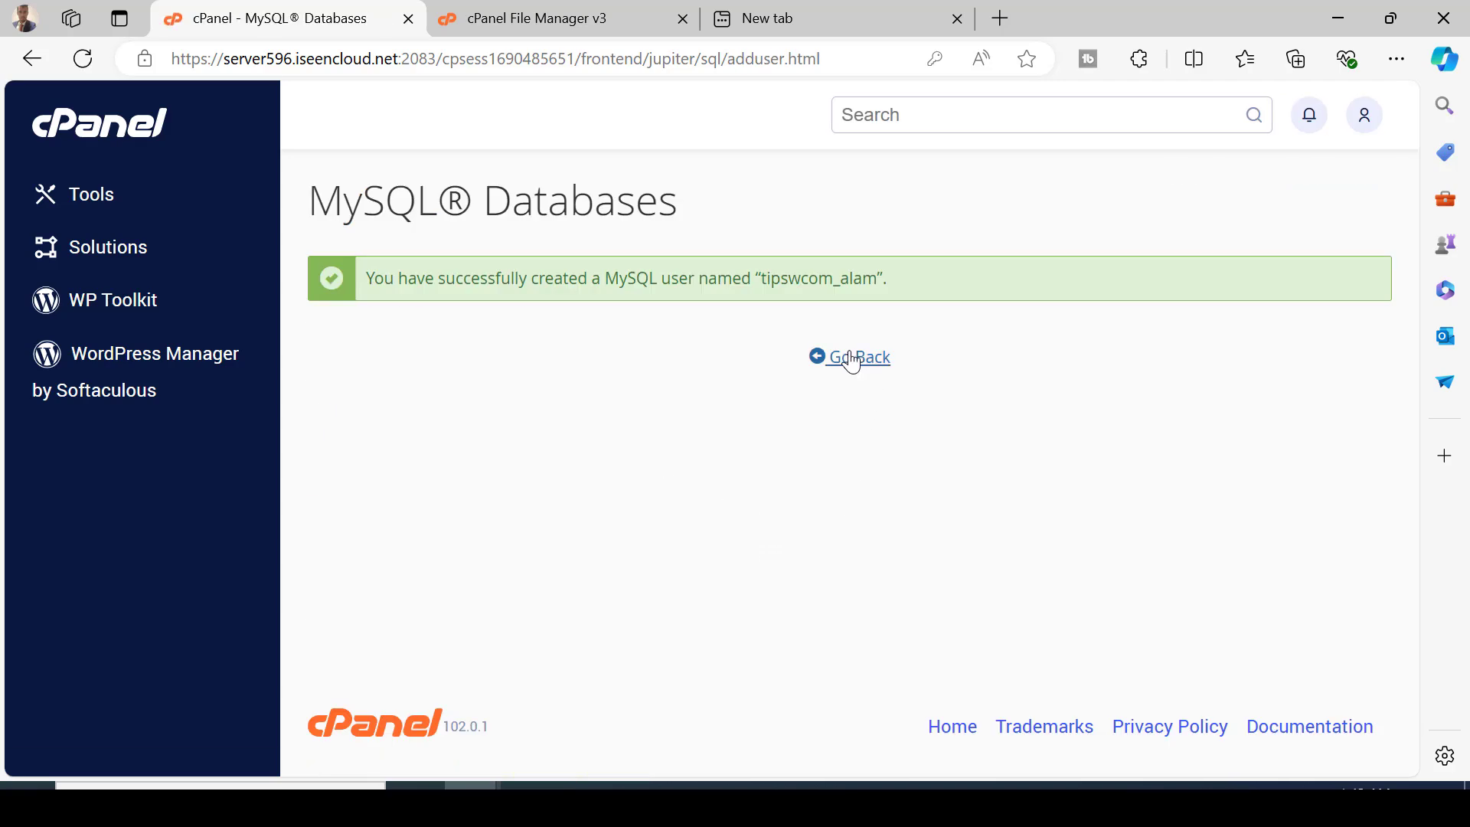
Add user tipswcom_alam to database tipswcom_alam with ALL PRIVILEGES and save.
click(859, 357)
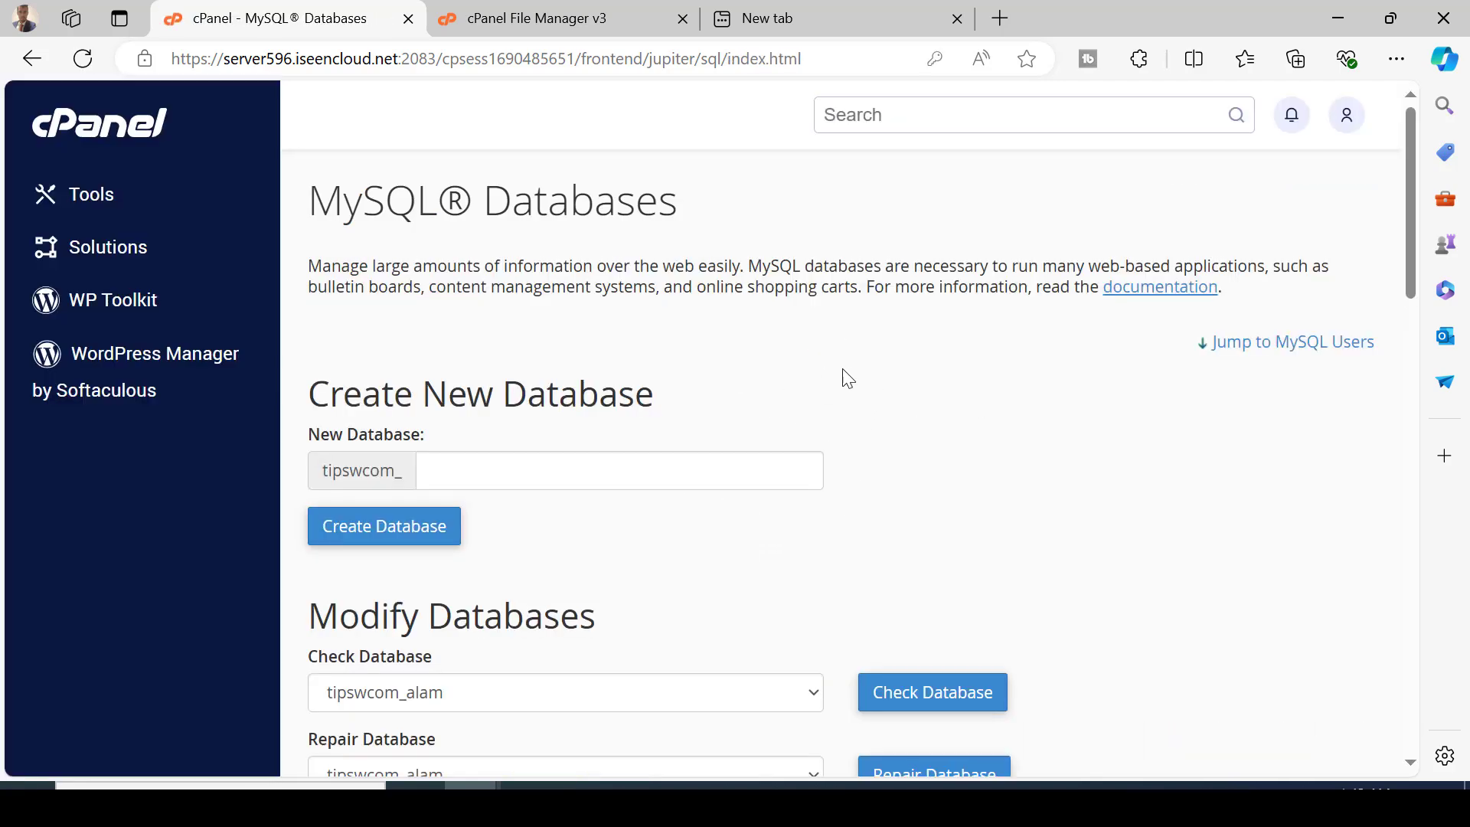
scroll(down, 3)
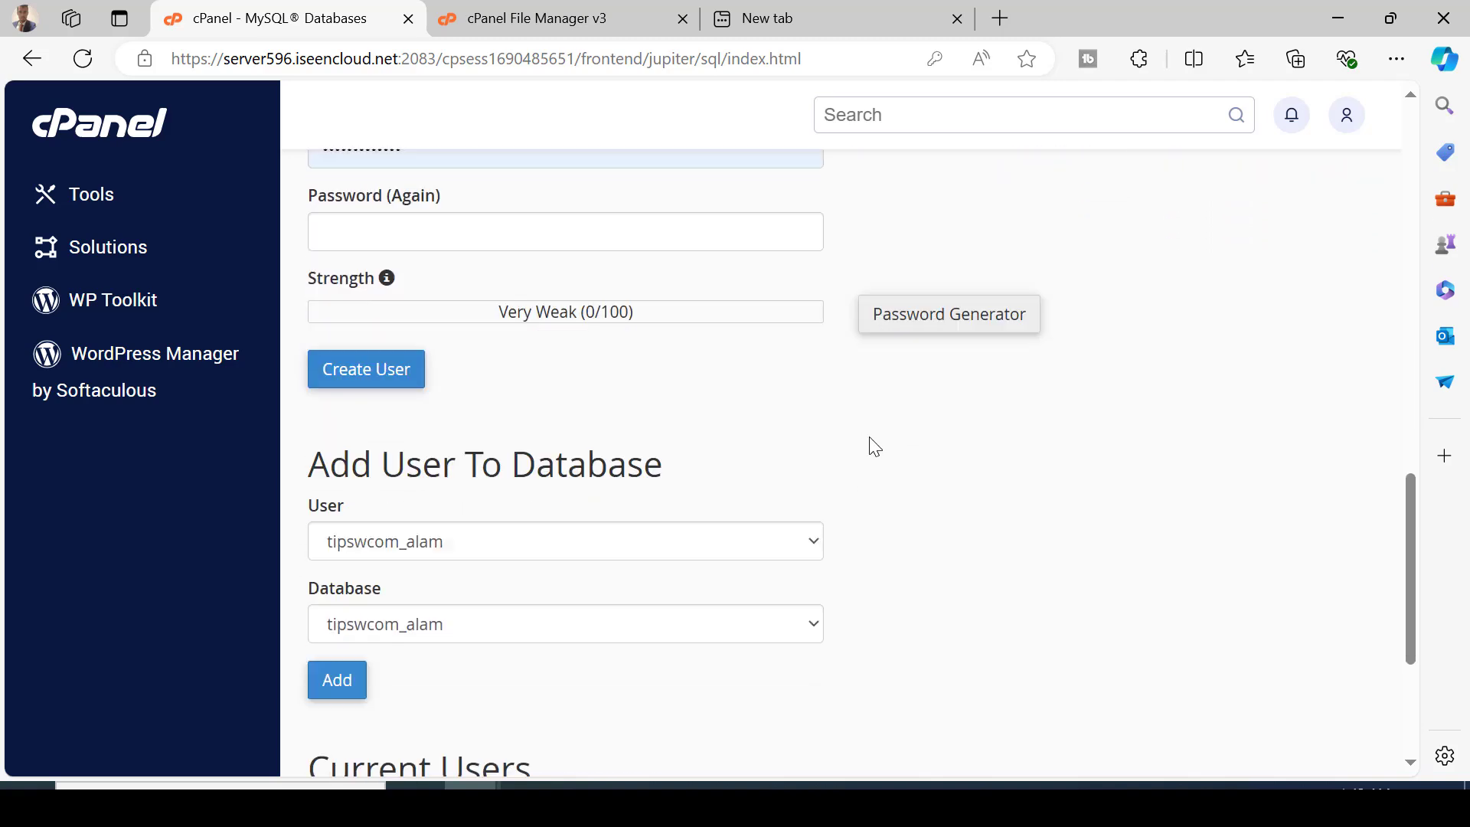
scroll(down, 3)
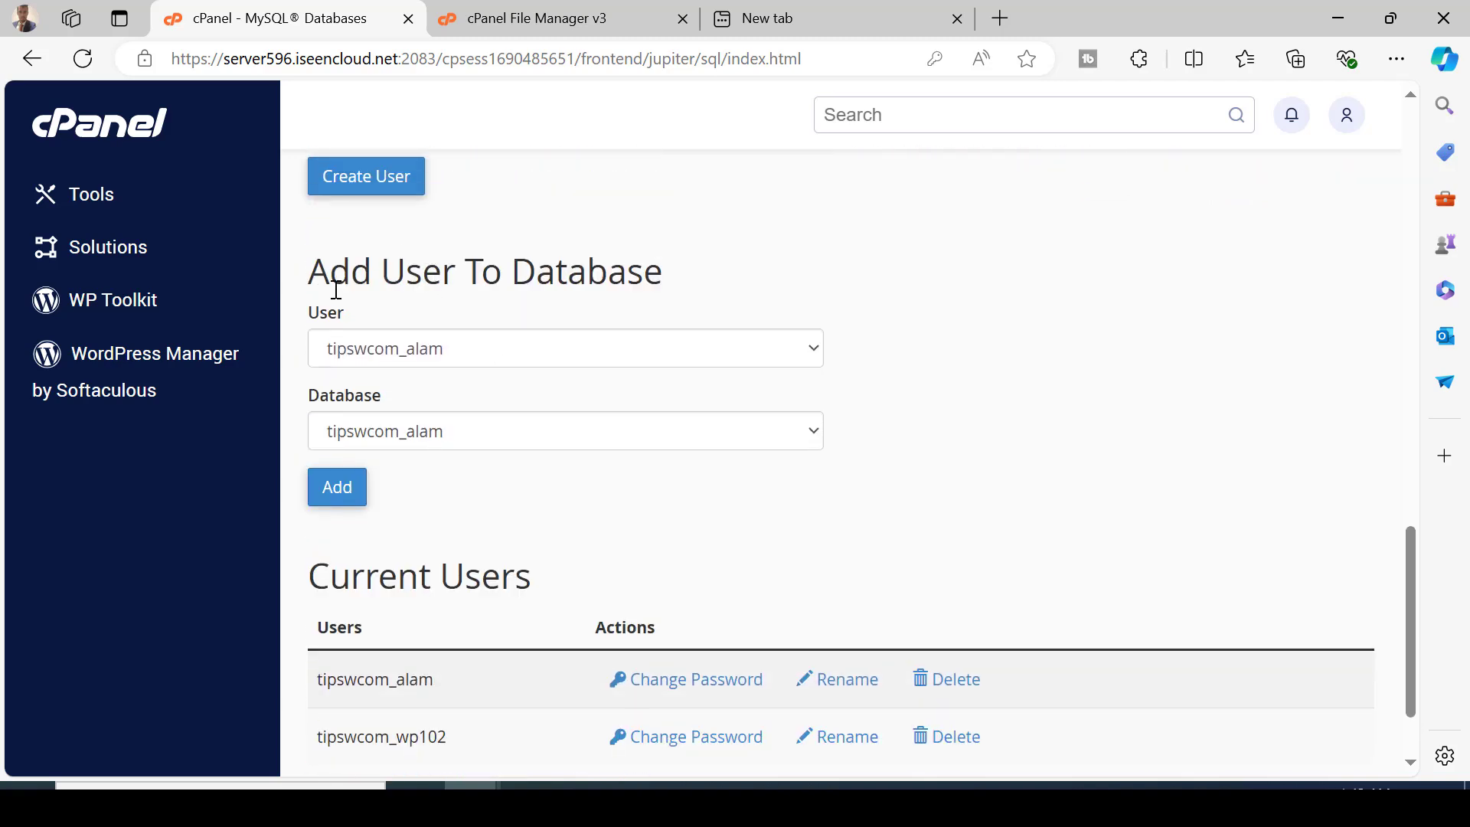
triple_click(483, 271)
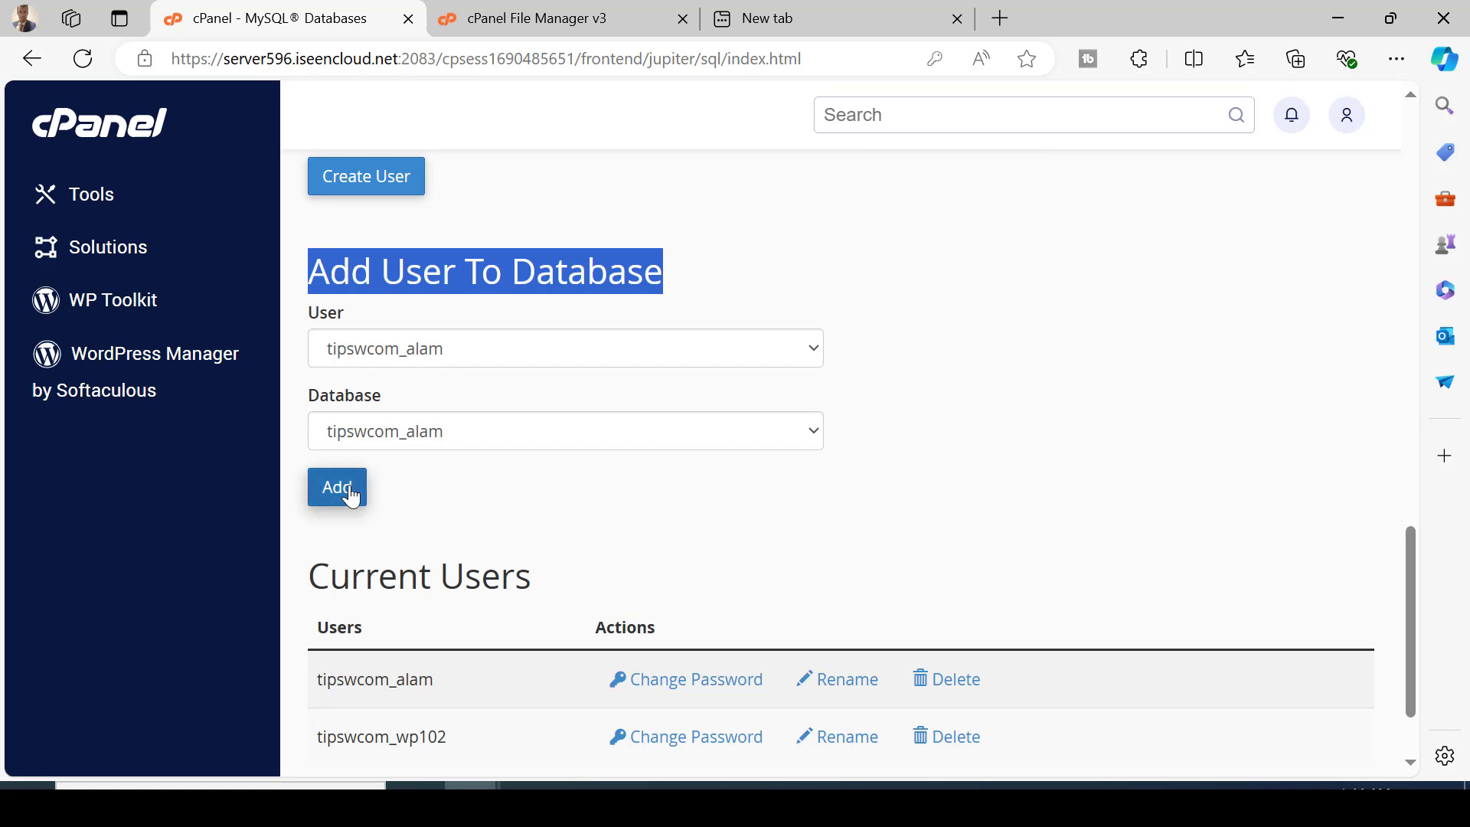
click(335, 487)
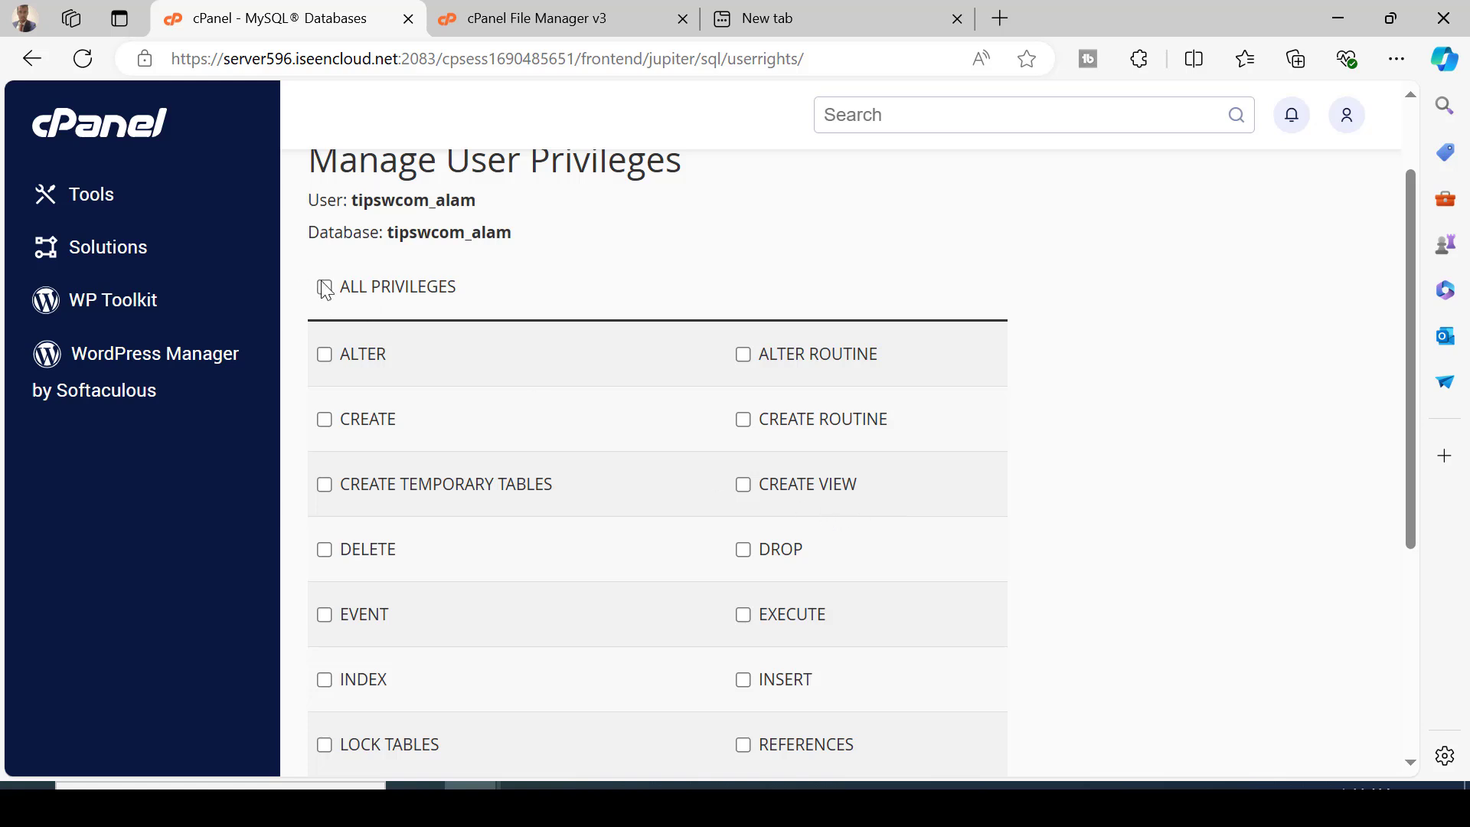
click(324, 287)
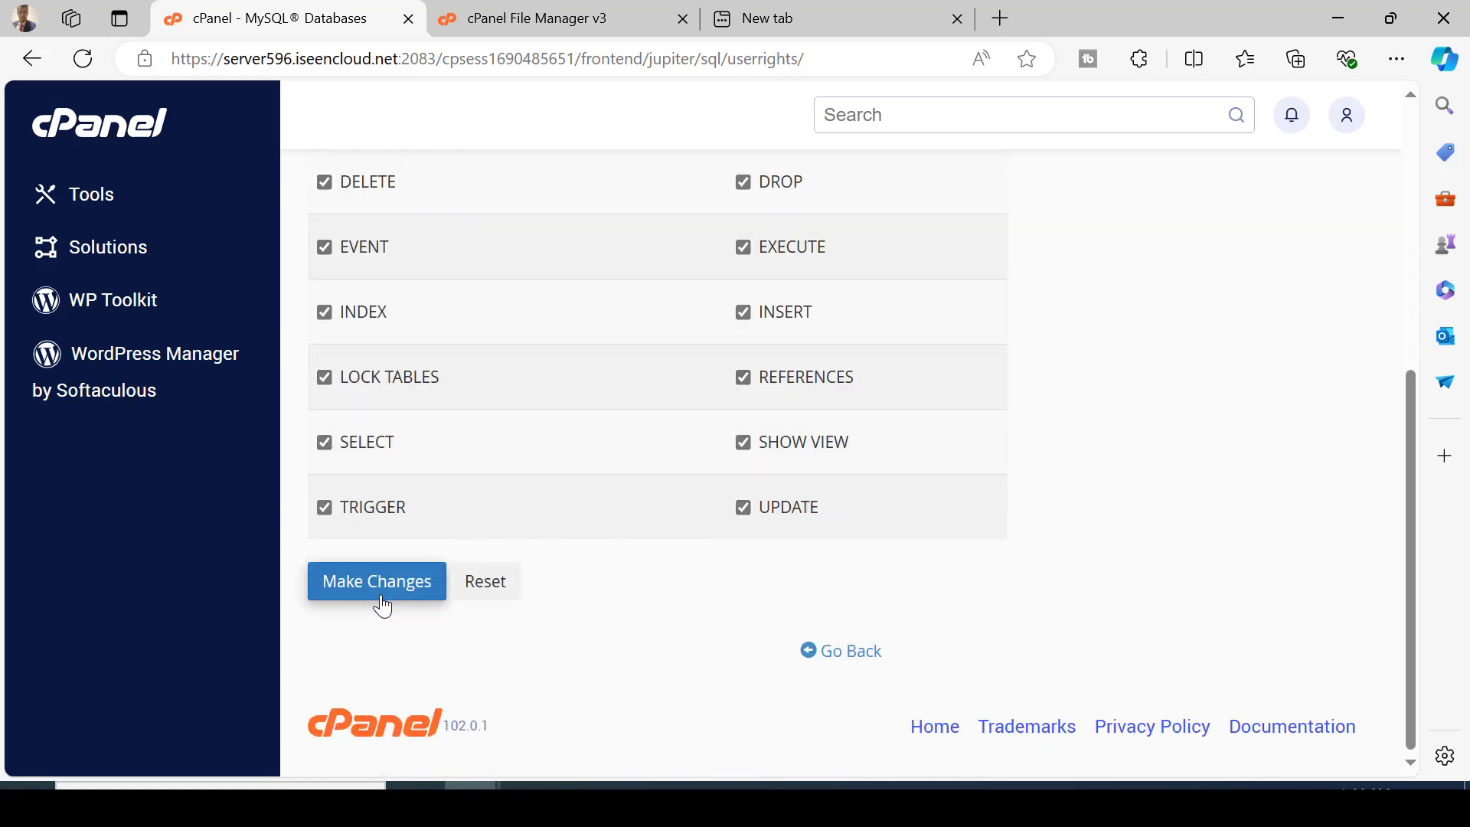
click(376, 581)
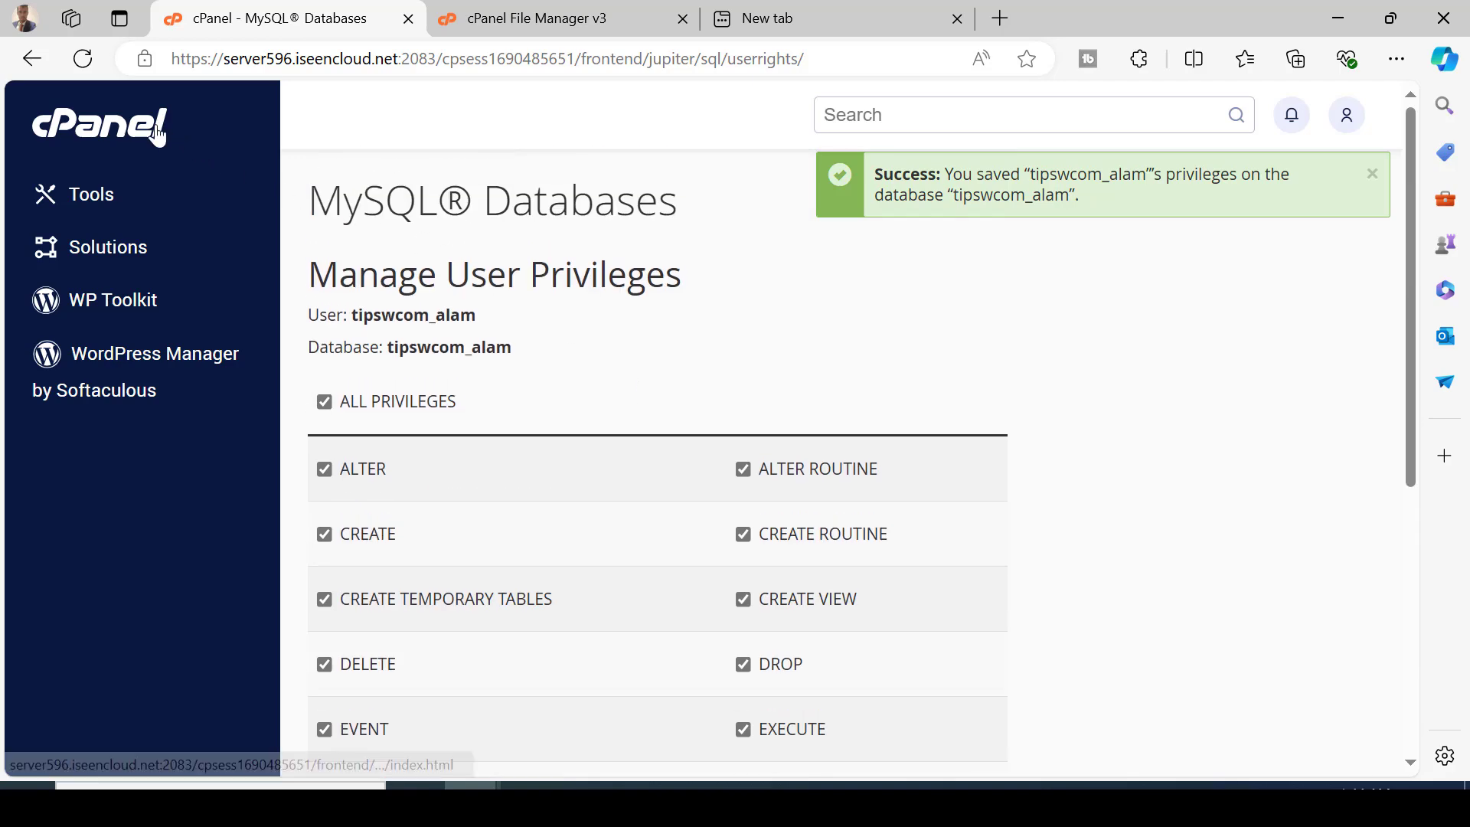
Return to the cPanel home and open the demo folder in File Manager.
click(91, 193)
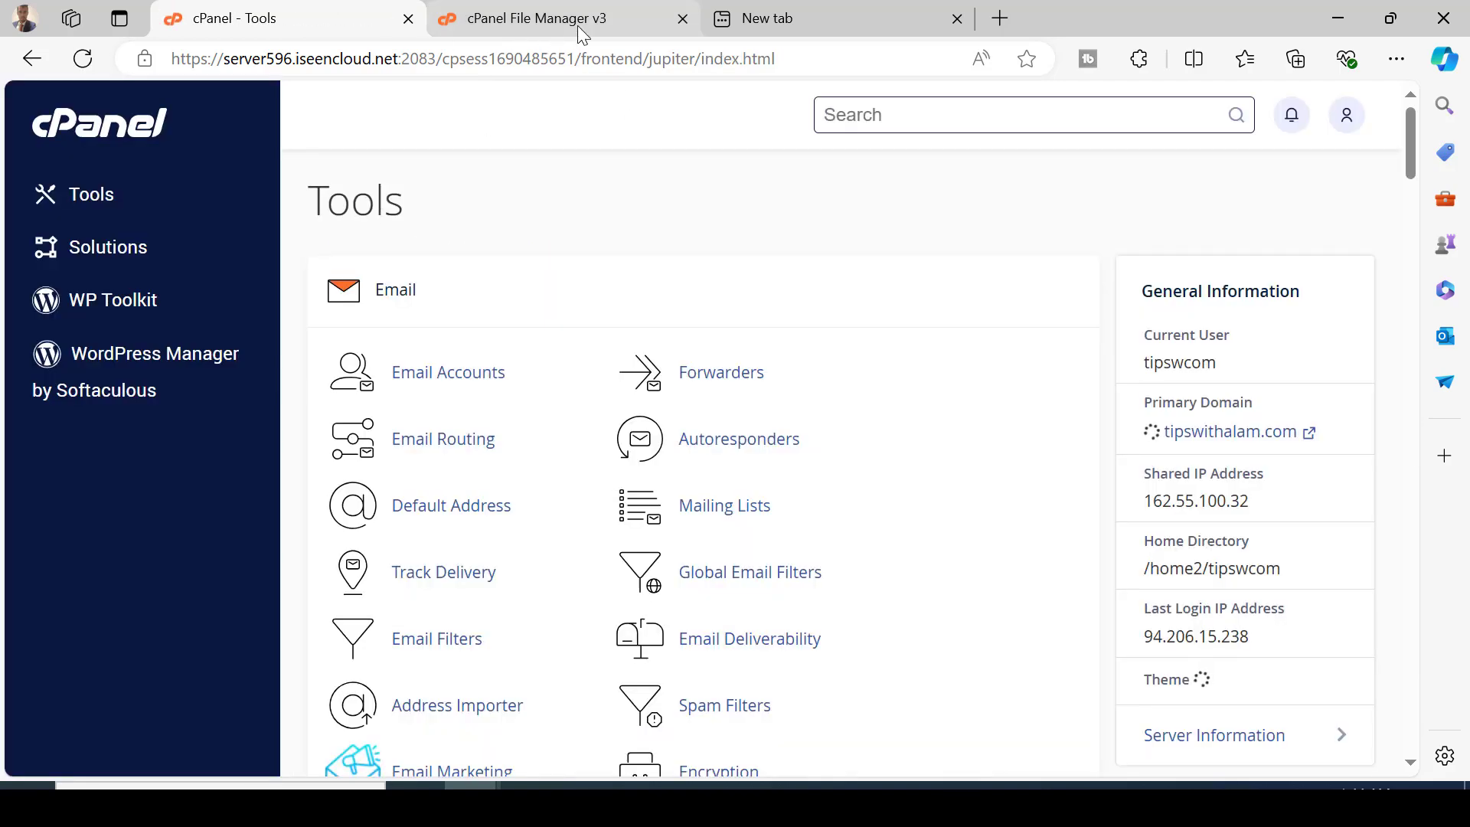
click(535, 18)
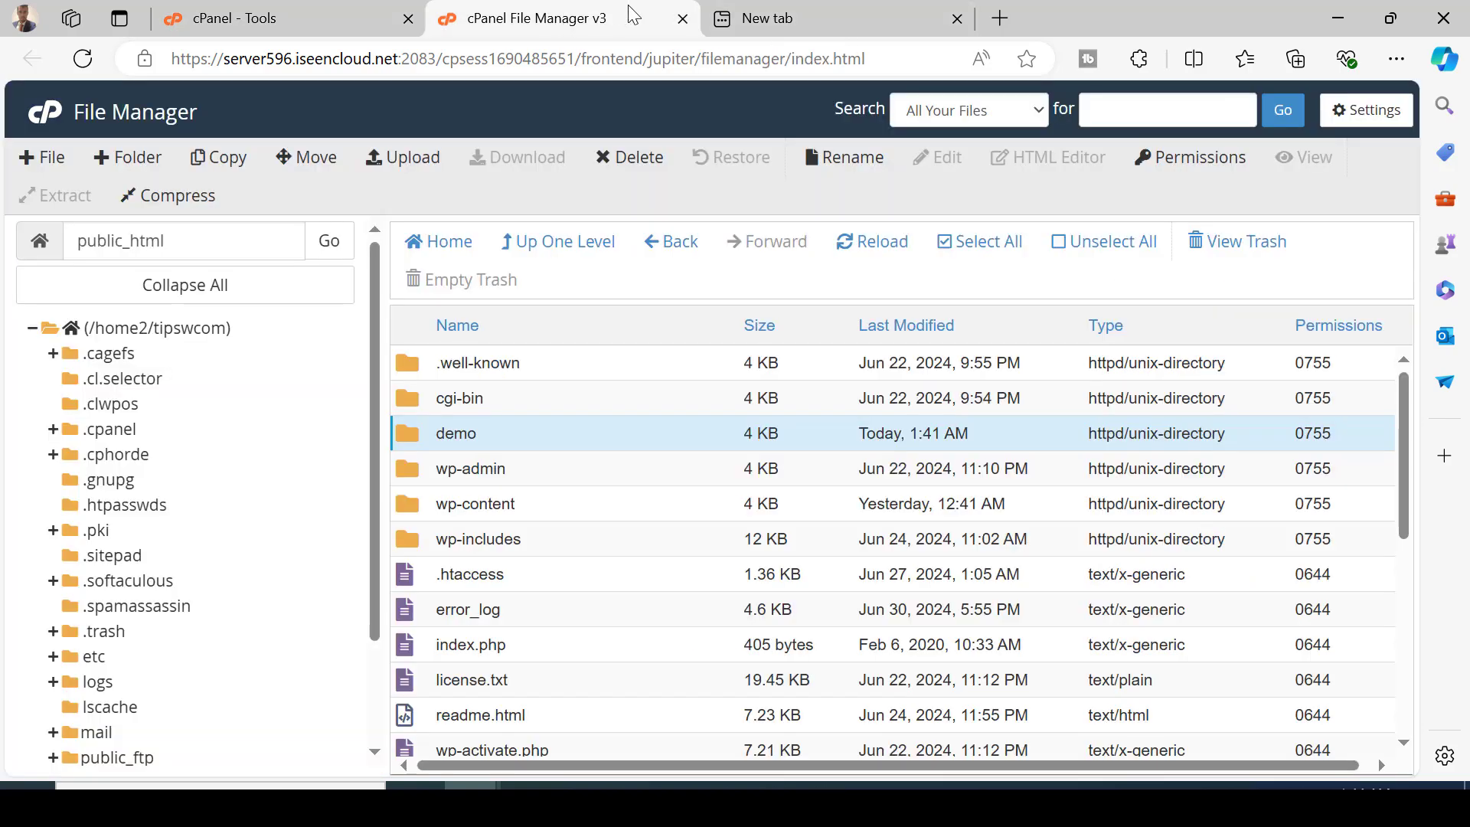
click(843, 156)
text(wordp)
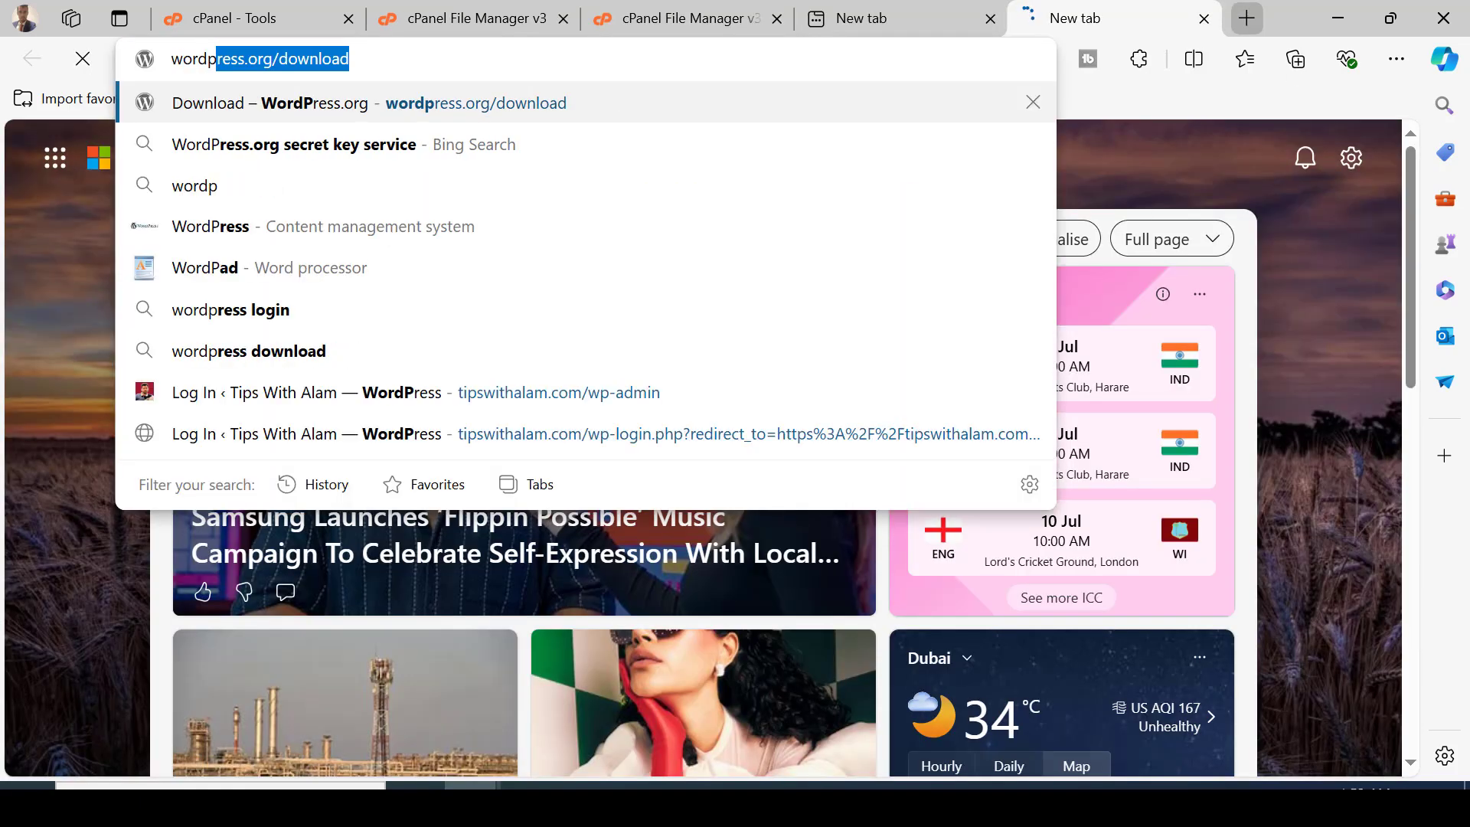
Save the WordPress 6.5.5 zip from wordpress.org to the desktop, then return to File Manager.
key(Enter)
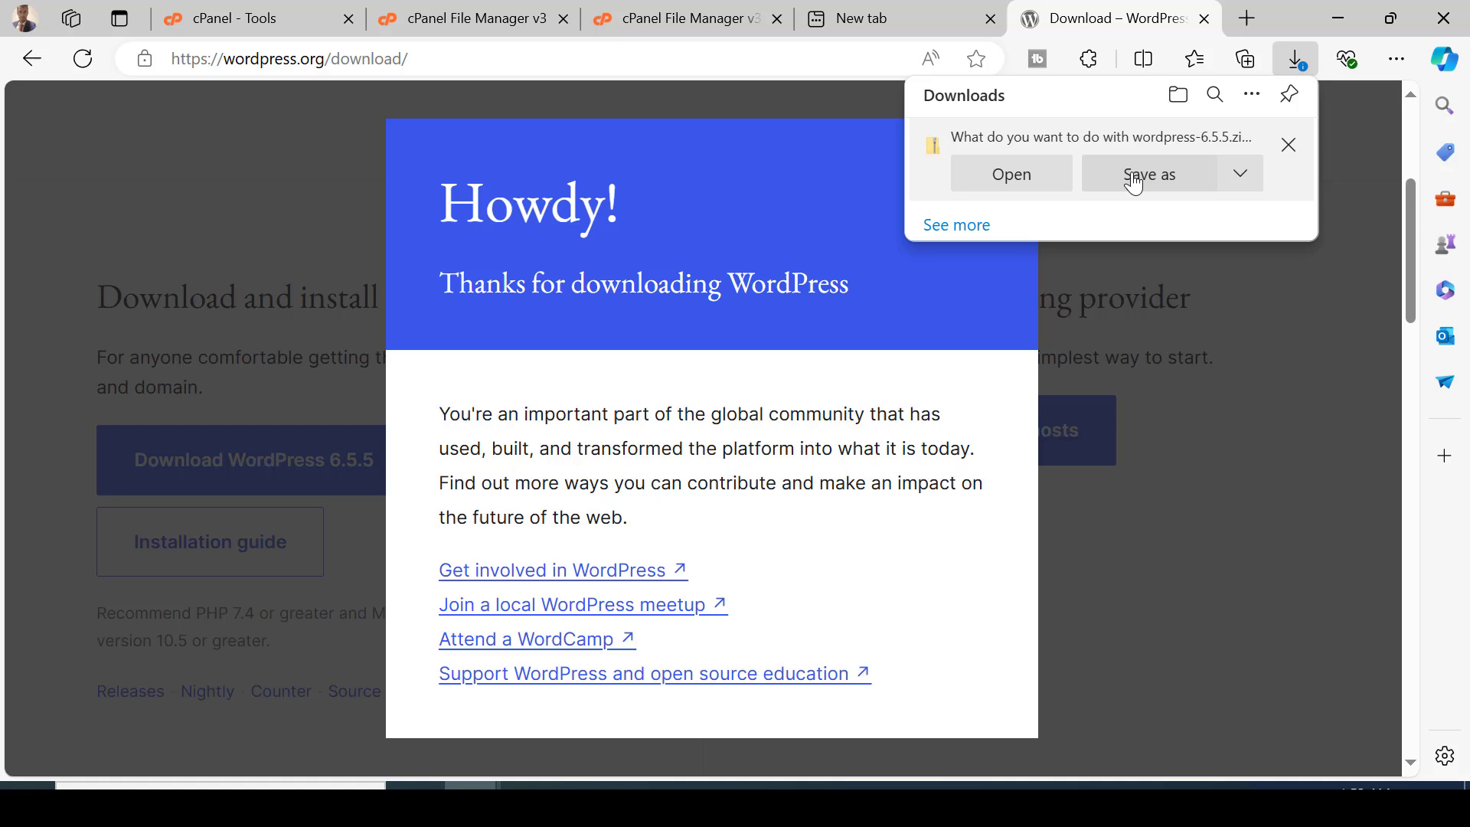
click(1149, 175)
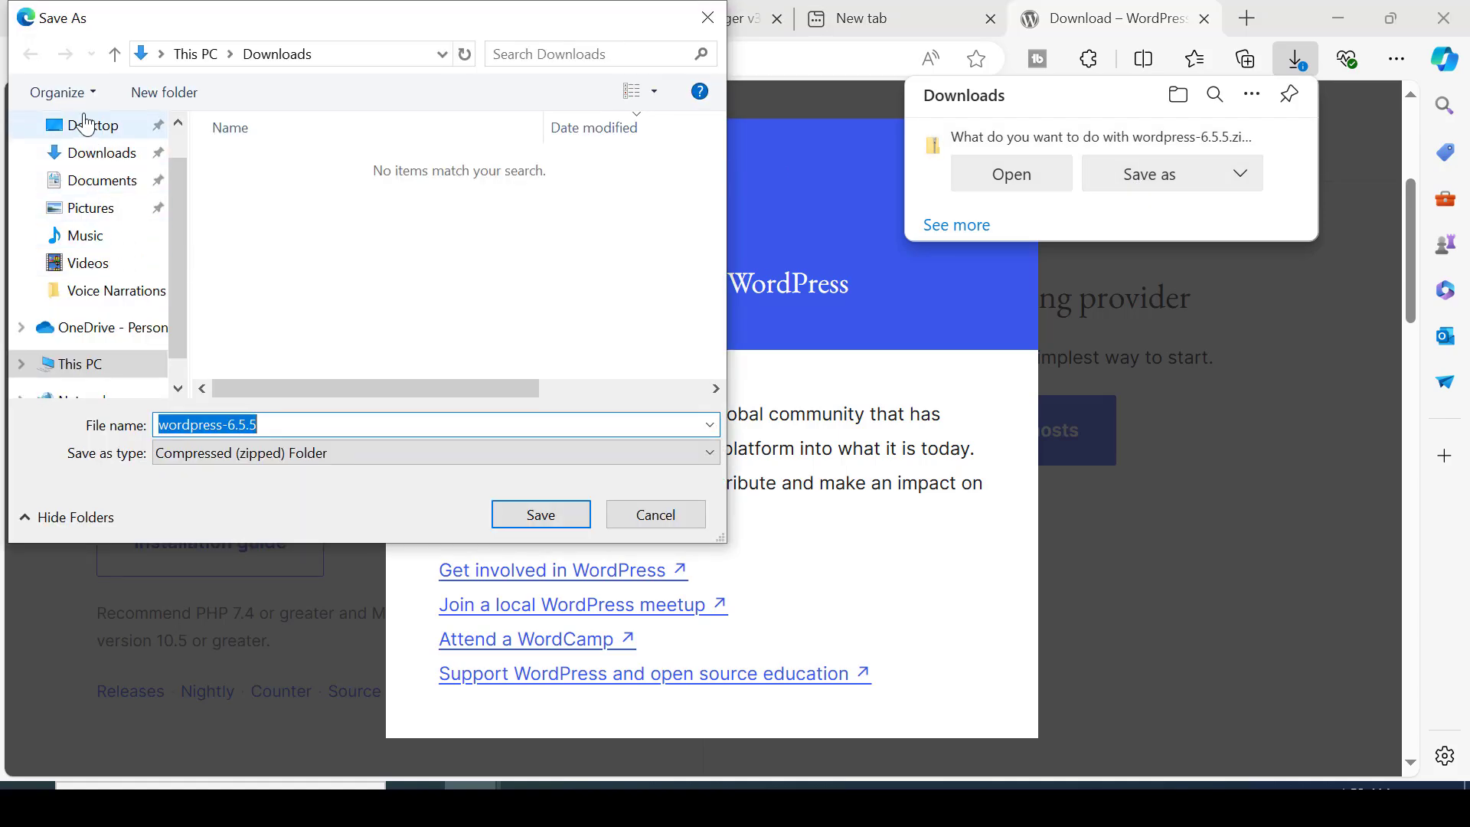
click(540, 514)
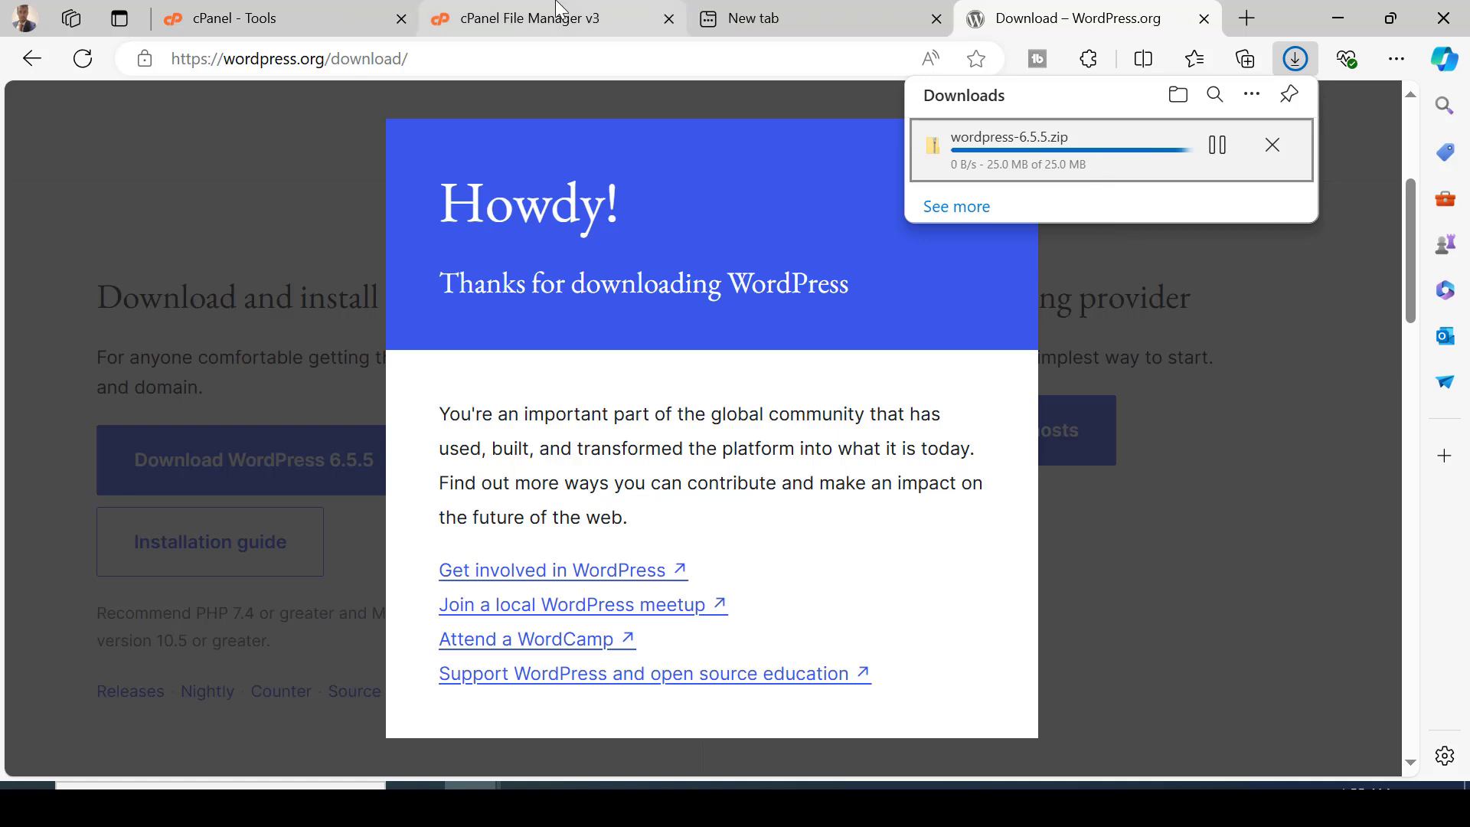
click(528, 18)
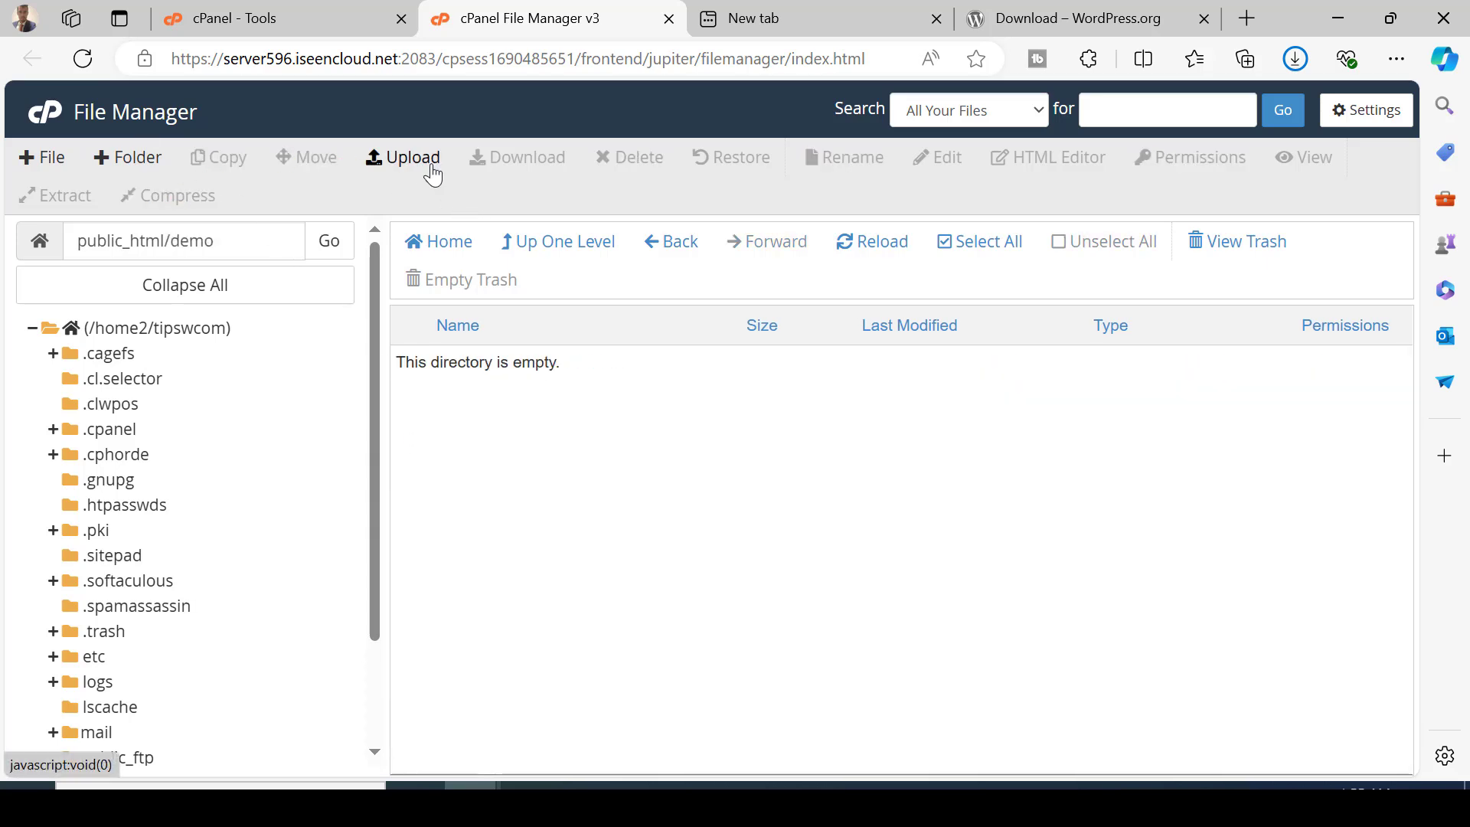
Upload wordpress-6.5.5.zip (24.98 MB) into public_html/demo and go back to the folder.
click(402, 156)
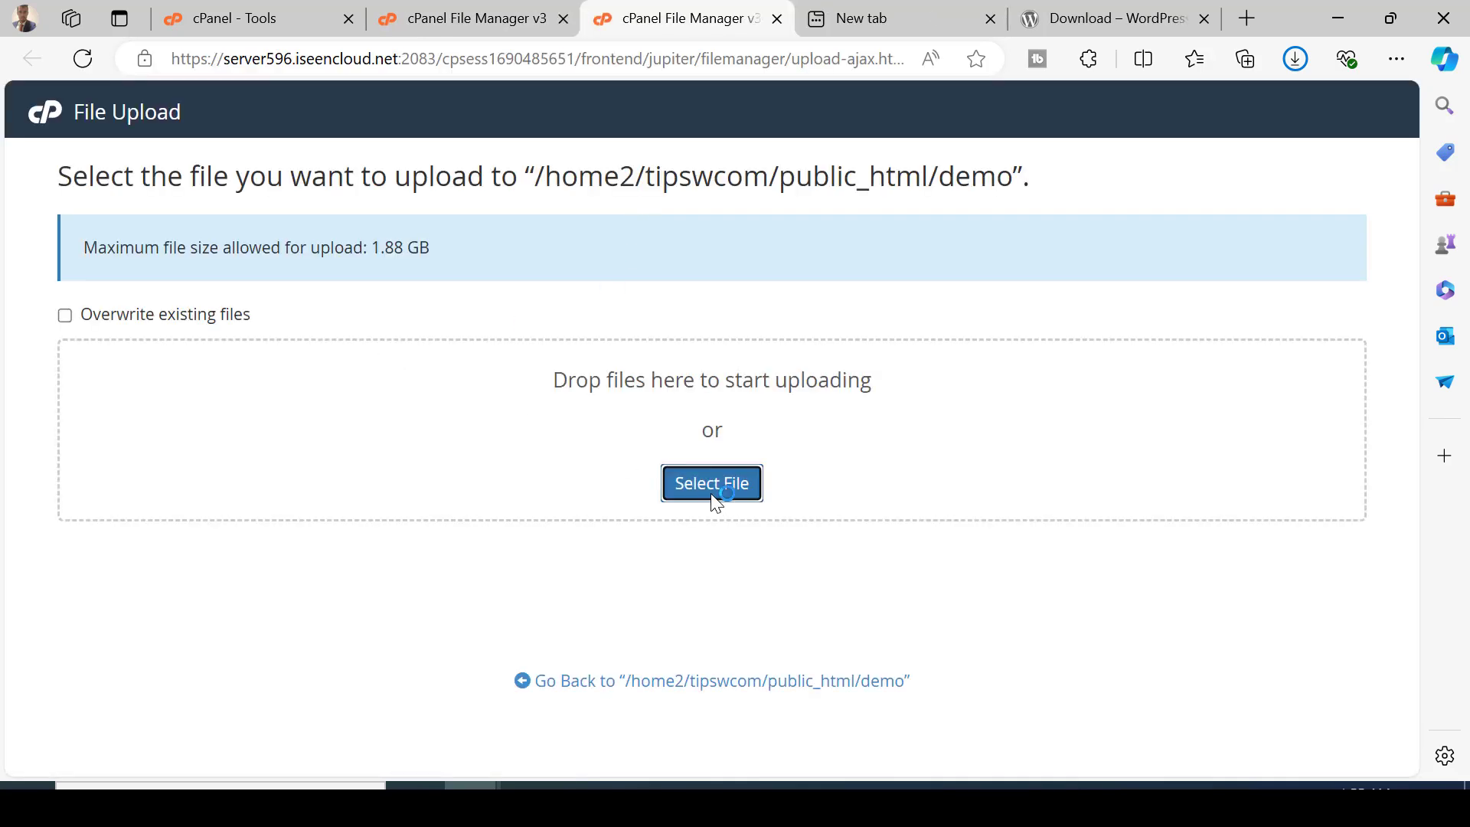
click(710, 484)
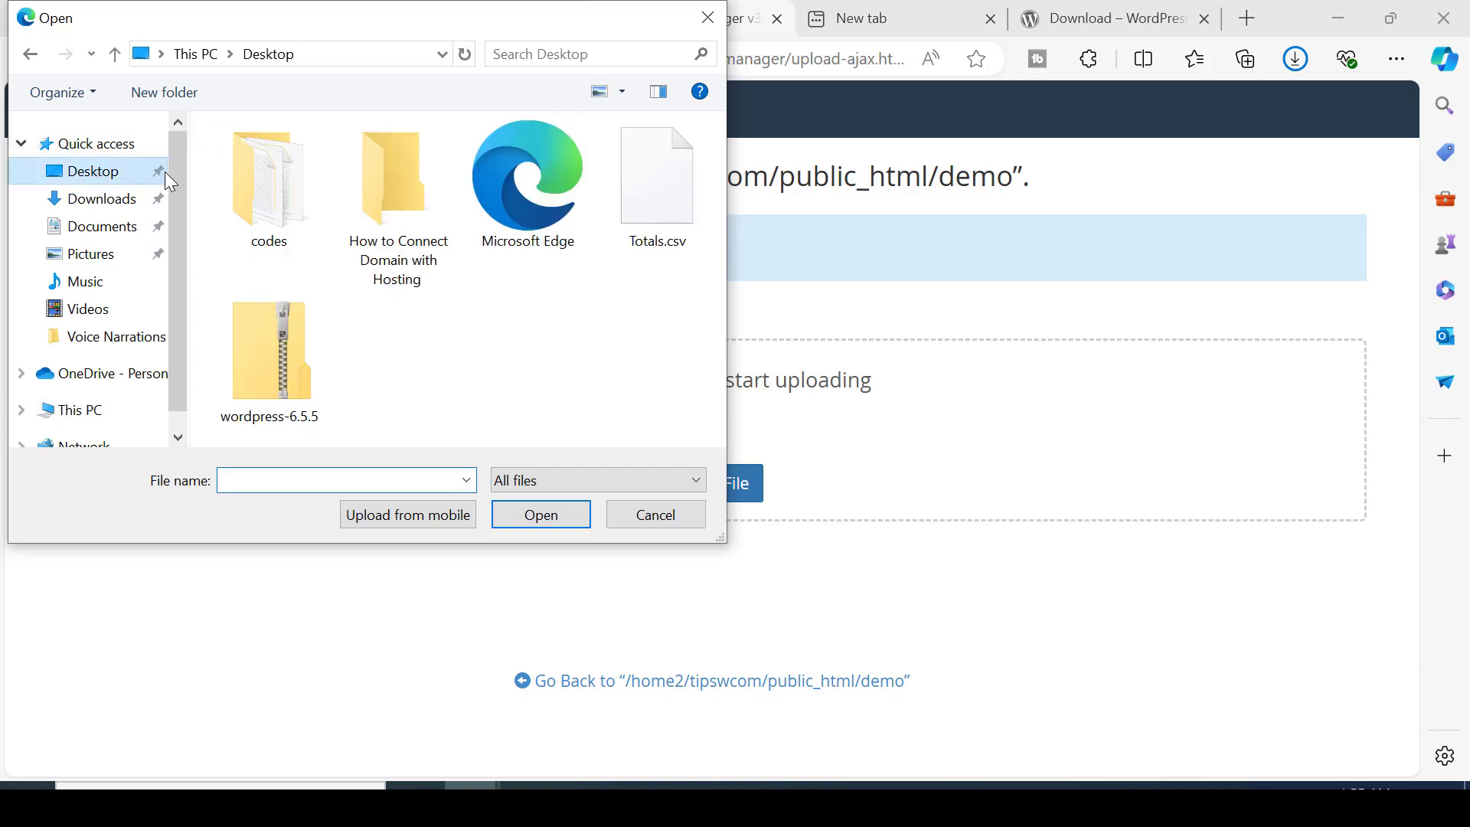
click(654, 513)
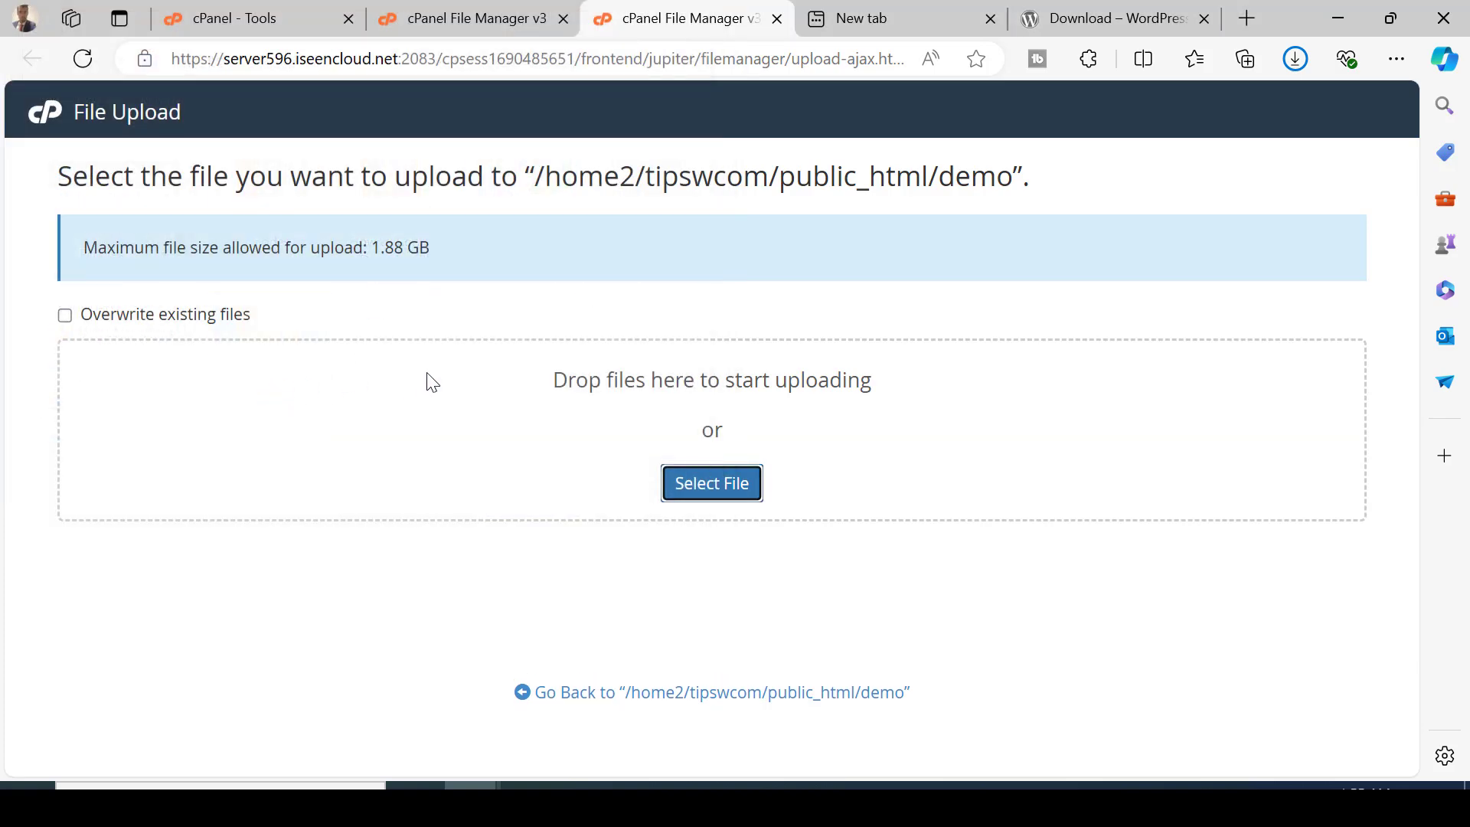
click(711, 483)
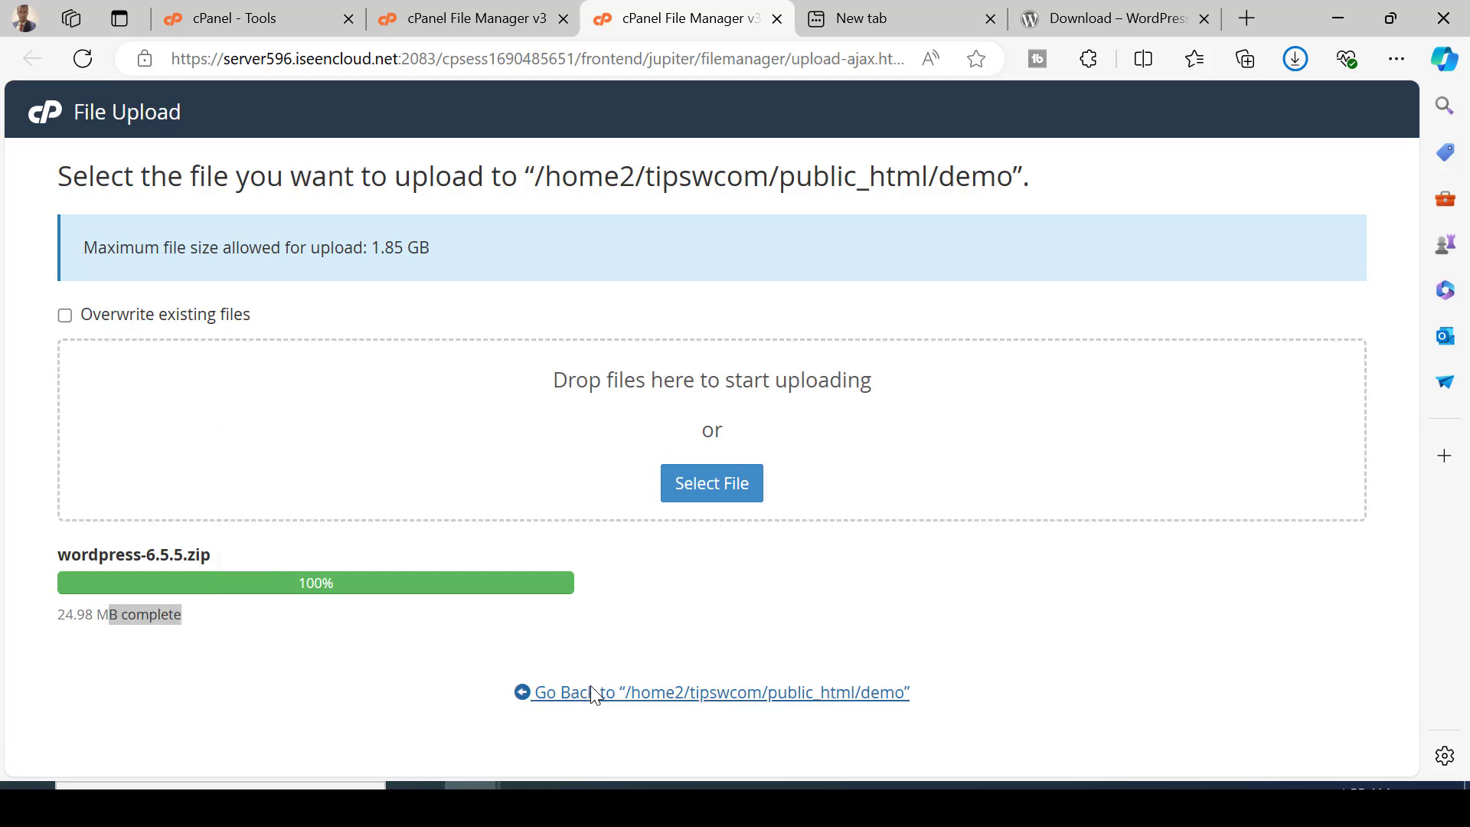
click(589, 692)
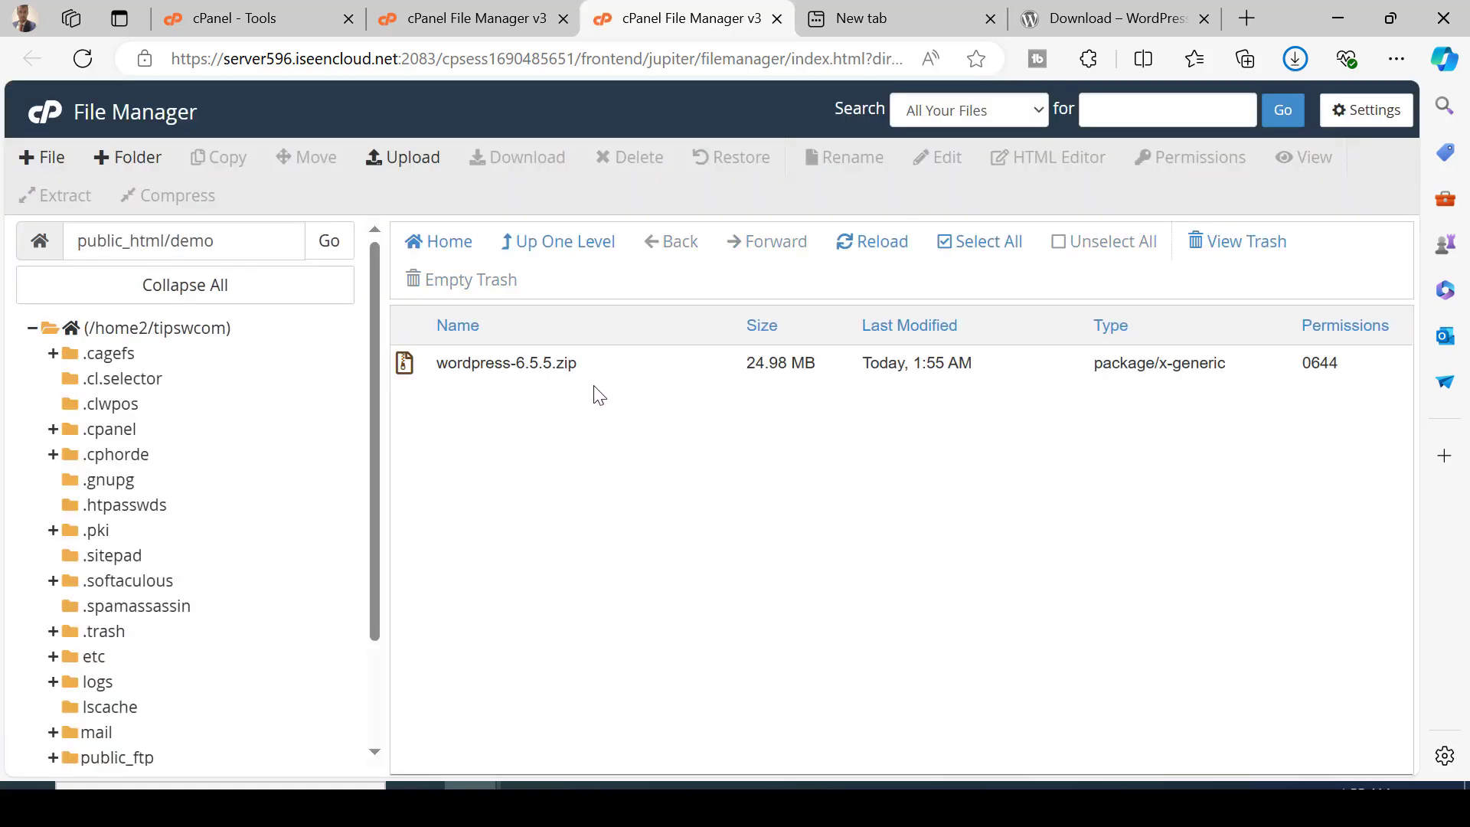
Extract wordpress-6.5.5.zip in demo and refresh to show the wordpress folder.
right_click(506, 363)
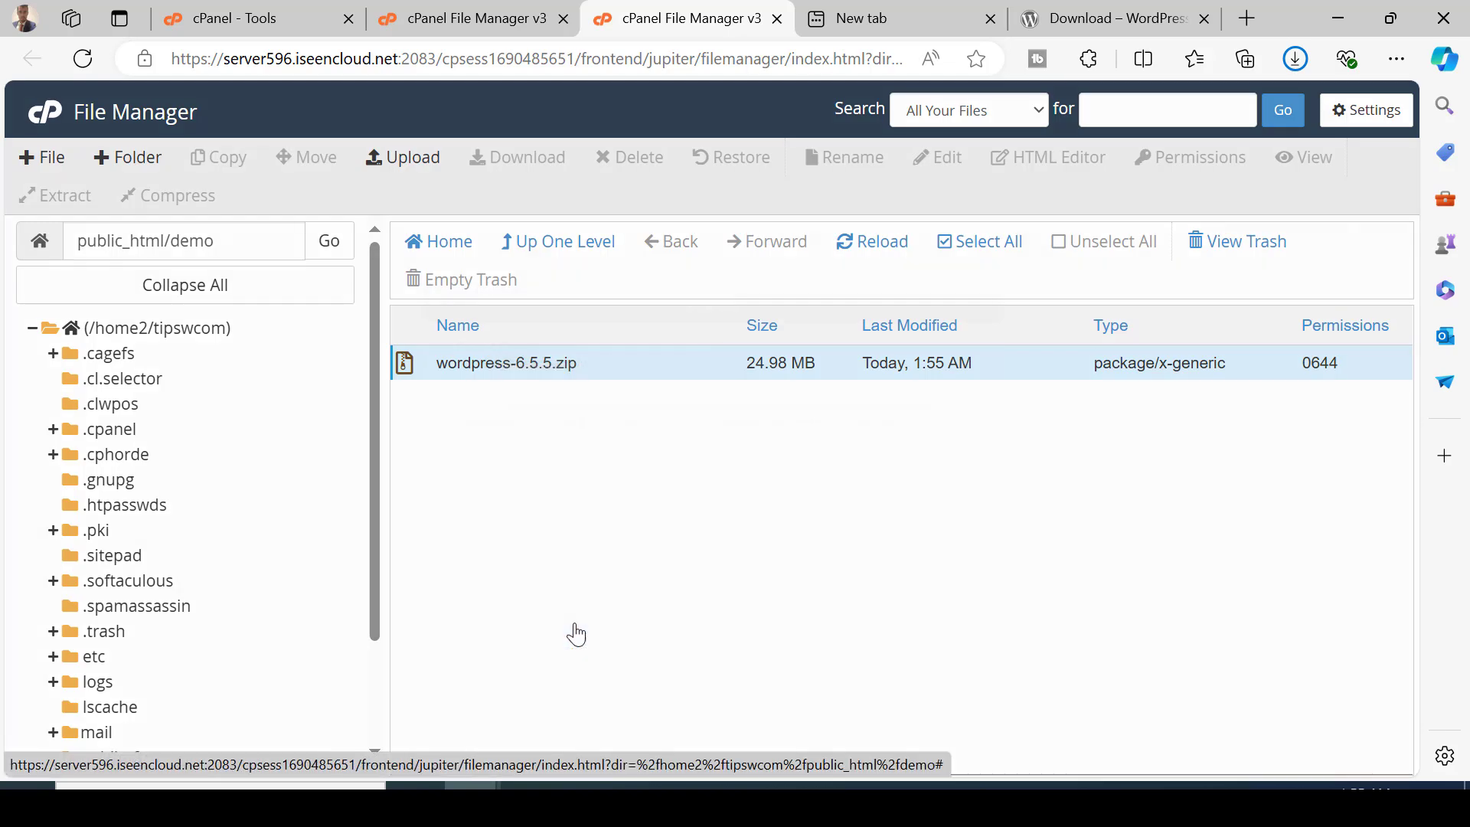
click(64, 195)
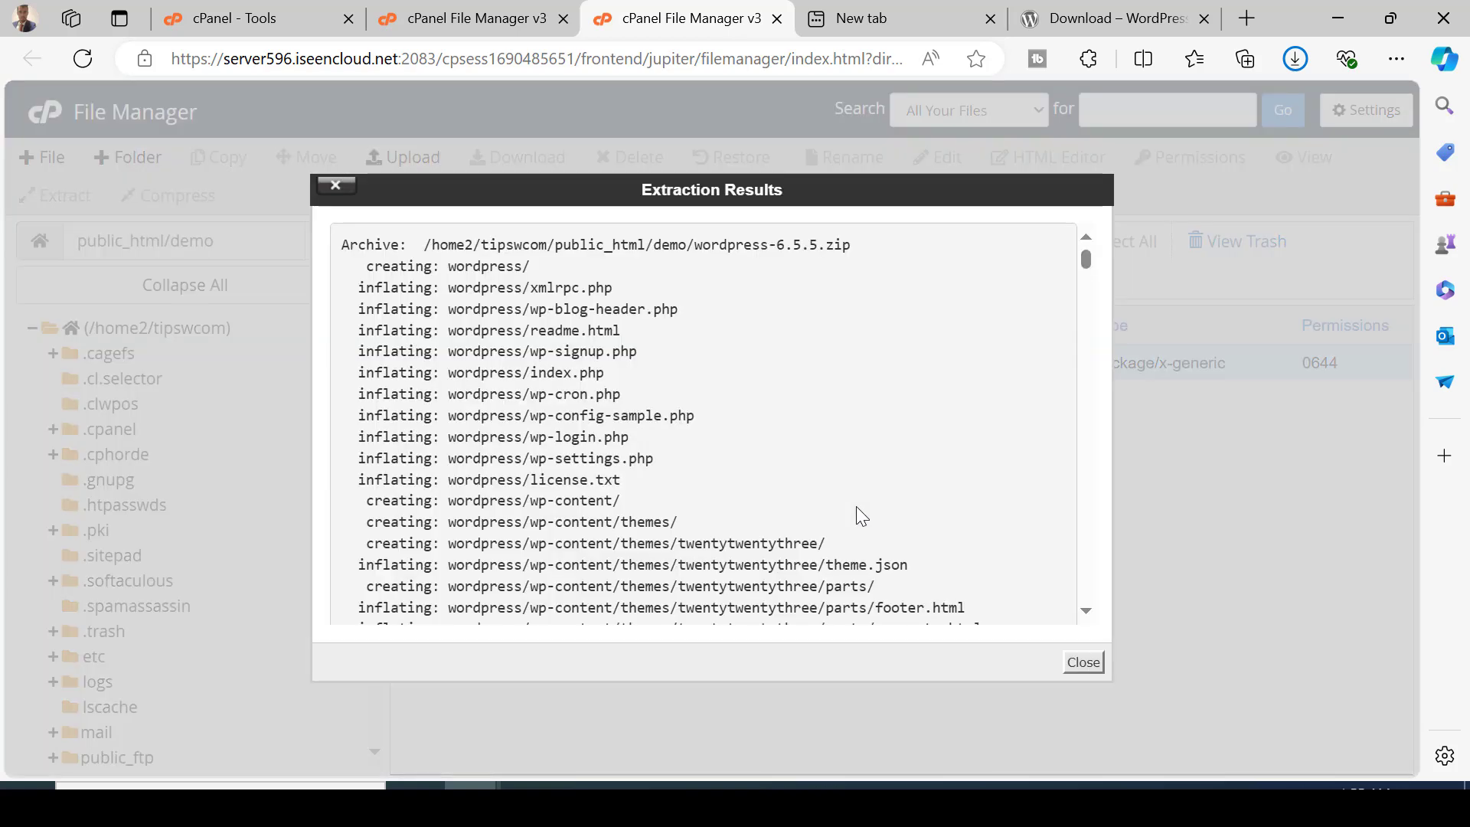
click(1082, 661)
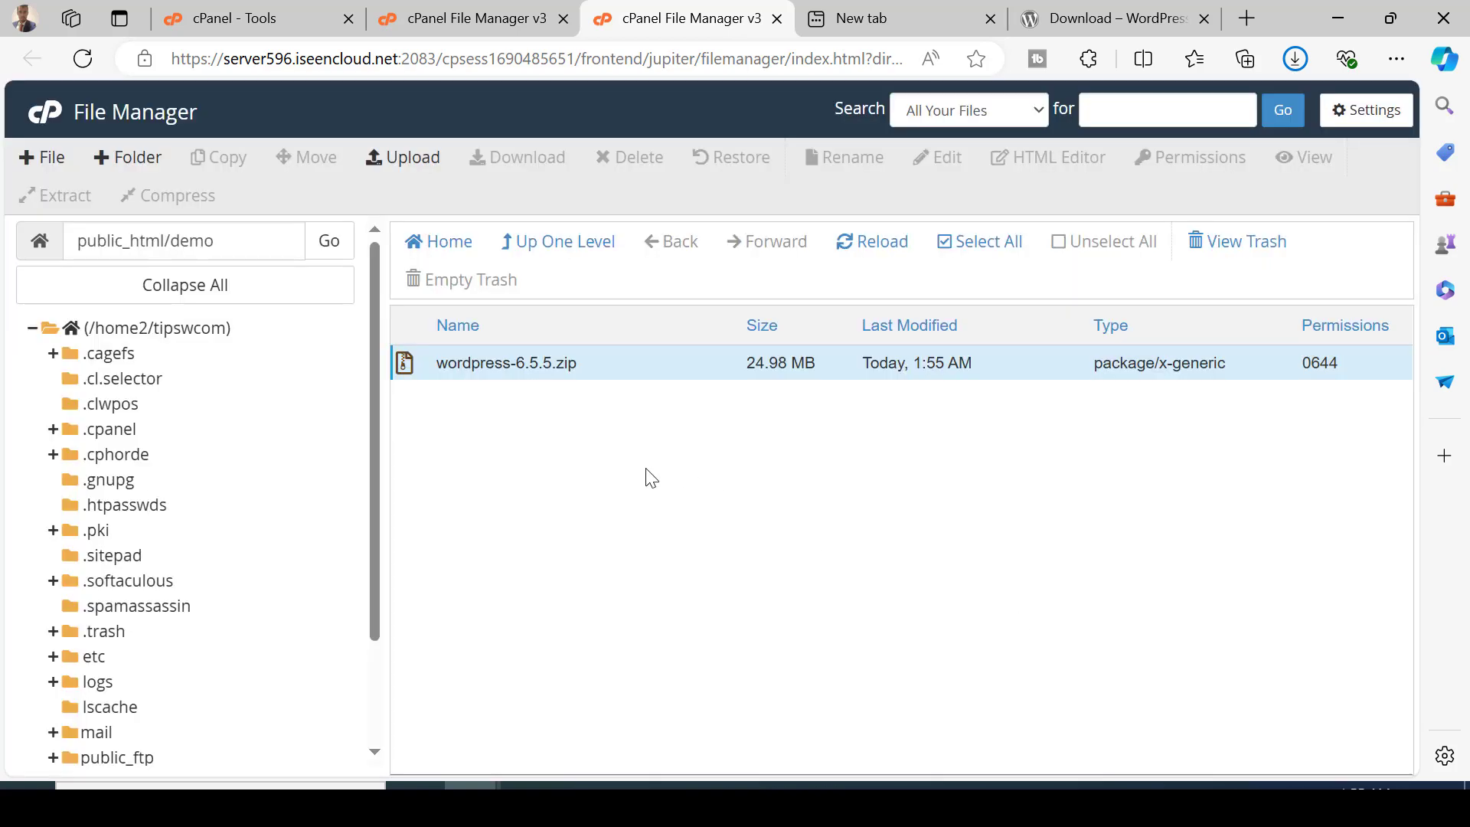
mouse_move(83, 59)
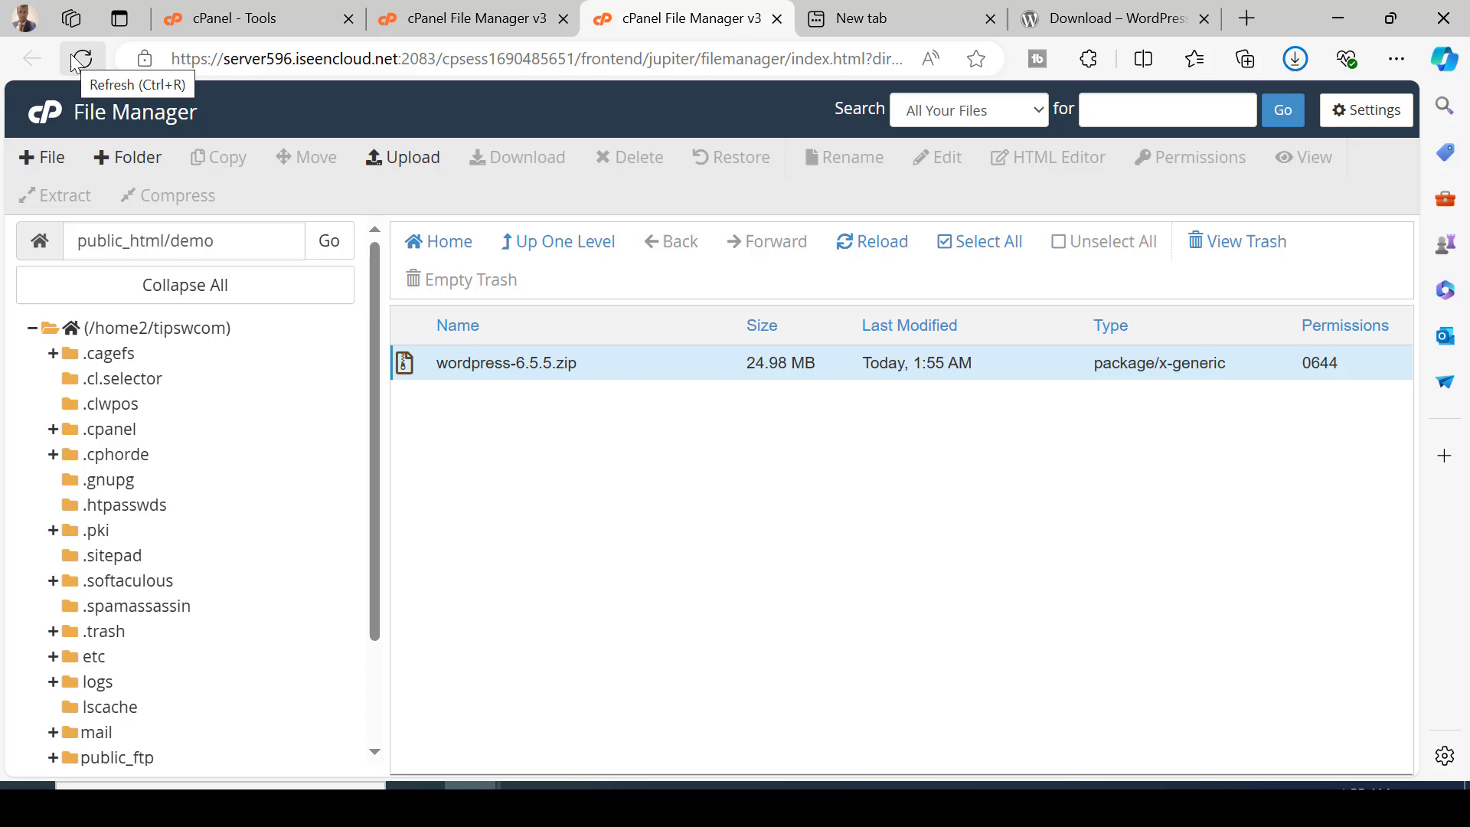
click(82, 58)
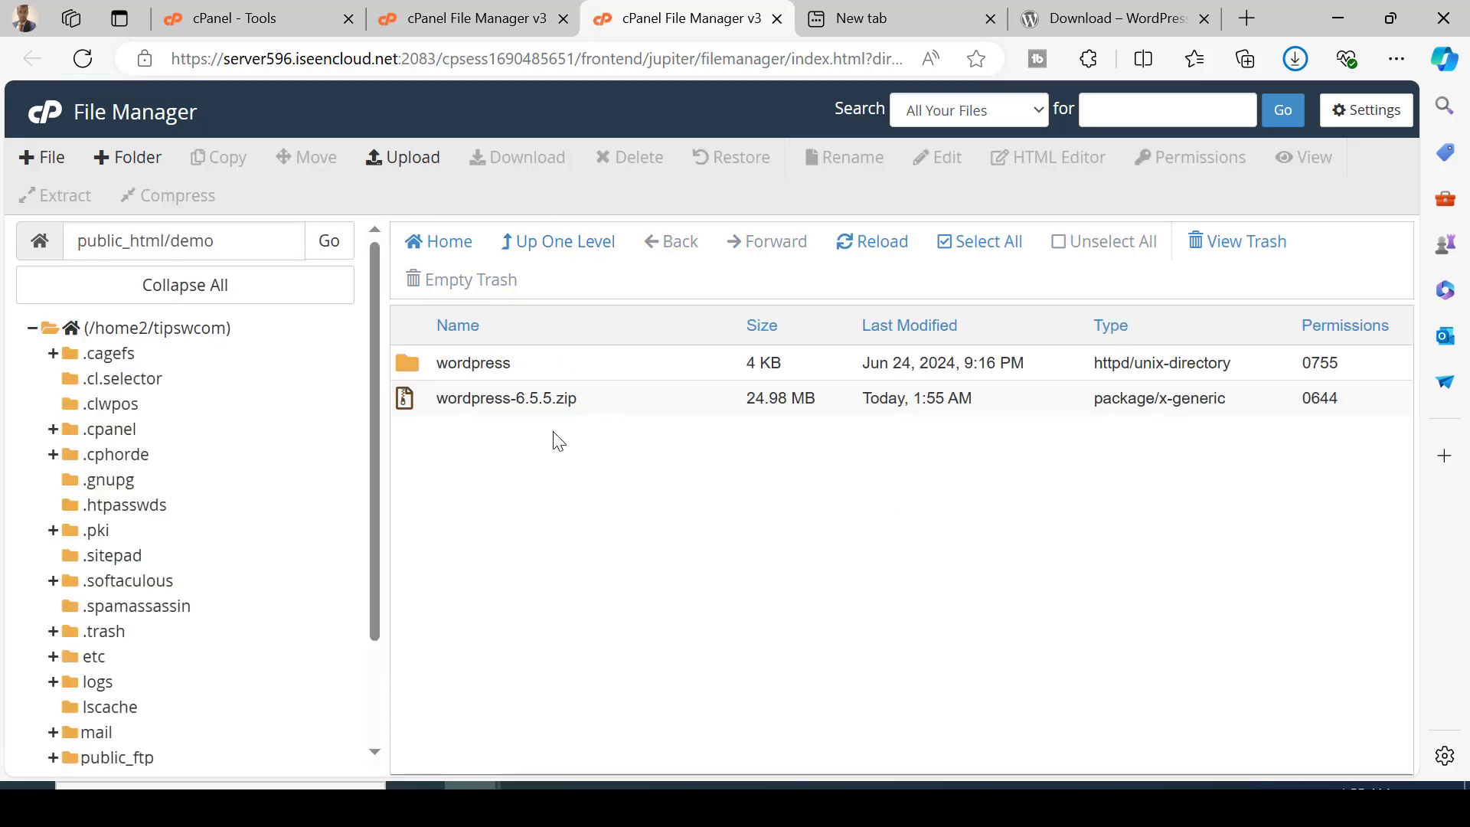
Delete the wordpress-6.5.5.zip file to the trash.
right_click(505, 398)
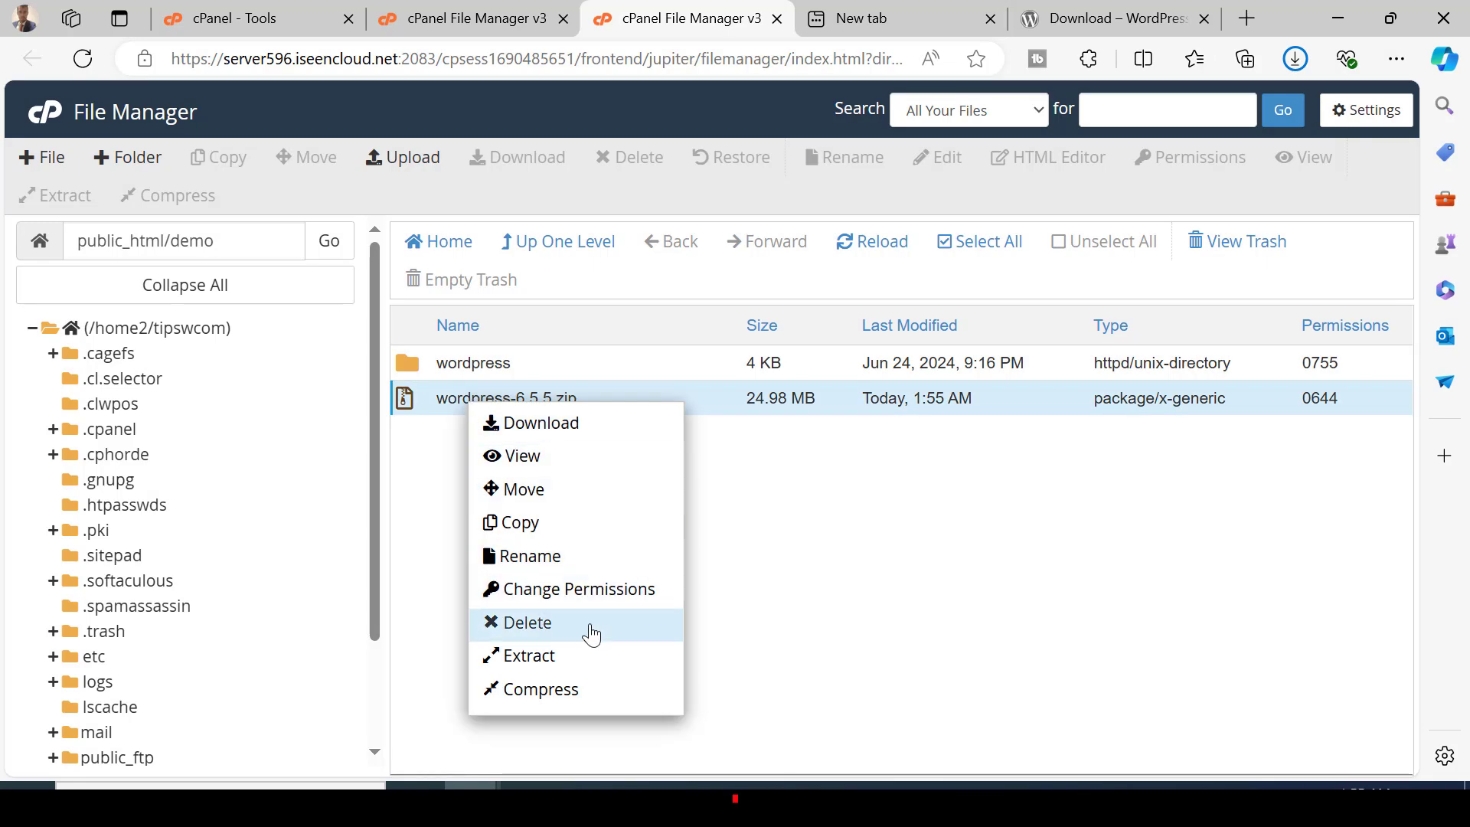
click(527, 622)
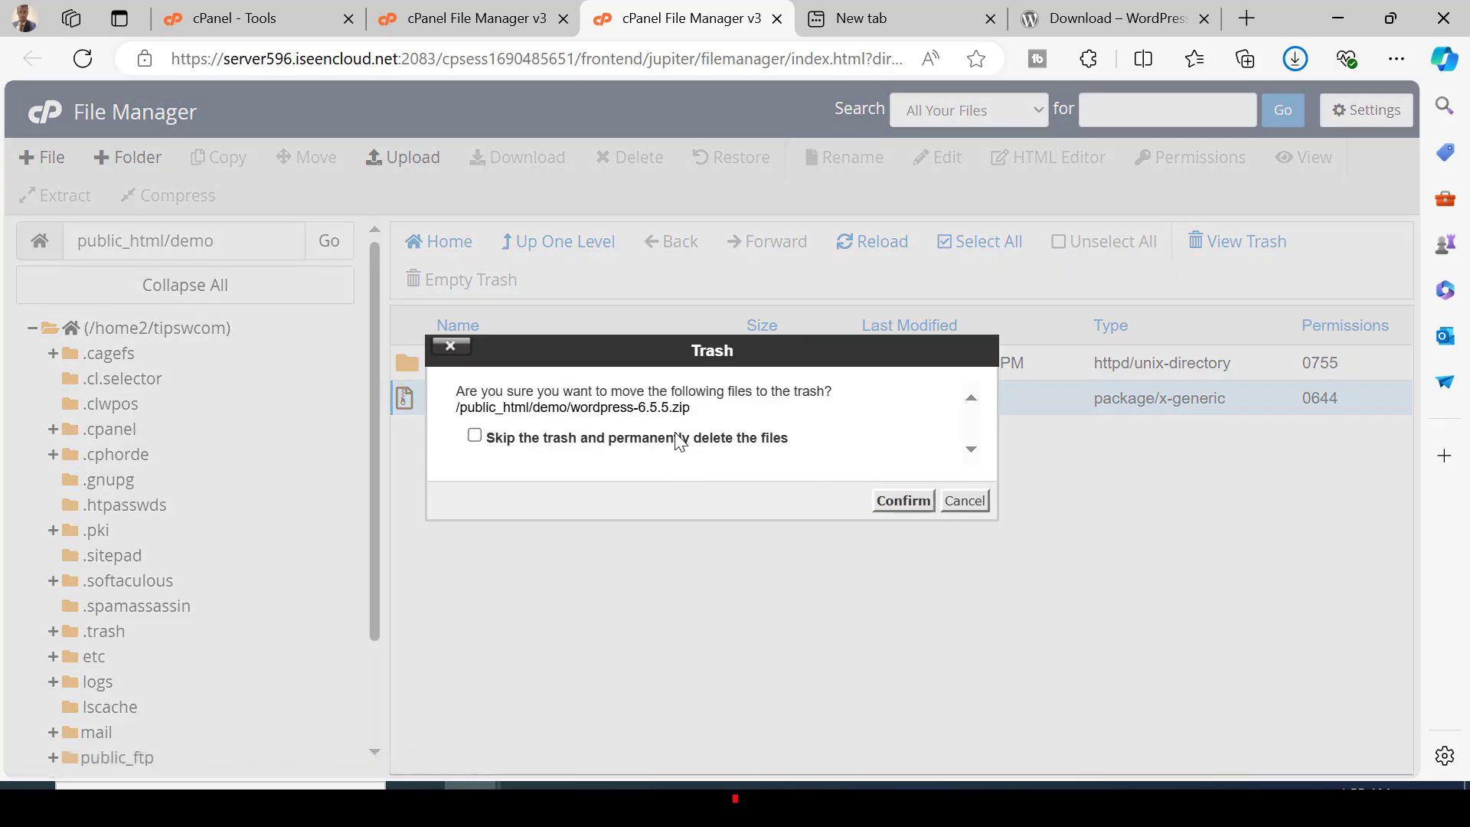
click(902, 500)
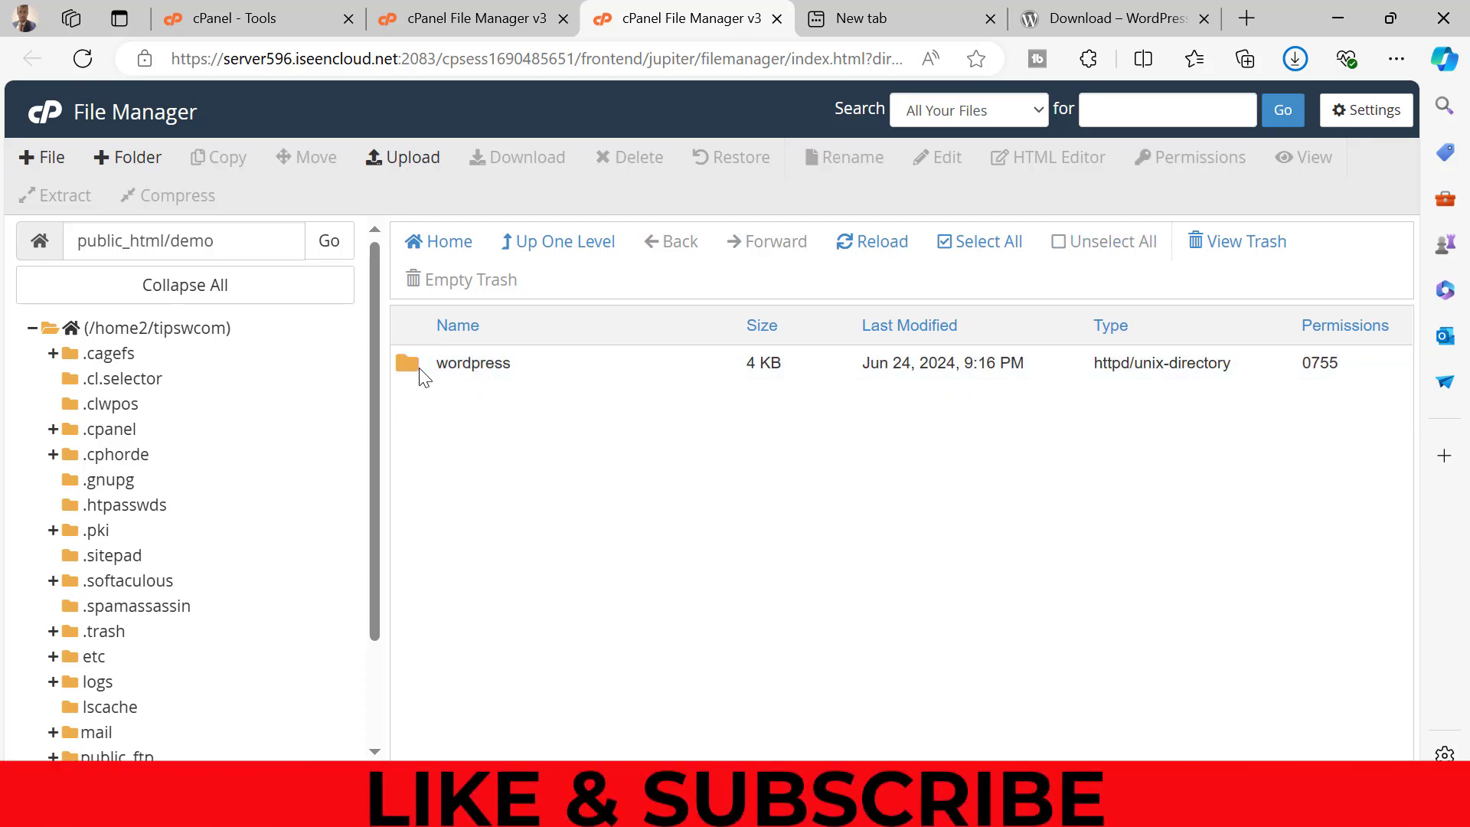
Move all files from the wordpress folder up into /public_html/demo/.
double_click(472, 363)
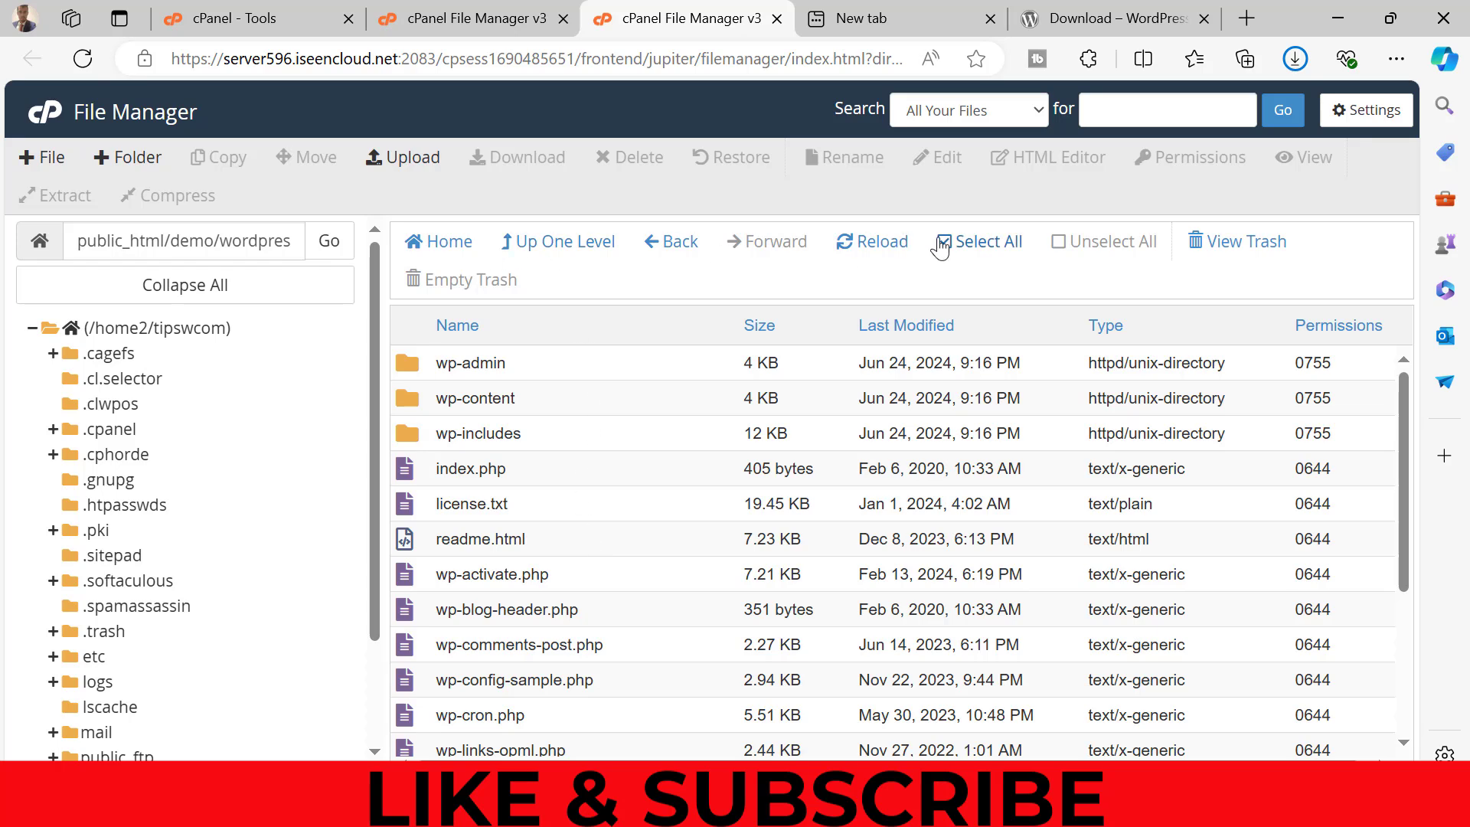
click(977, 241)
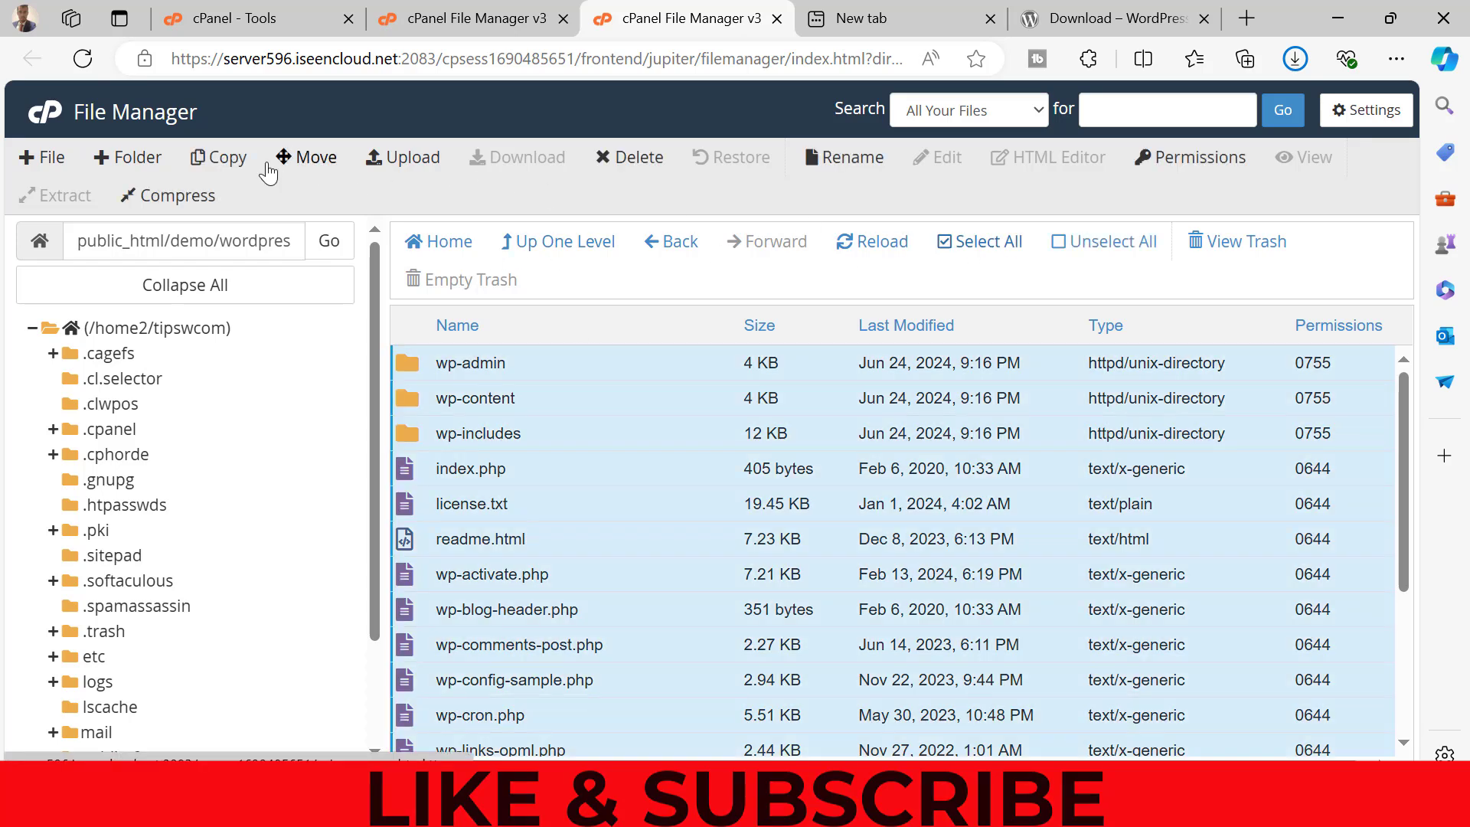
click(308, 156)
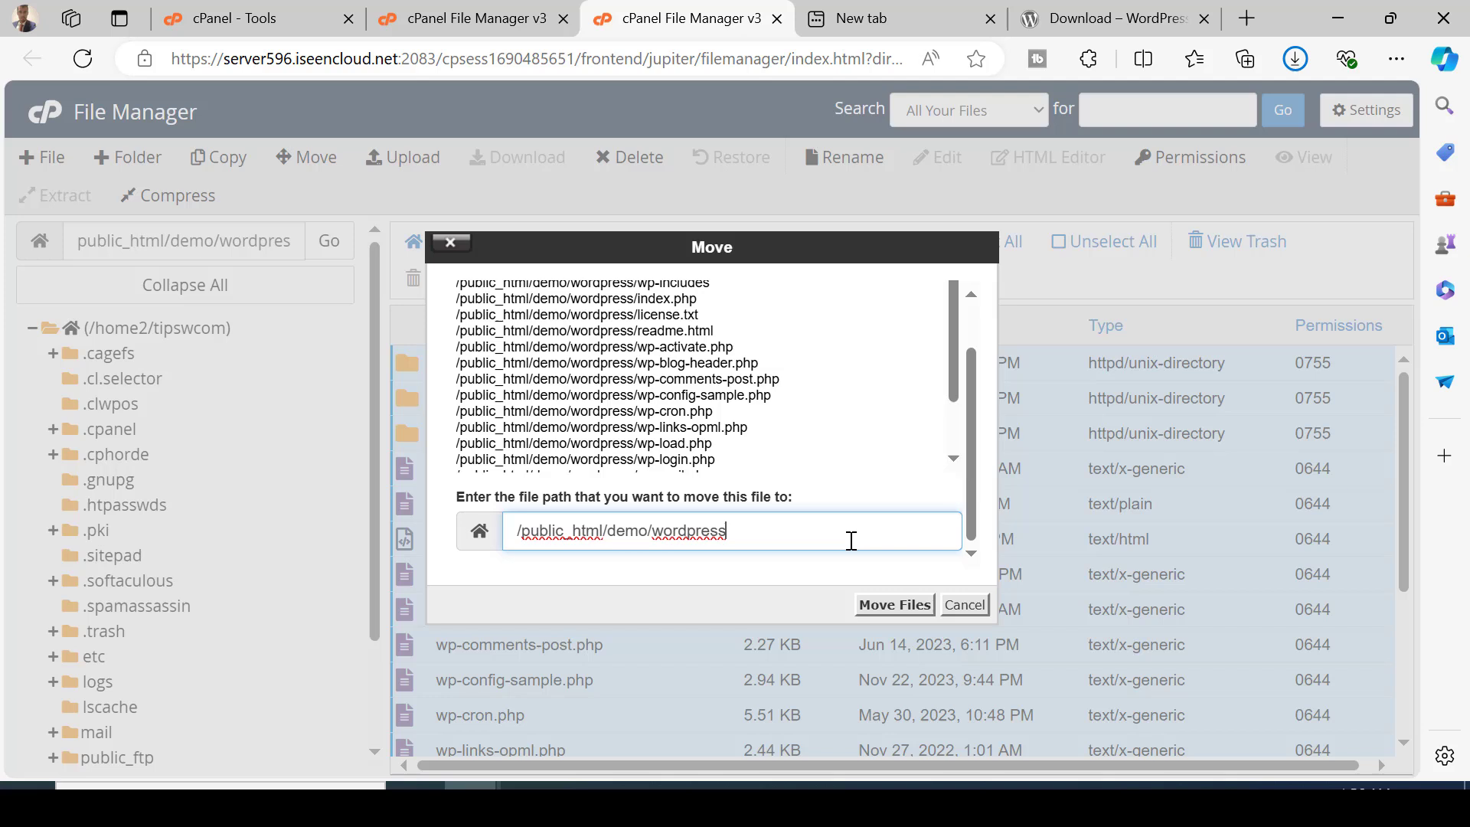
double_click(689, 531)
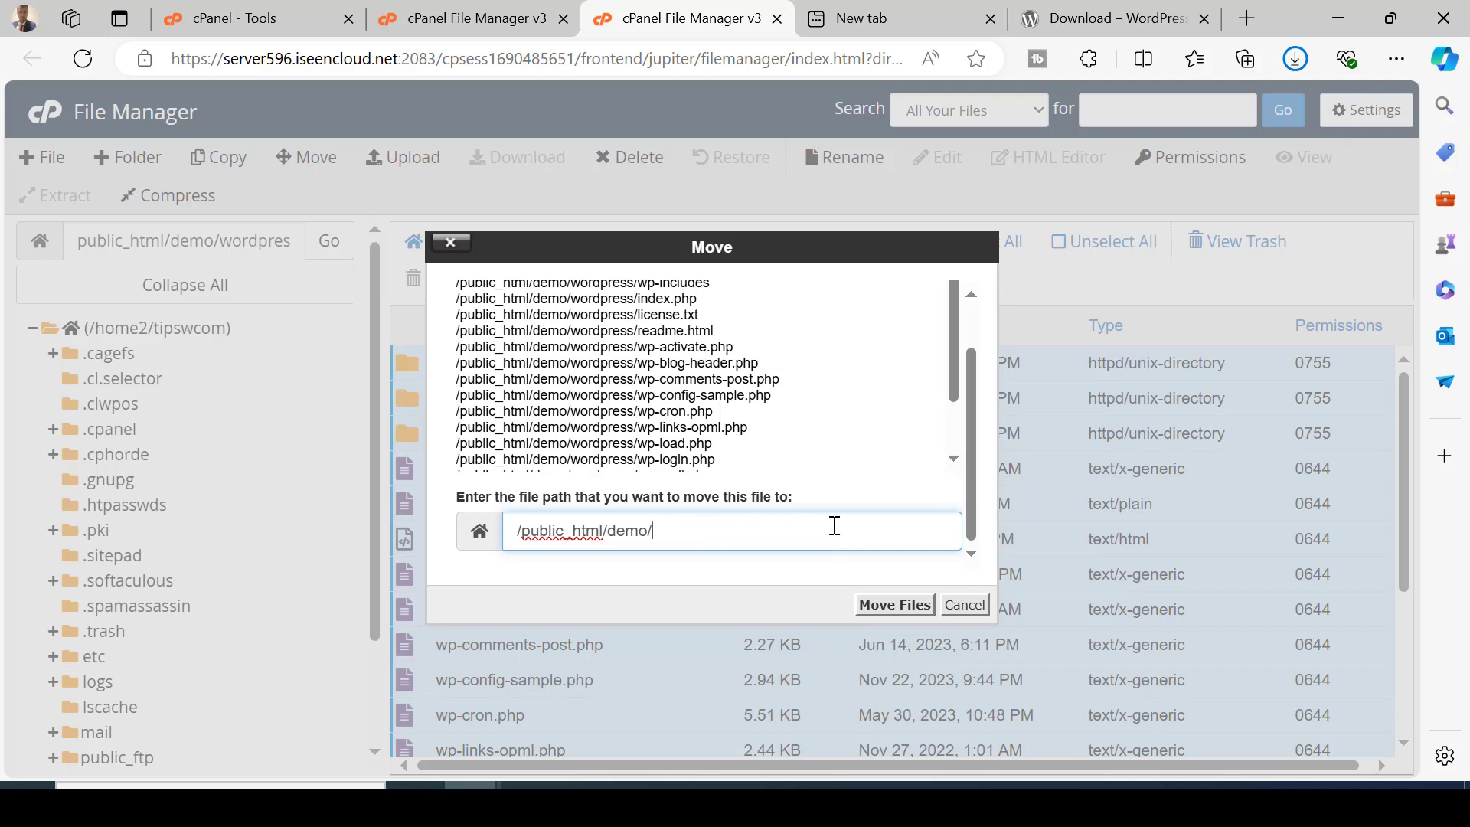
click(893, 605)
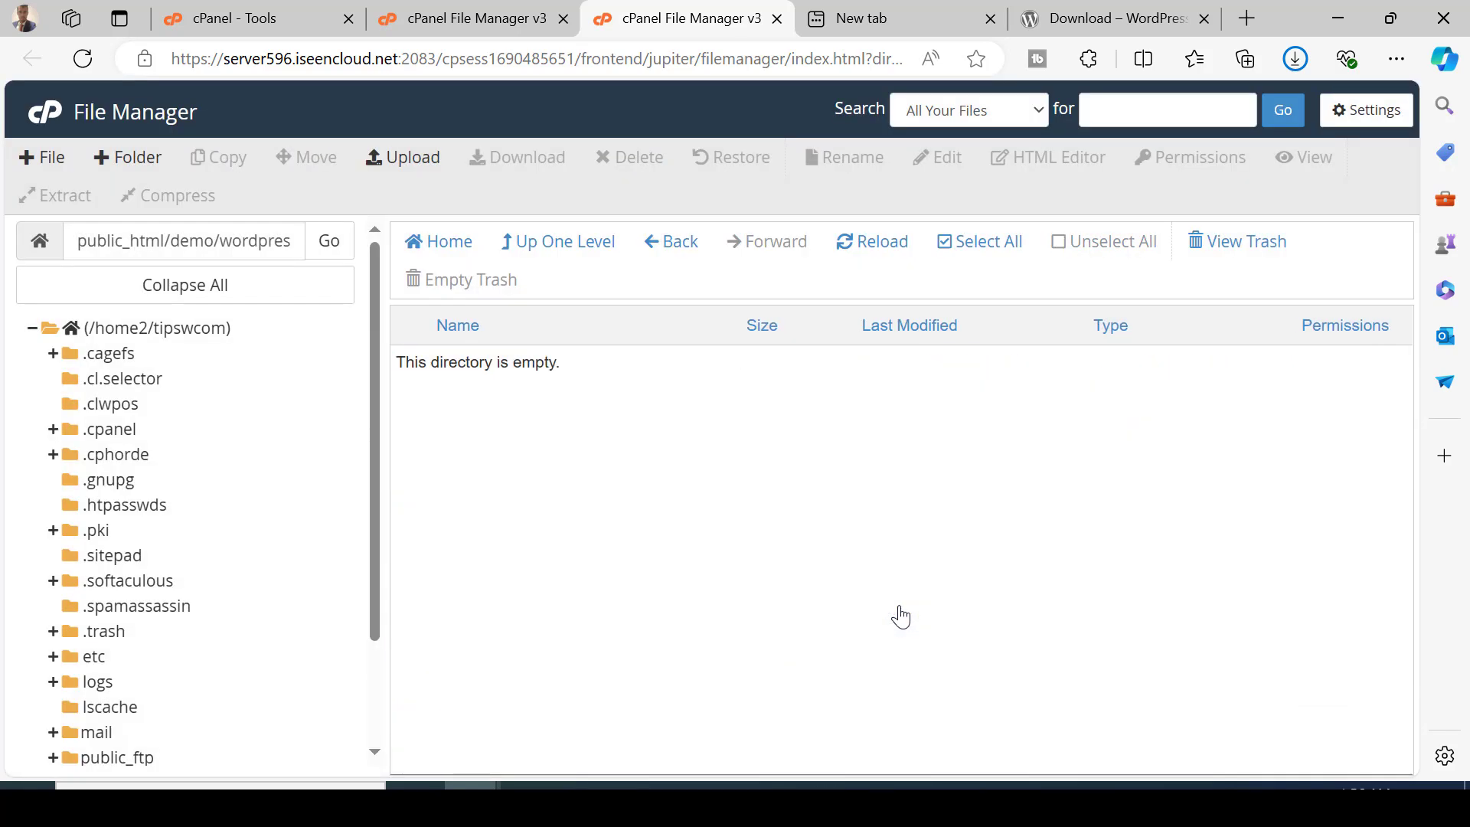
Delete the emptied wordpress folder from demo.
click(671, 241)
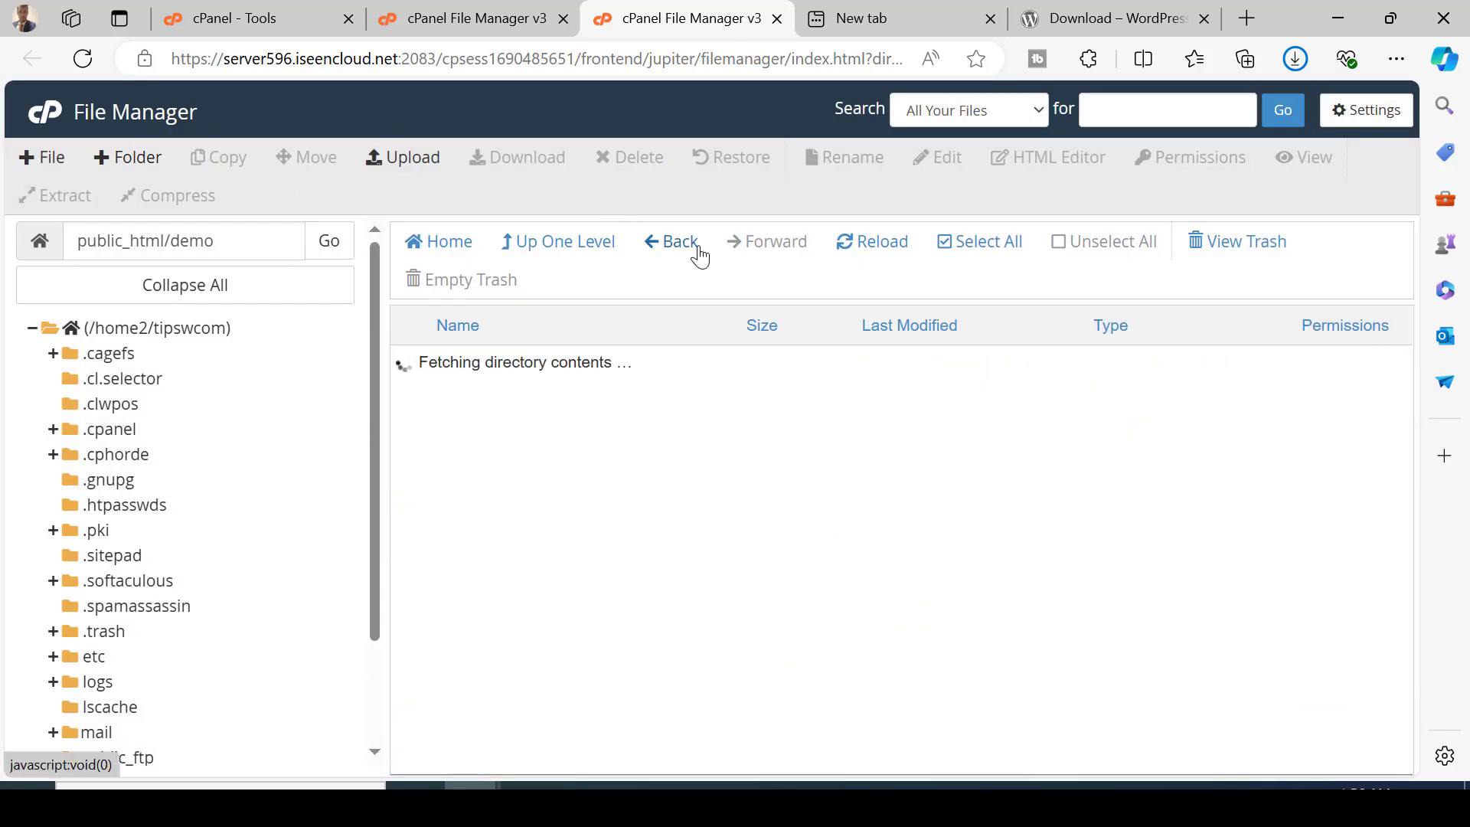
right_click(454, 363)
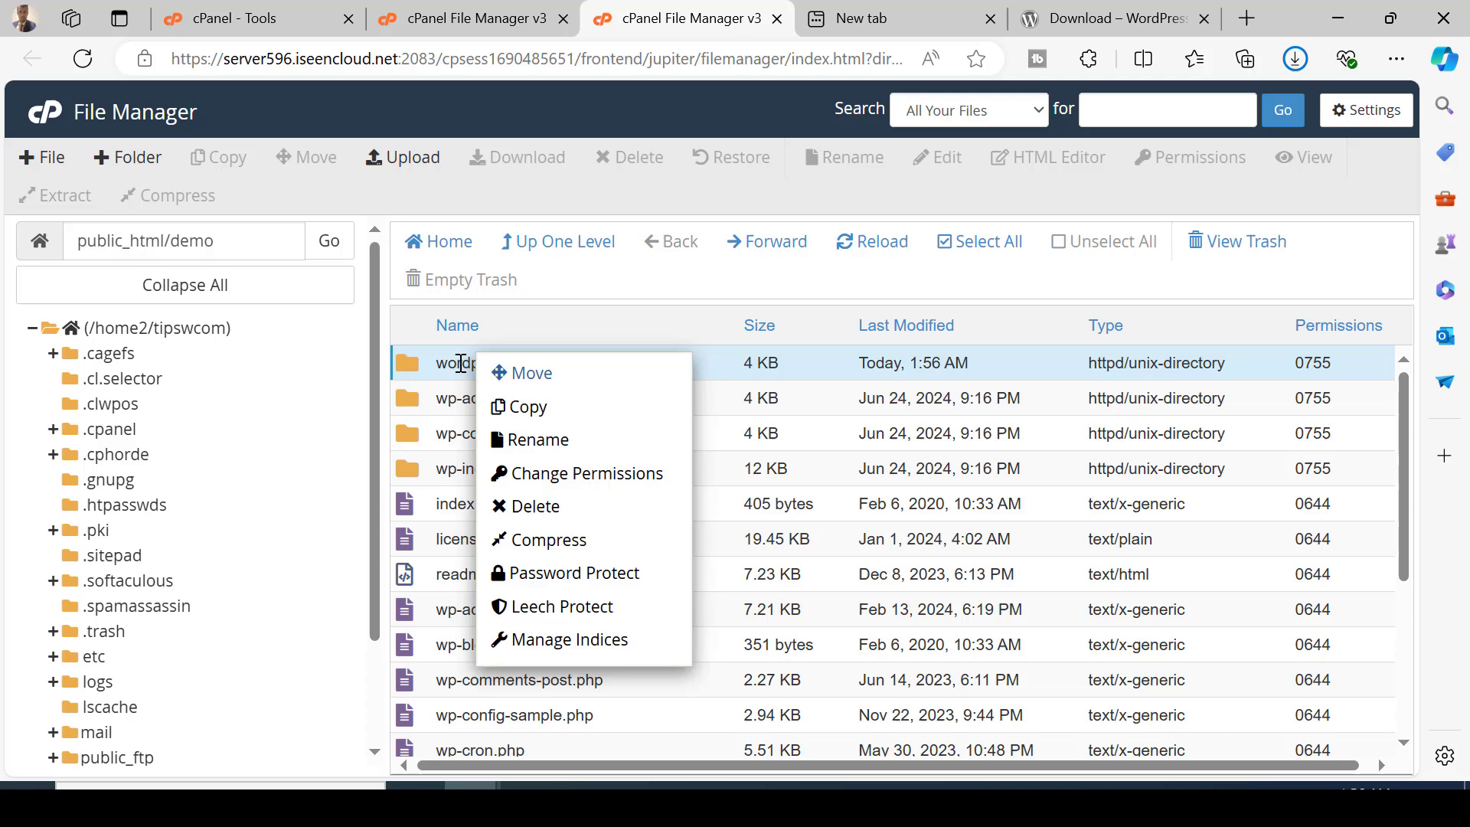
click(535, 506)
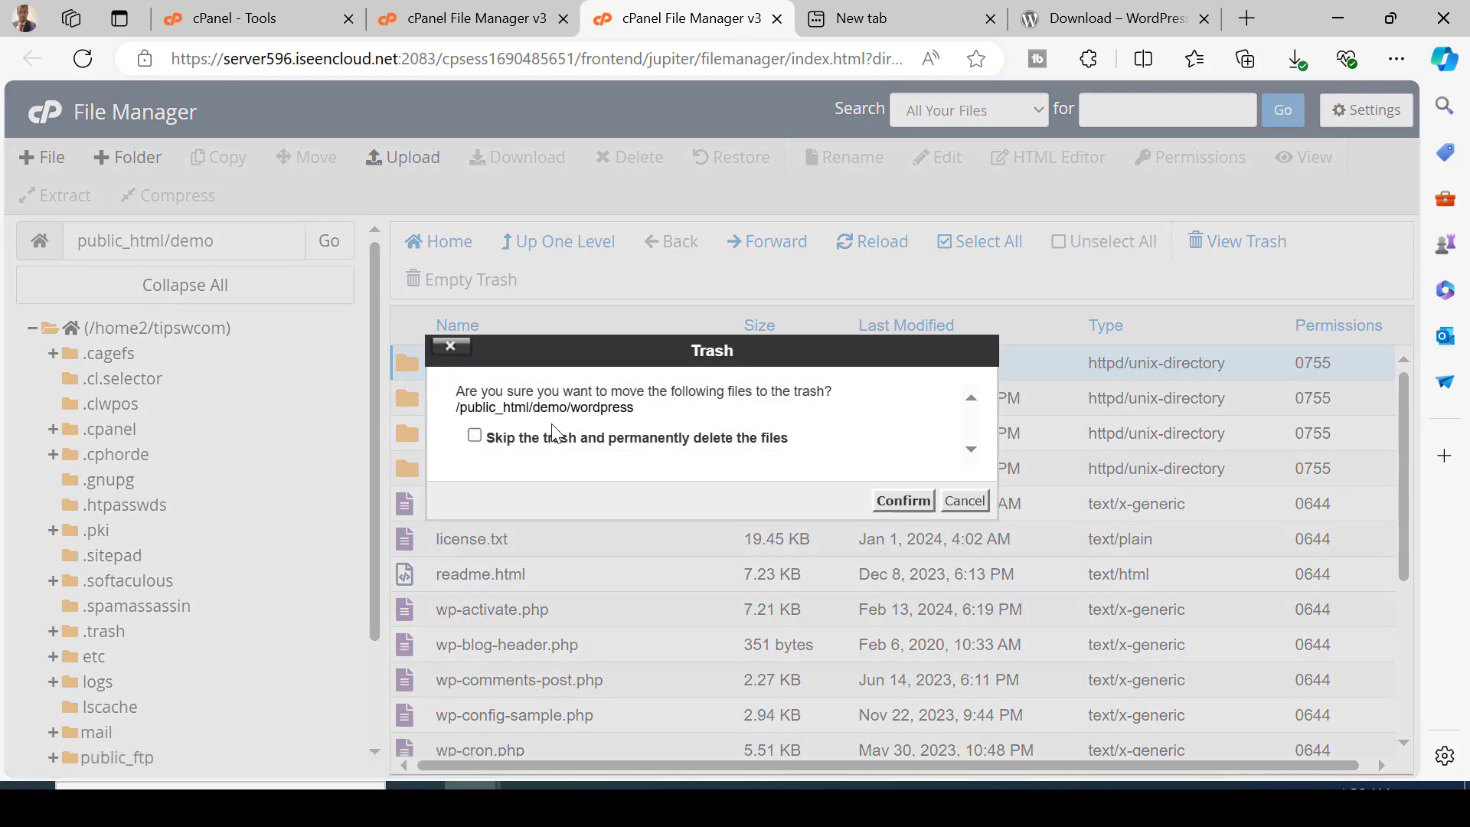
click(902, 500)
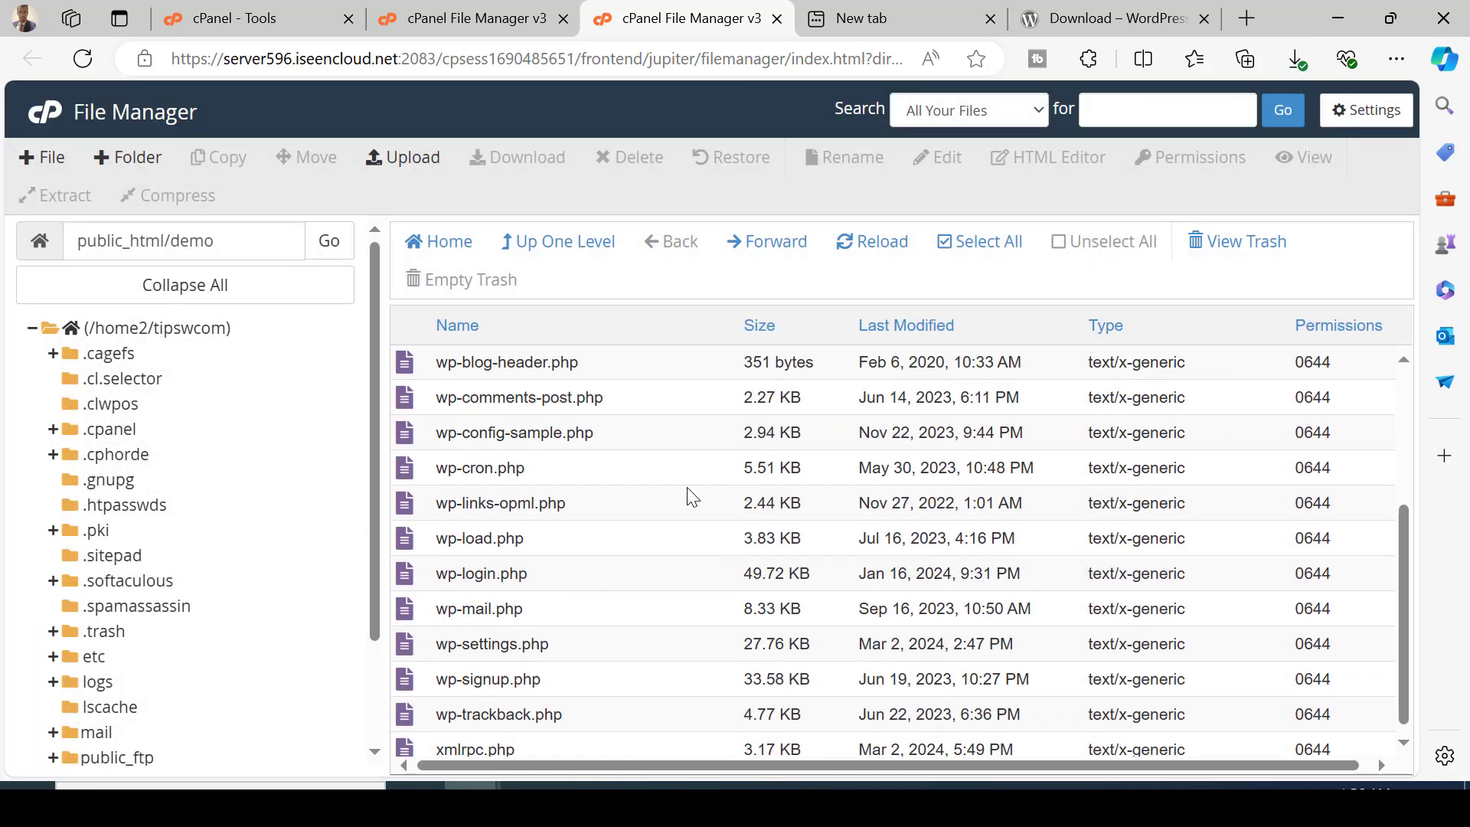
scroll(down, 3)
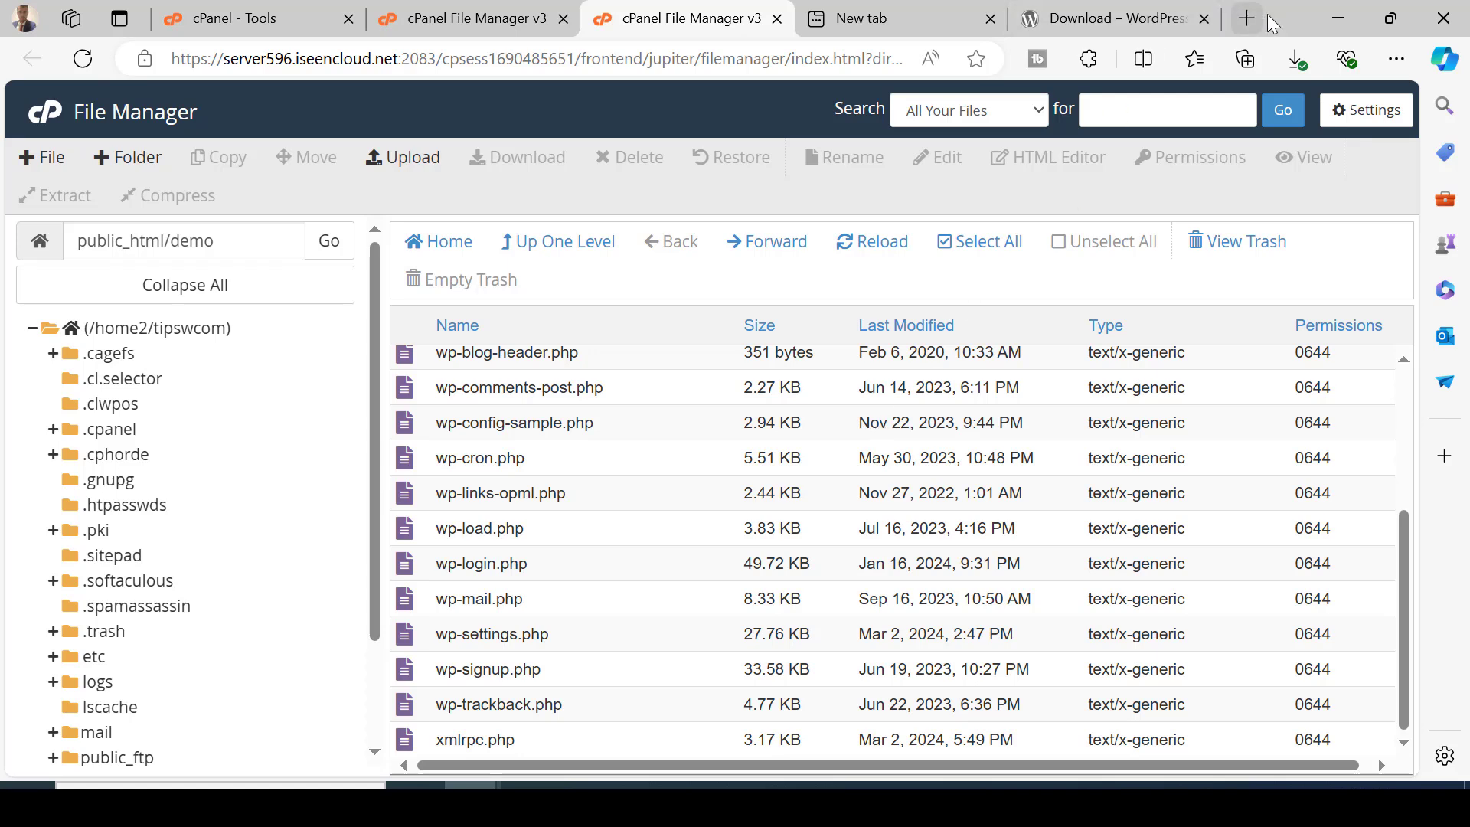
Load tipswithalam.com/demo/wp-admin in a new tab and get past the English language and welcome screens.
click(1247, 18)
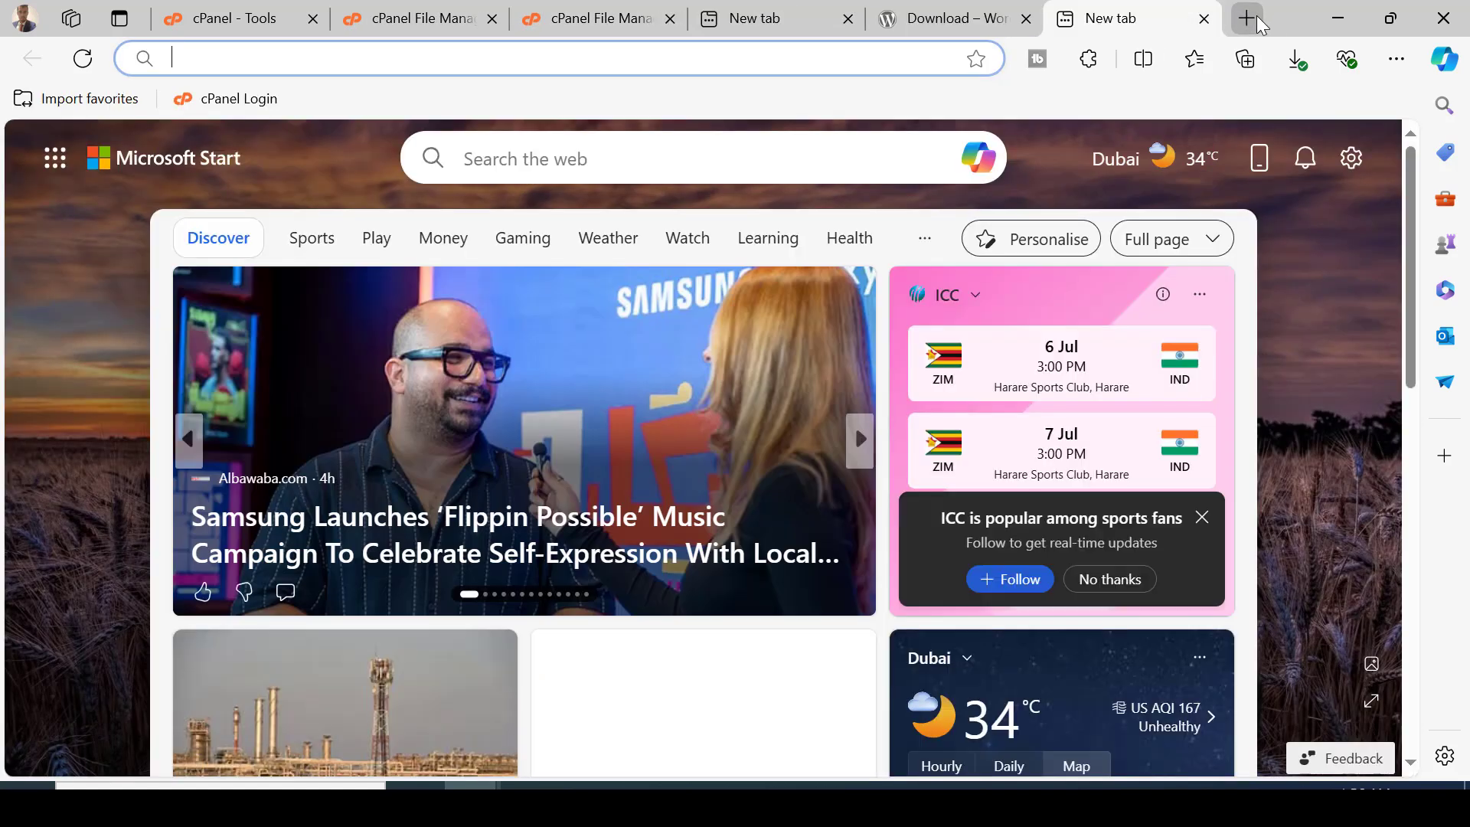
text(tipswithalam.com/wp-admin)
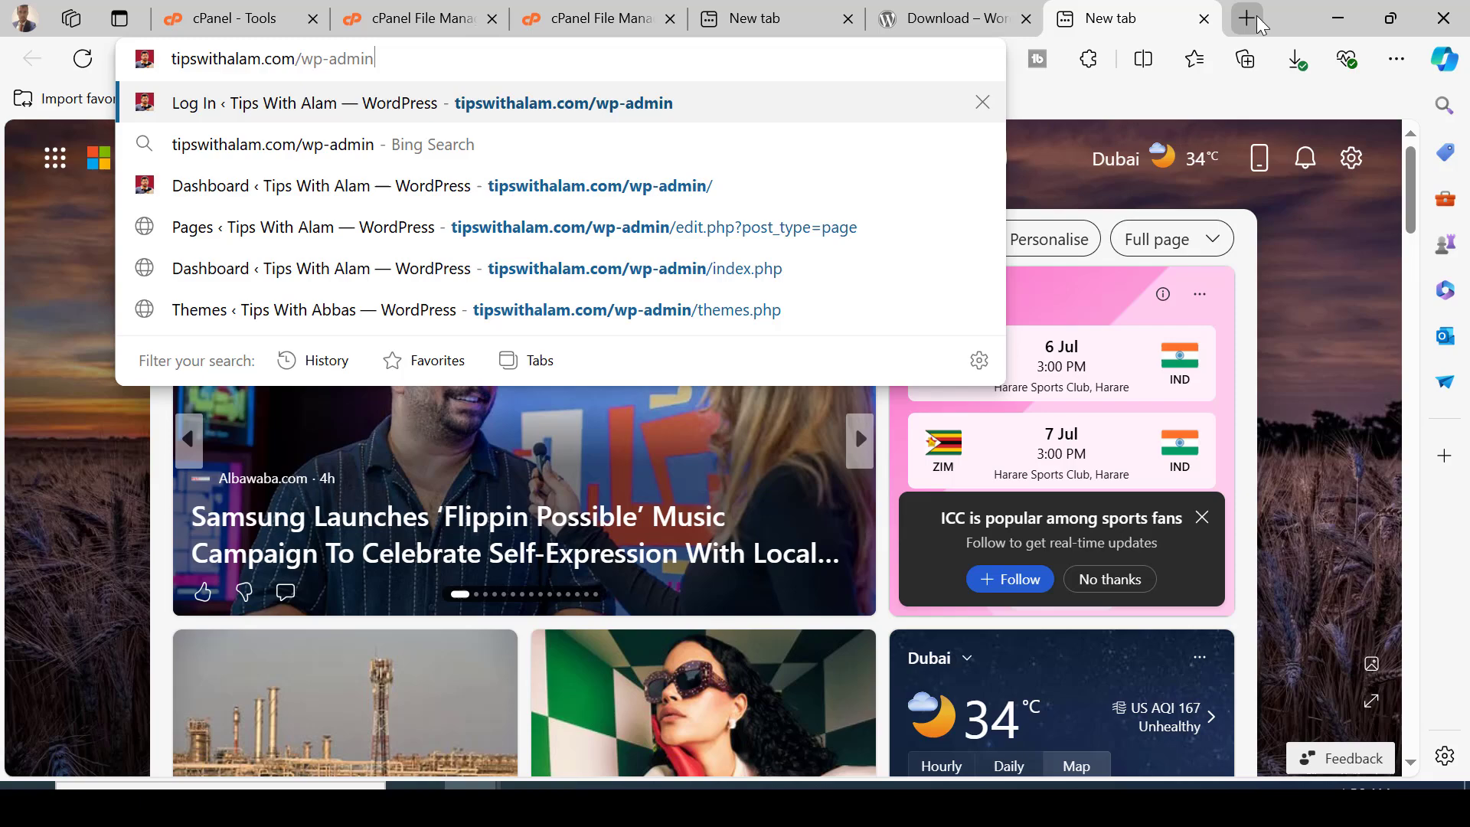
text(demo/)
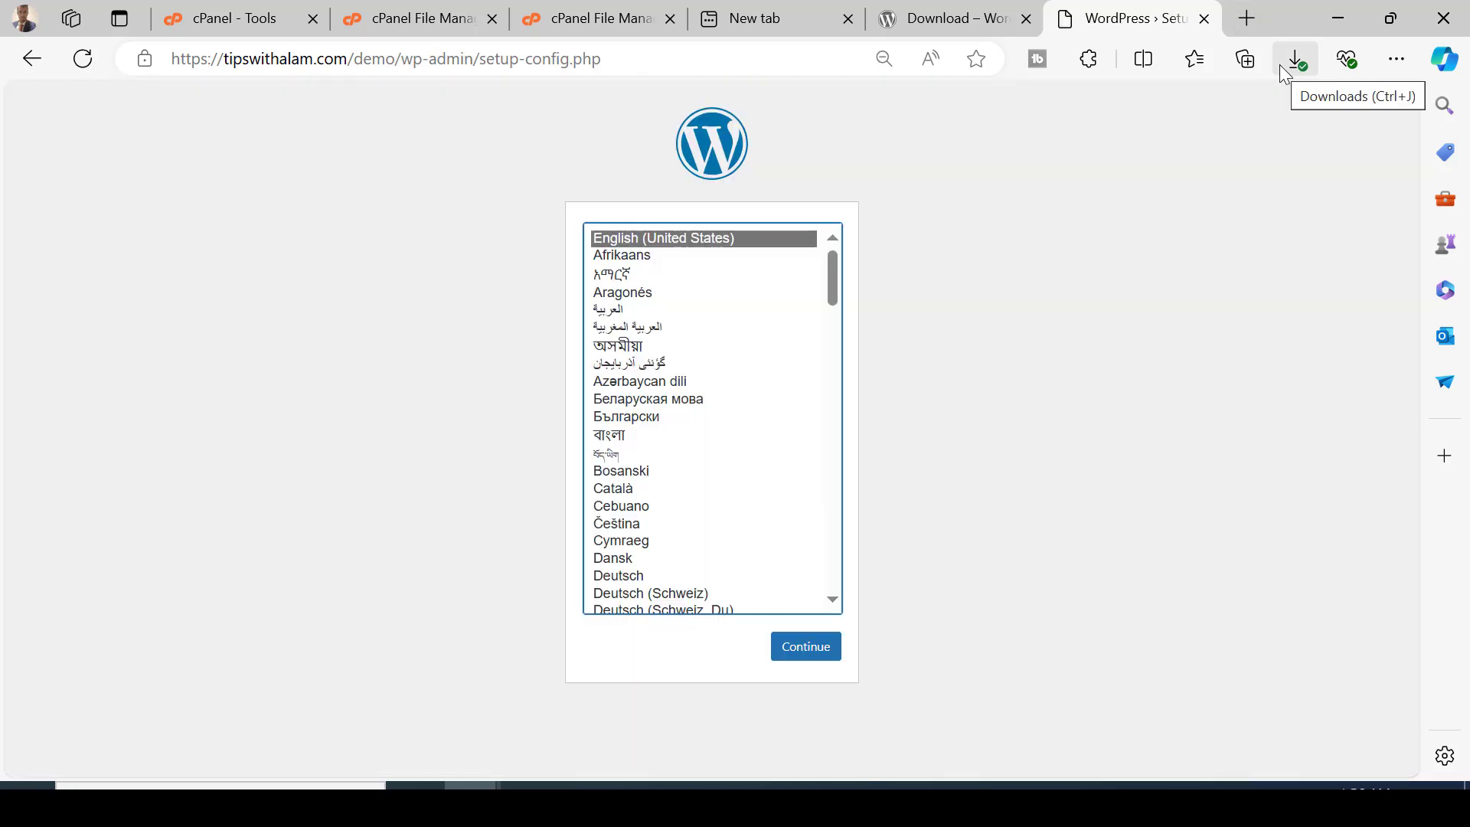
mouse_move(685, 242)
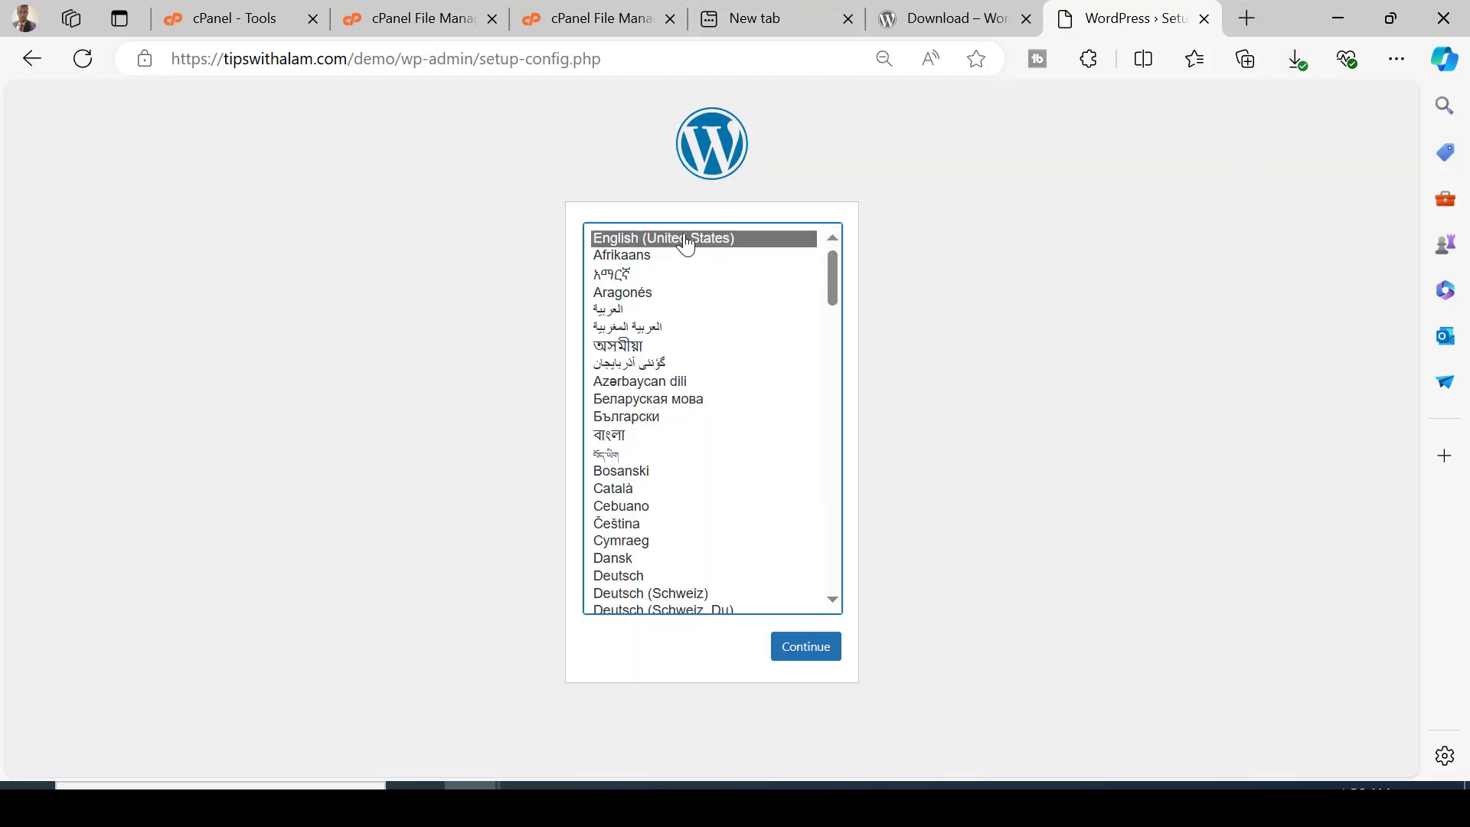
click(804, 646)
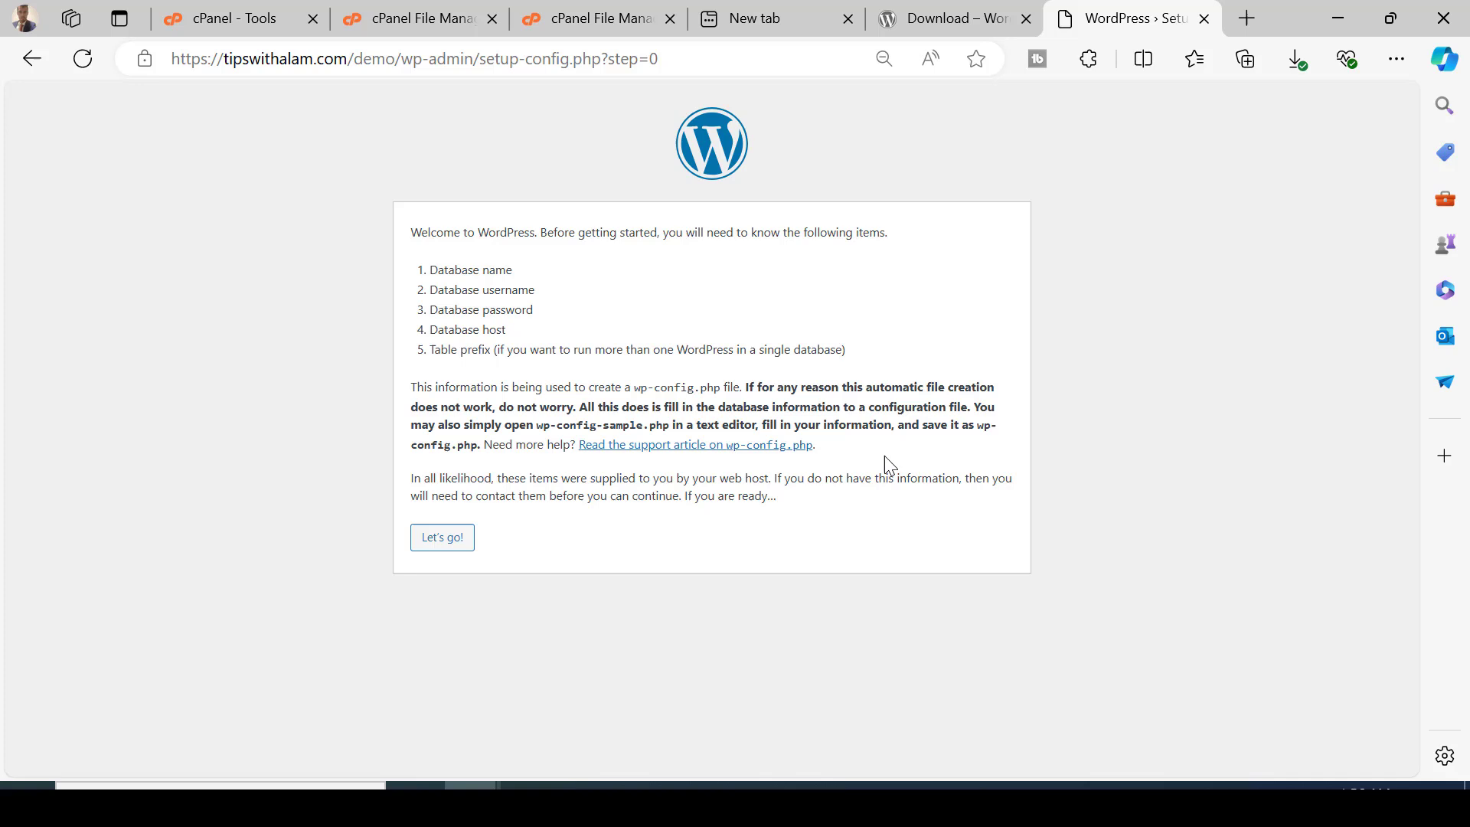
mouse_move(542, 309)
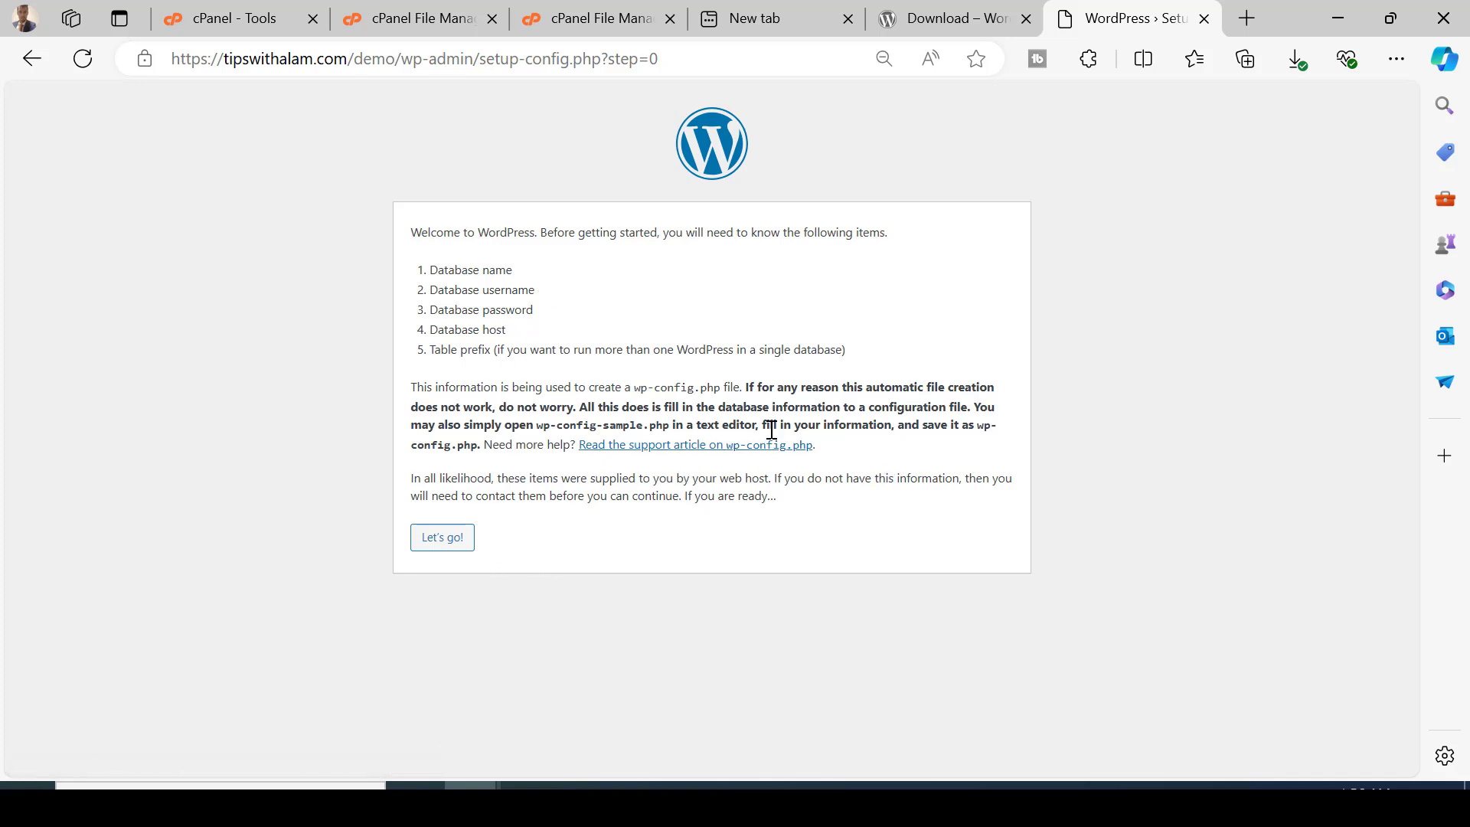
mouse_move(483, 483)
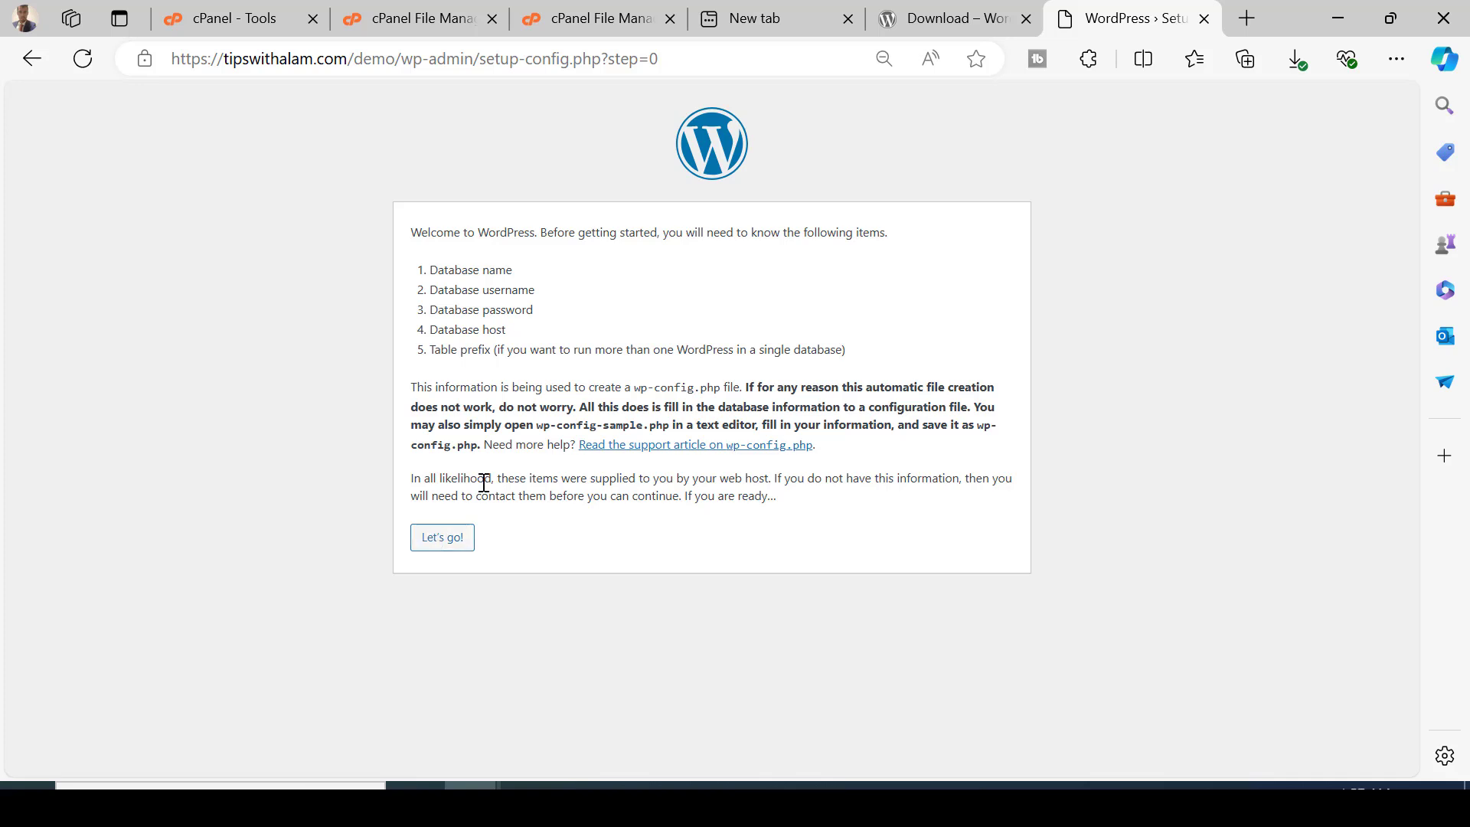
click(442, 538)
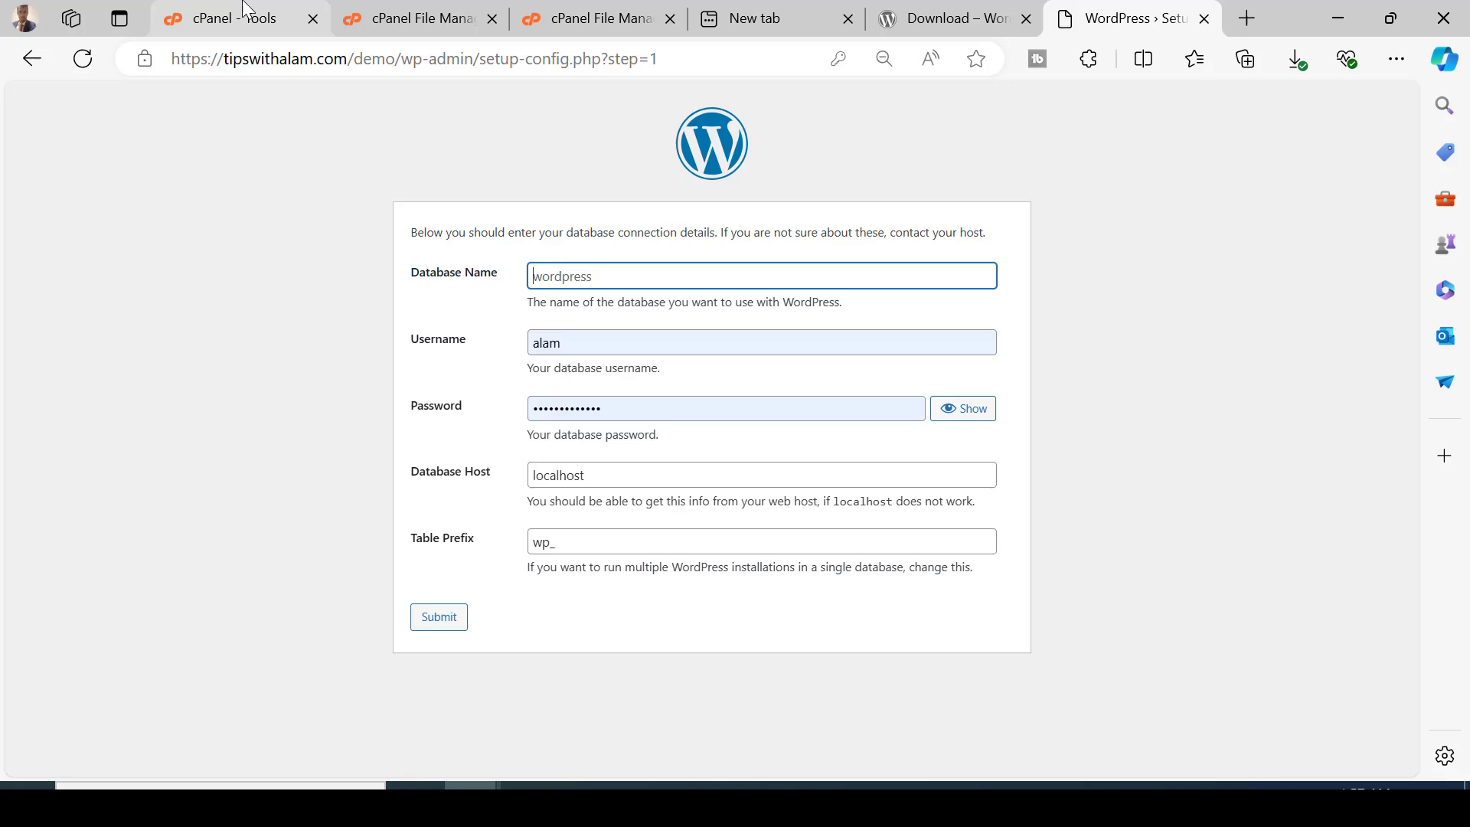
click(225, 17)
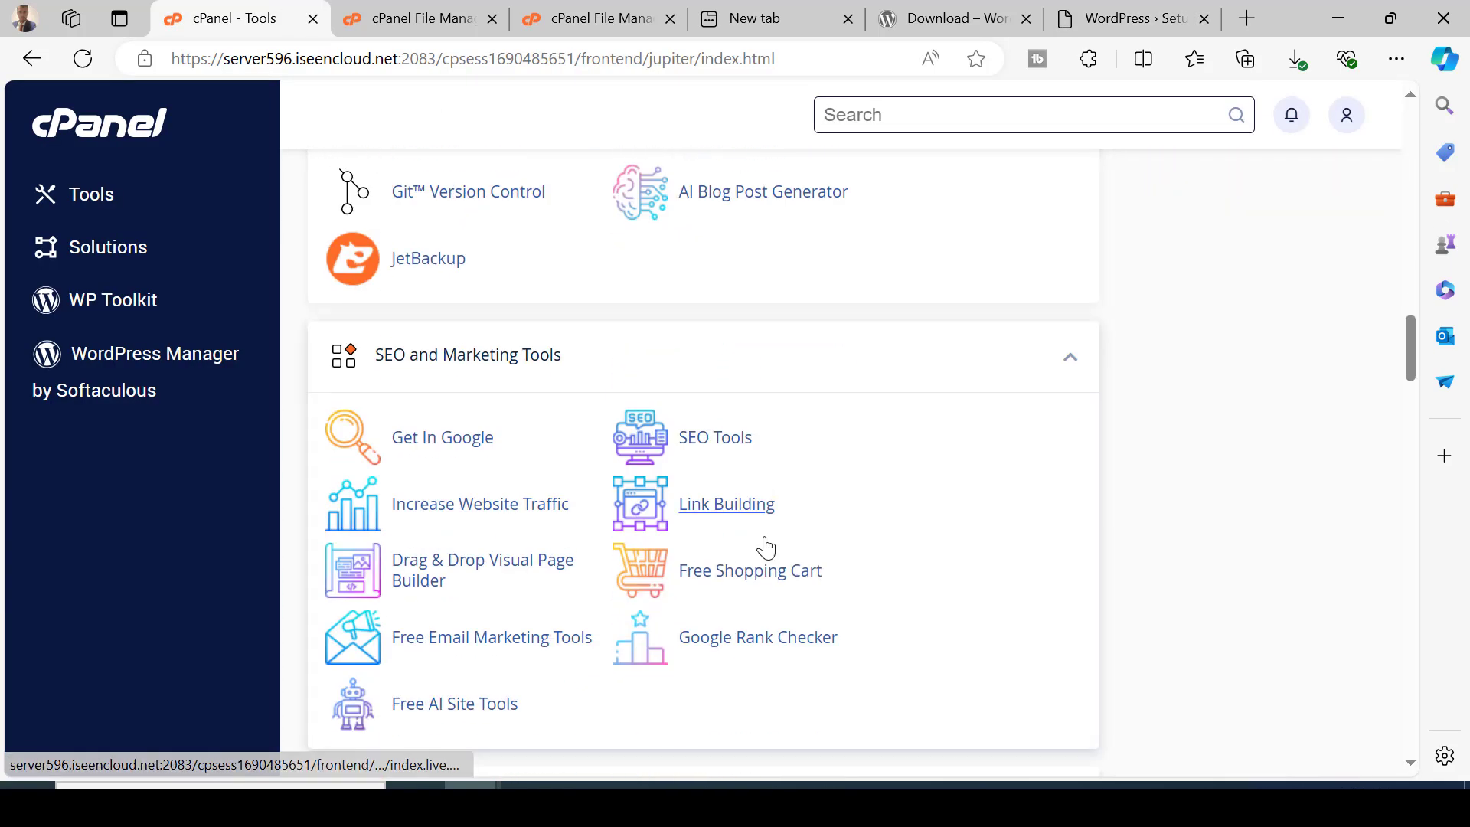
Scroll to Databases and open MySQL Databases to find the tipswcom_alam database name.
scroll(down, 3)
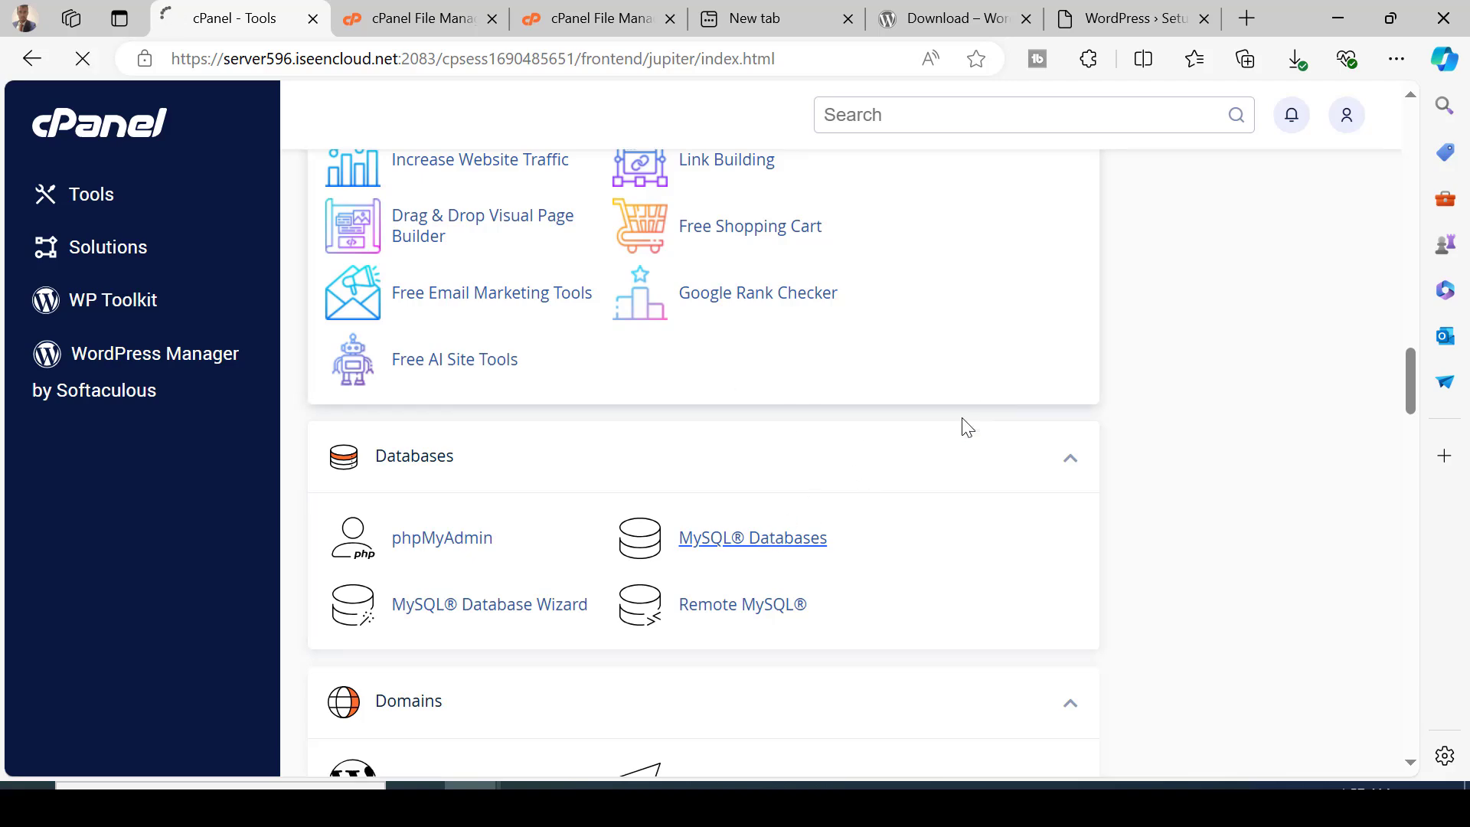
click(751, 538)
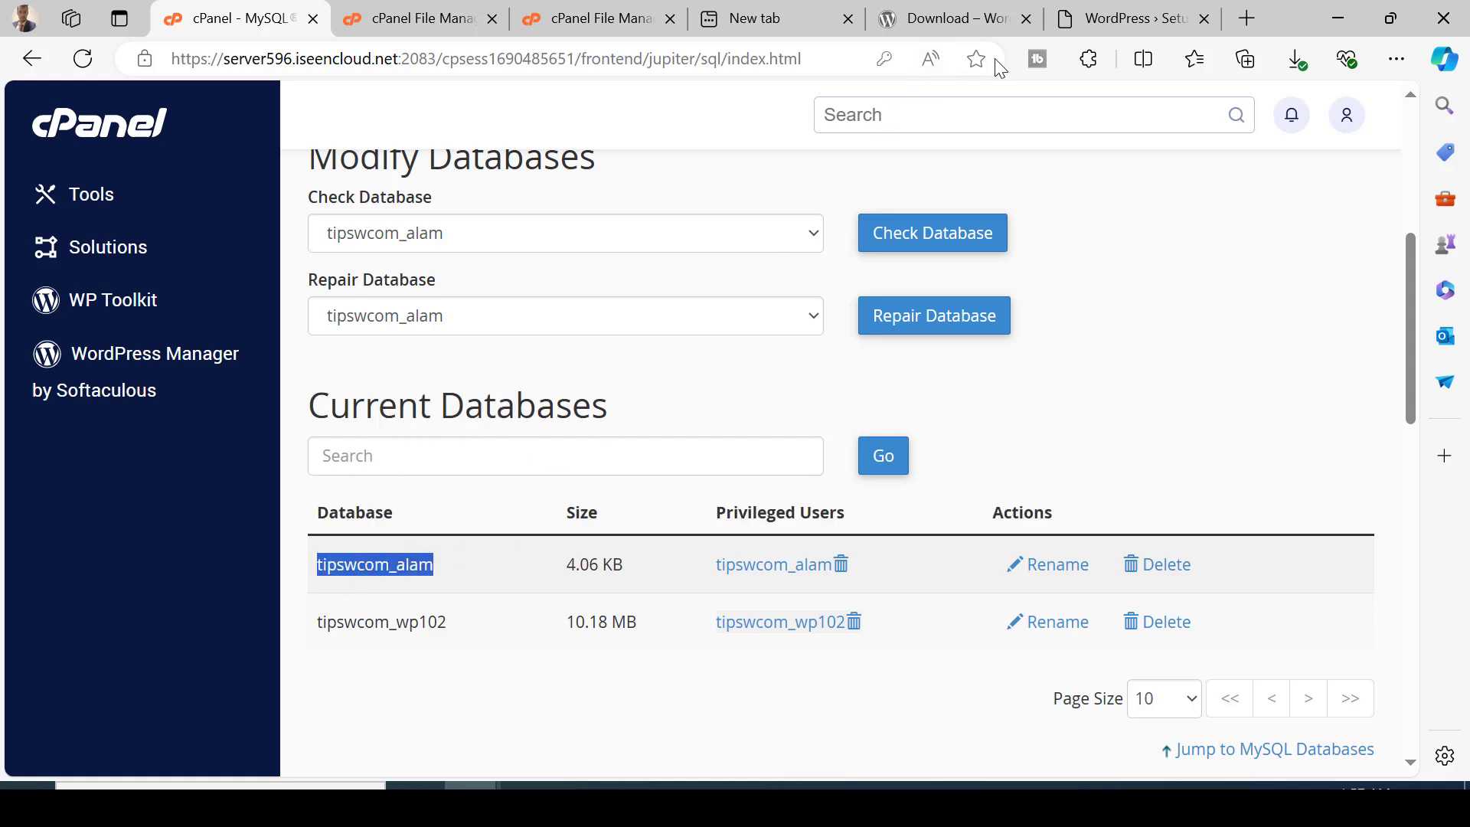
Submit tipswcom_alam as database name and username, confirm the connection, and run the installation.
click(1125, 18)
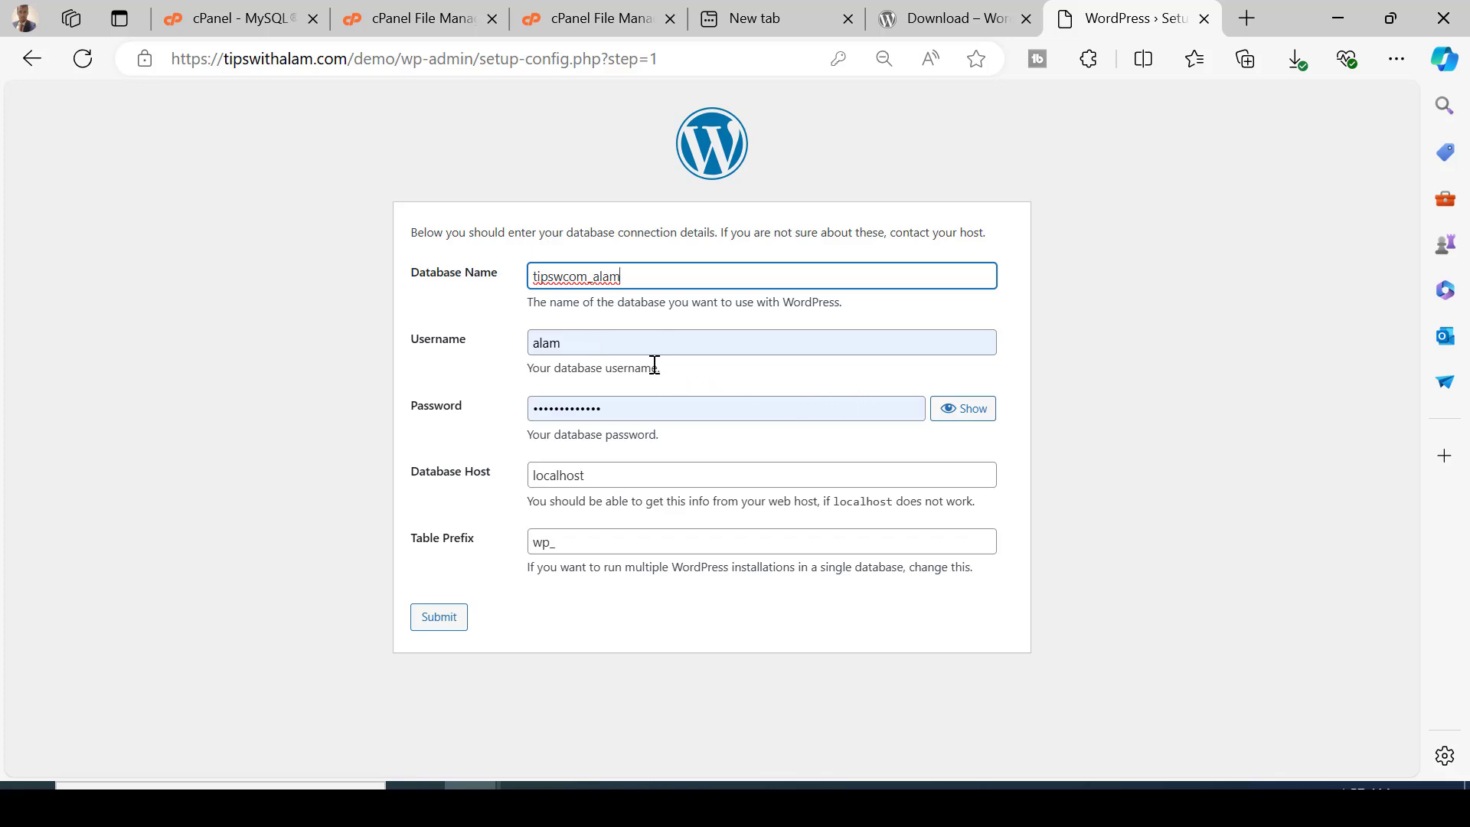
click(962, 408)
text(tipswcom_)
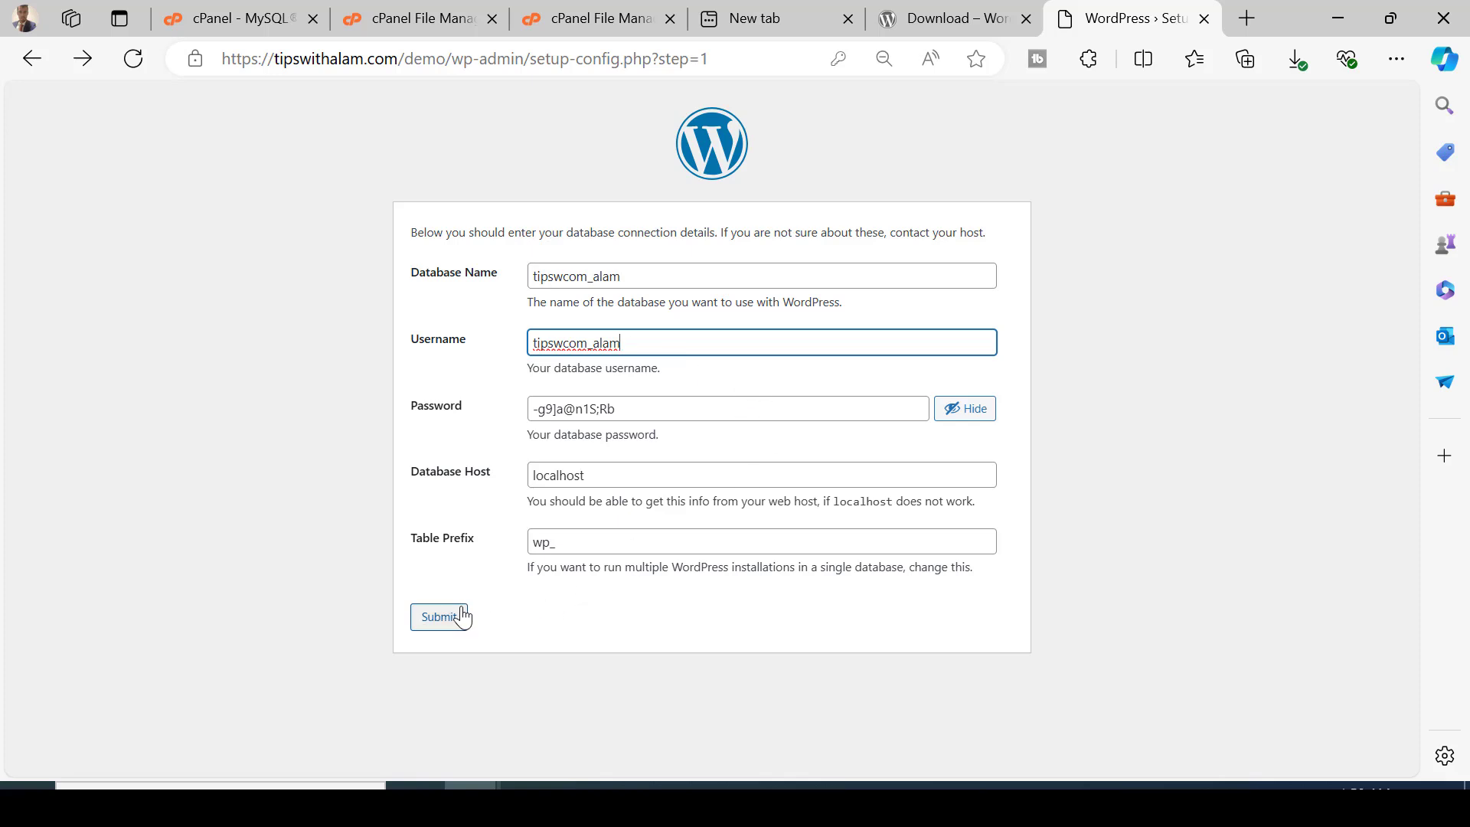
click(441, 617)
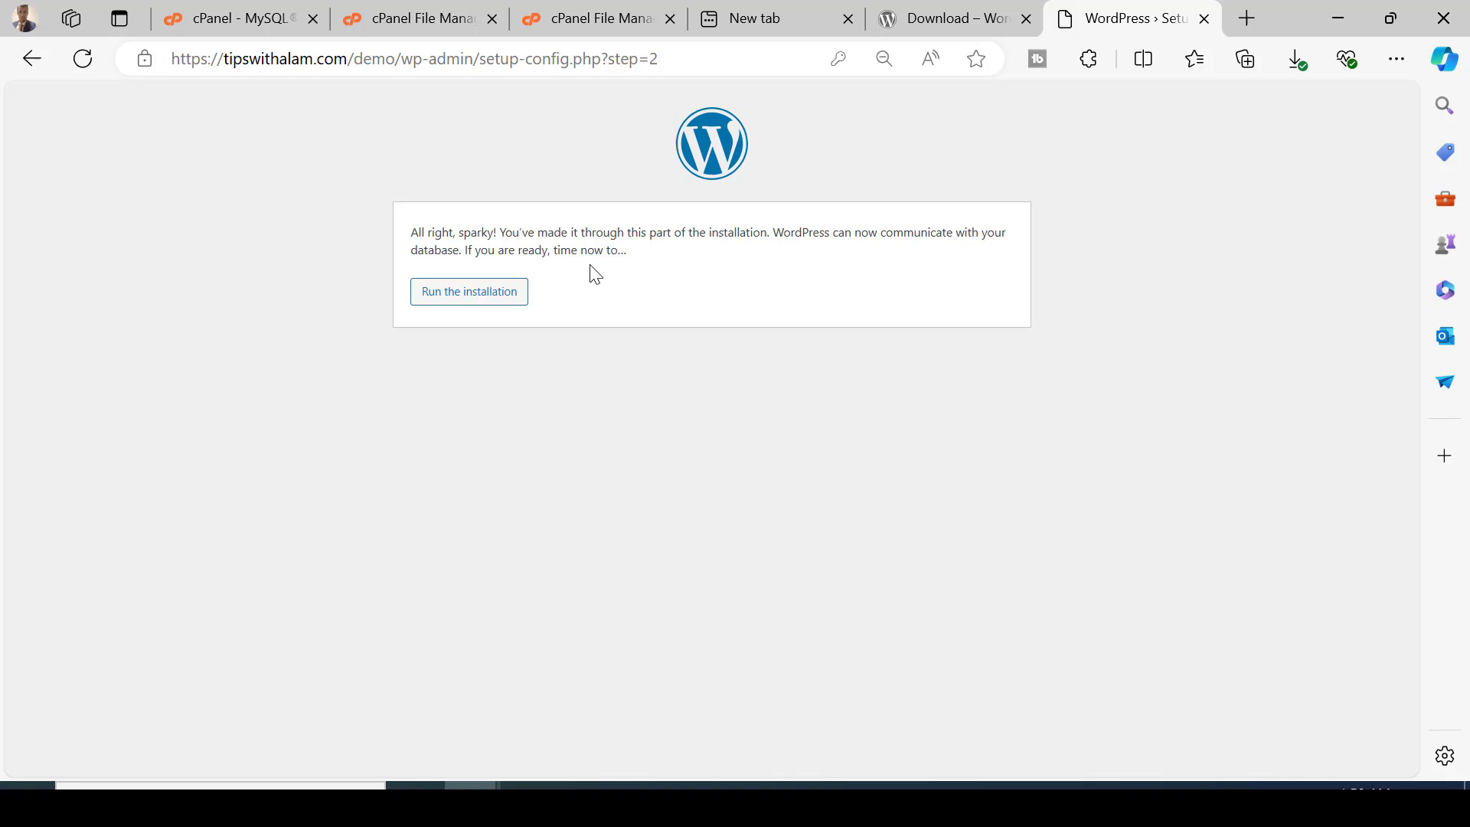
drag(410, 233, 525, 292)
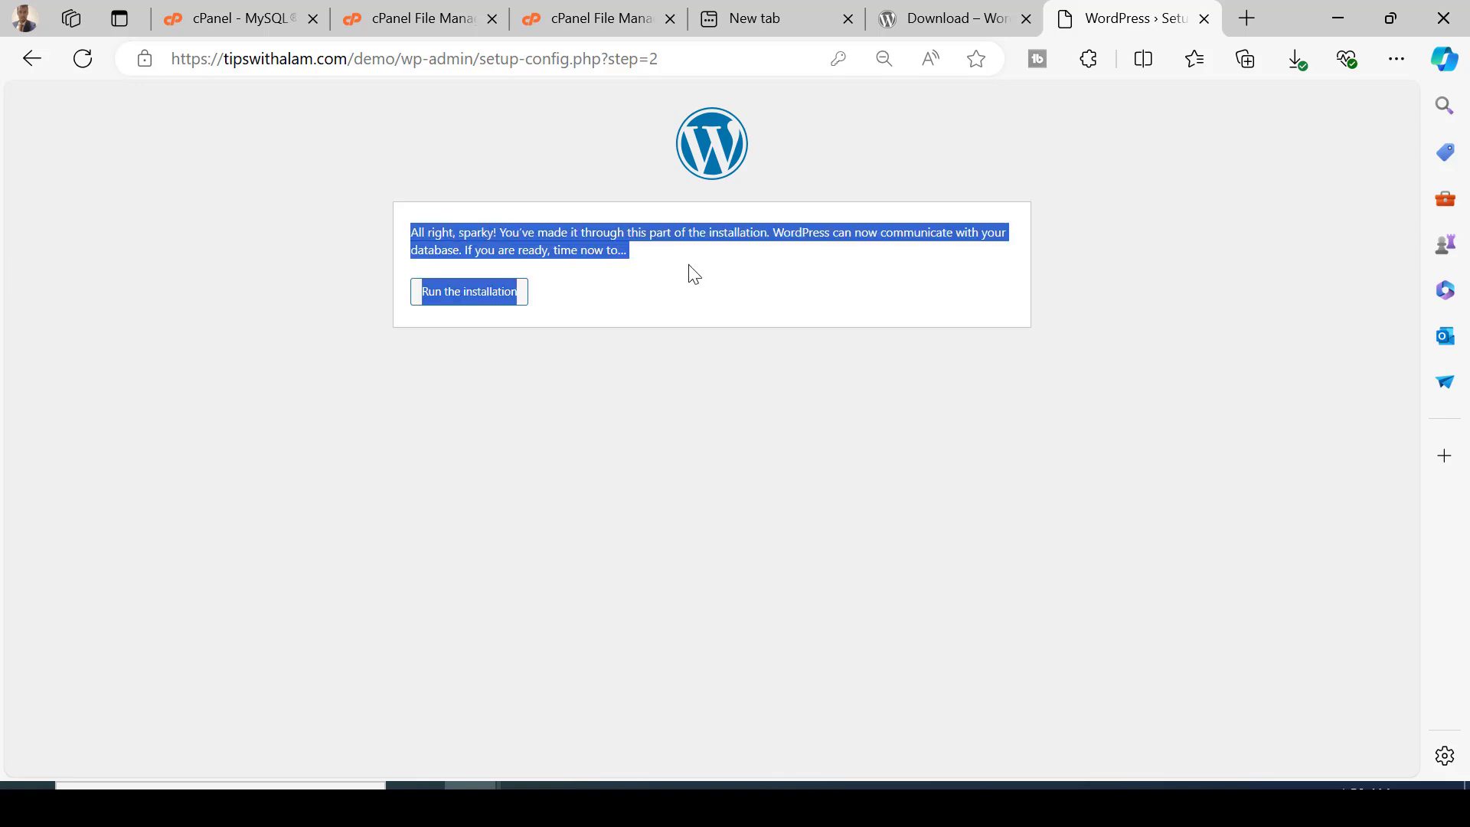
click(469, 292)
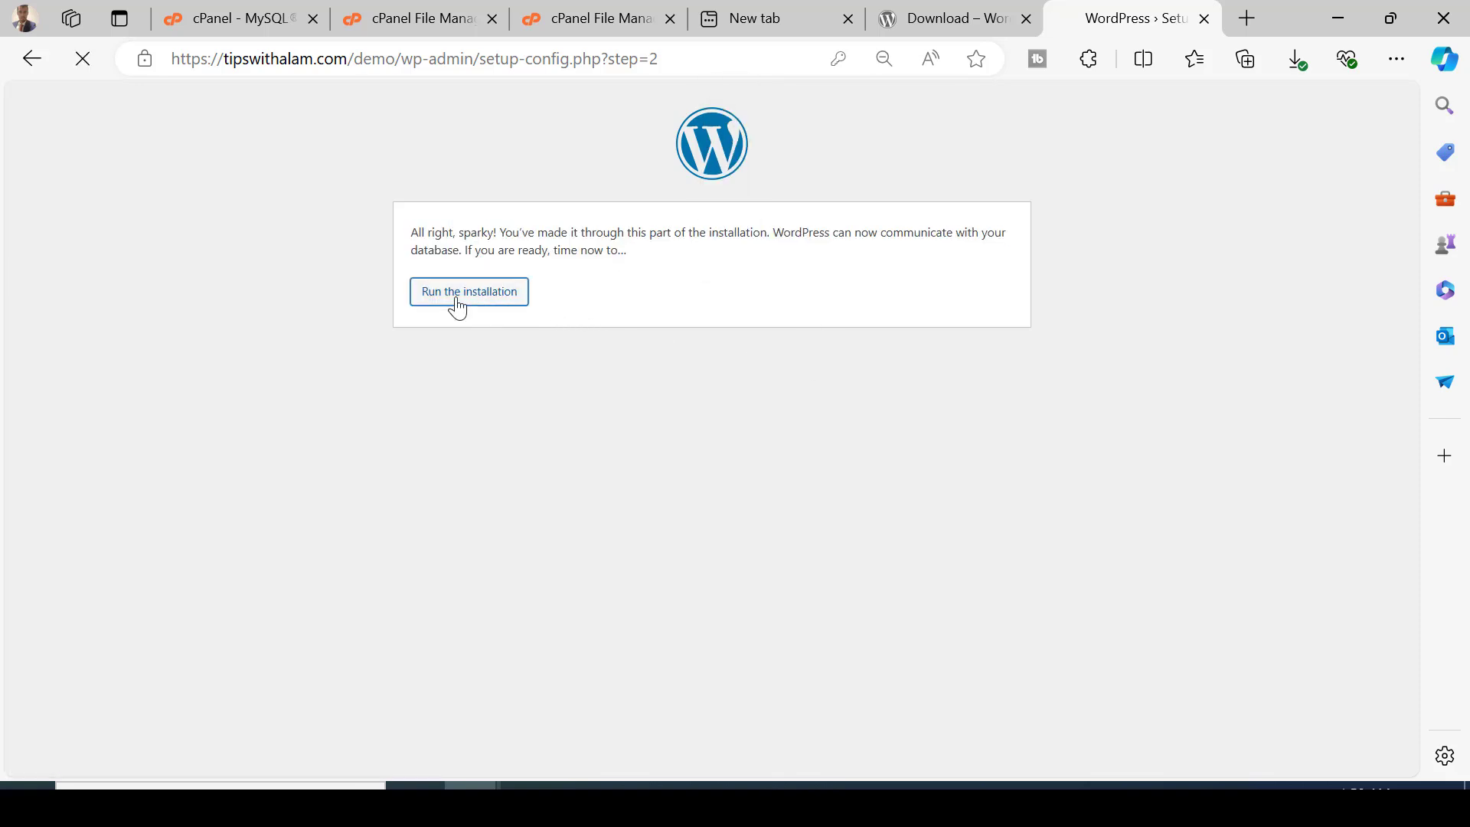
Enter 'demo site for Testing' as the site title.
click(467, 291)
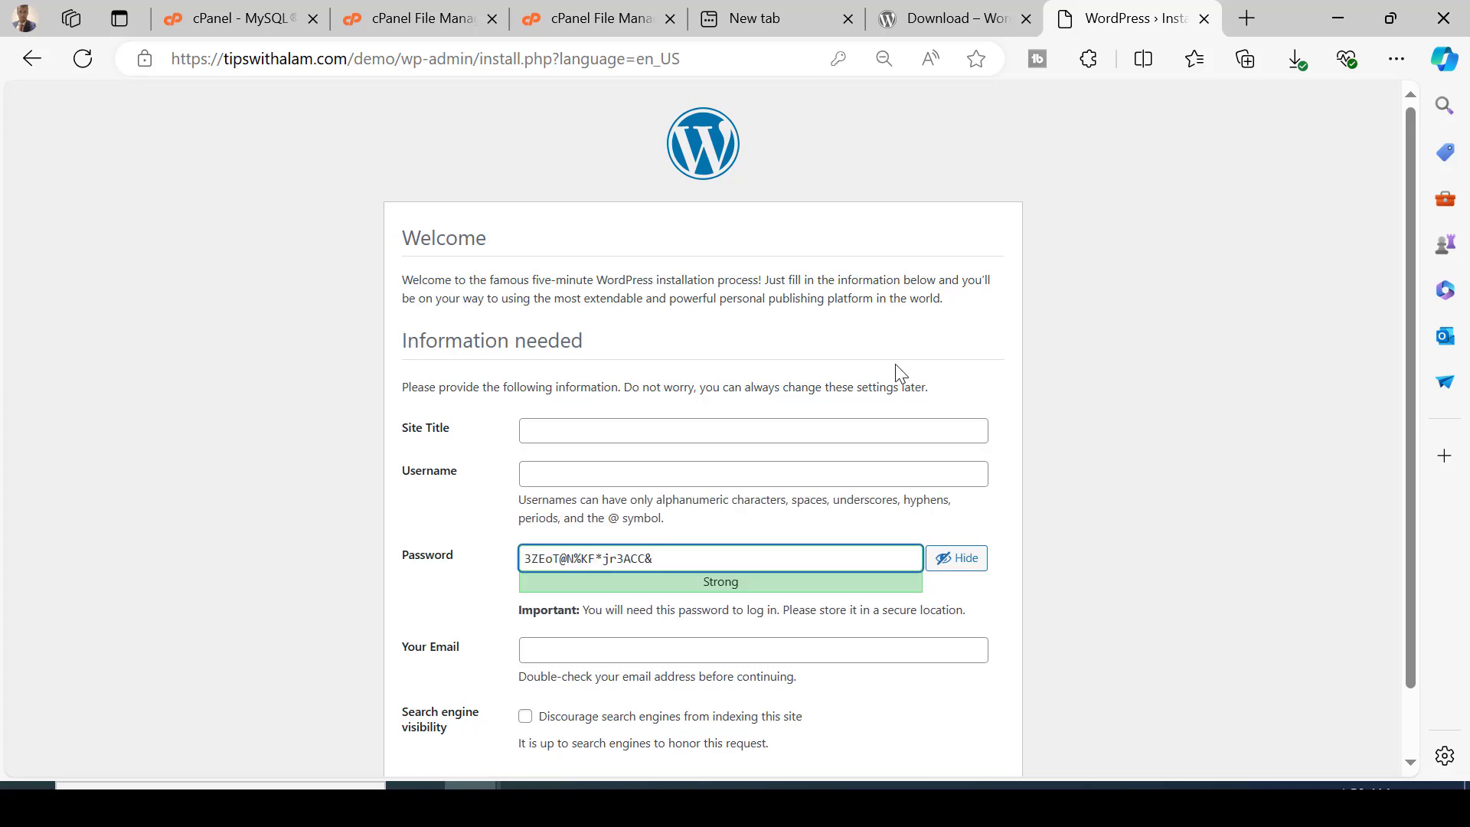
click(752, 430)
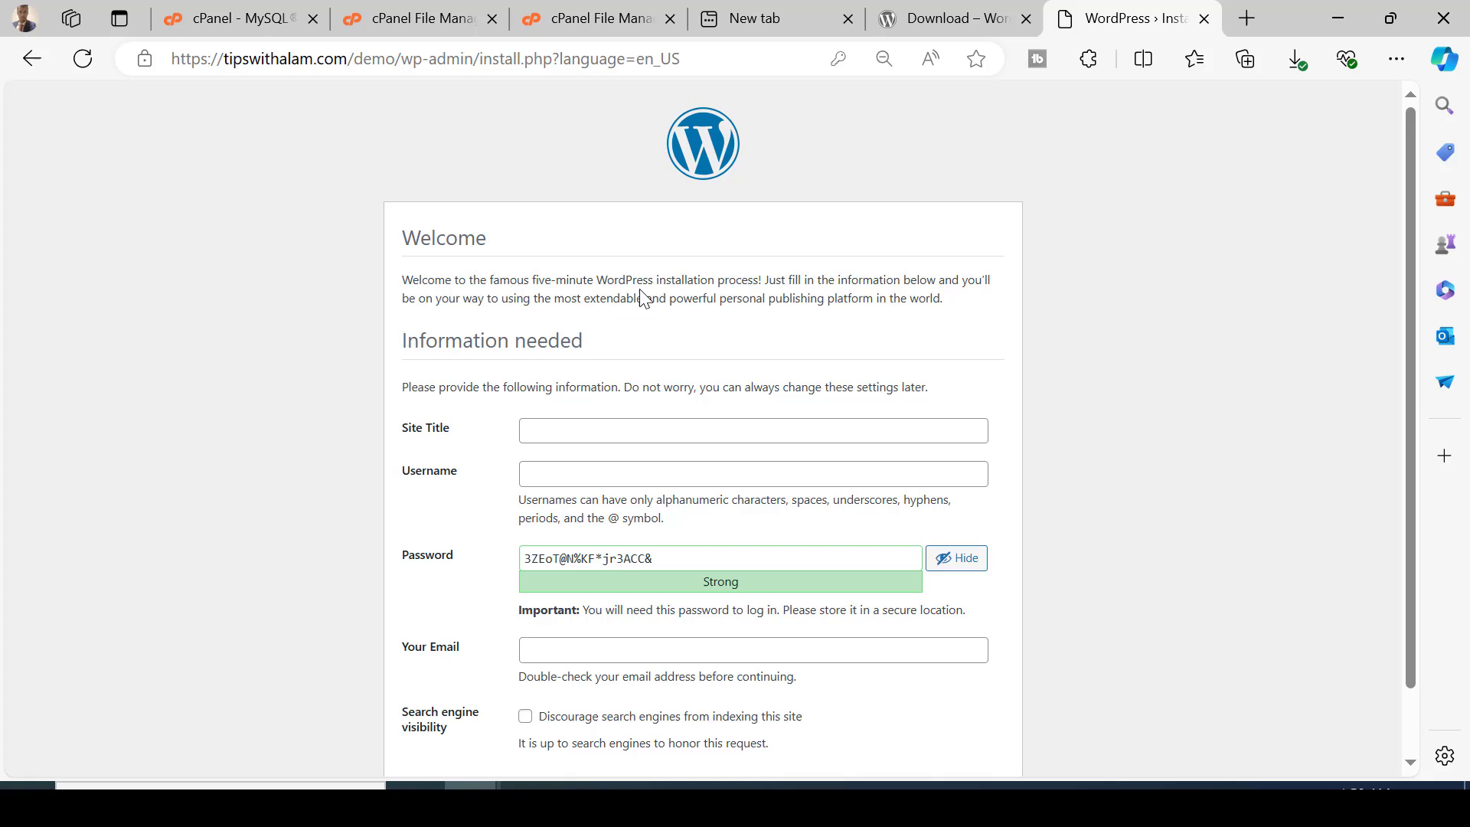
click(753, 430)
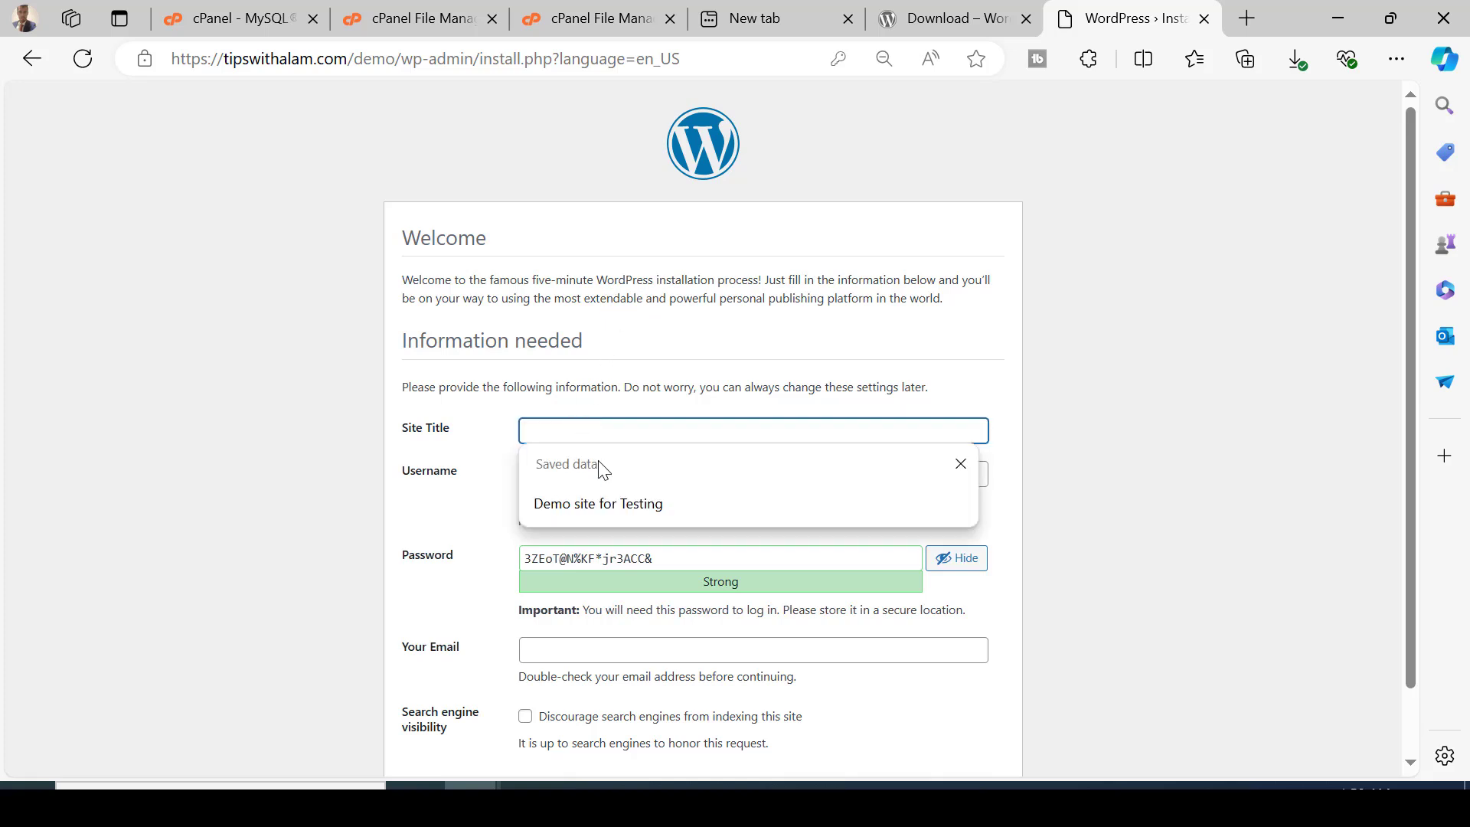
text(demo site for Testing)
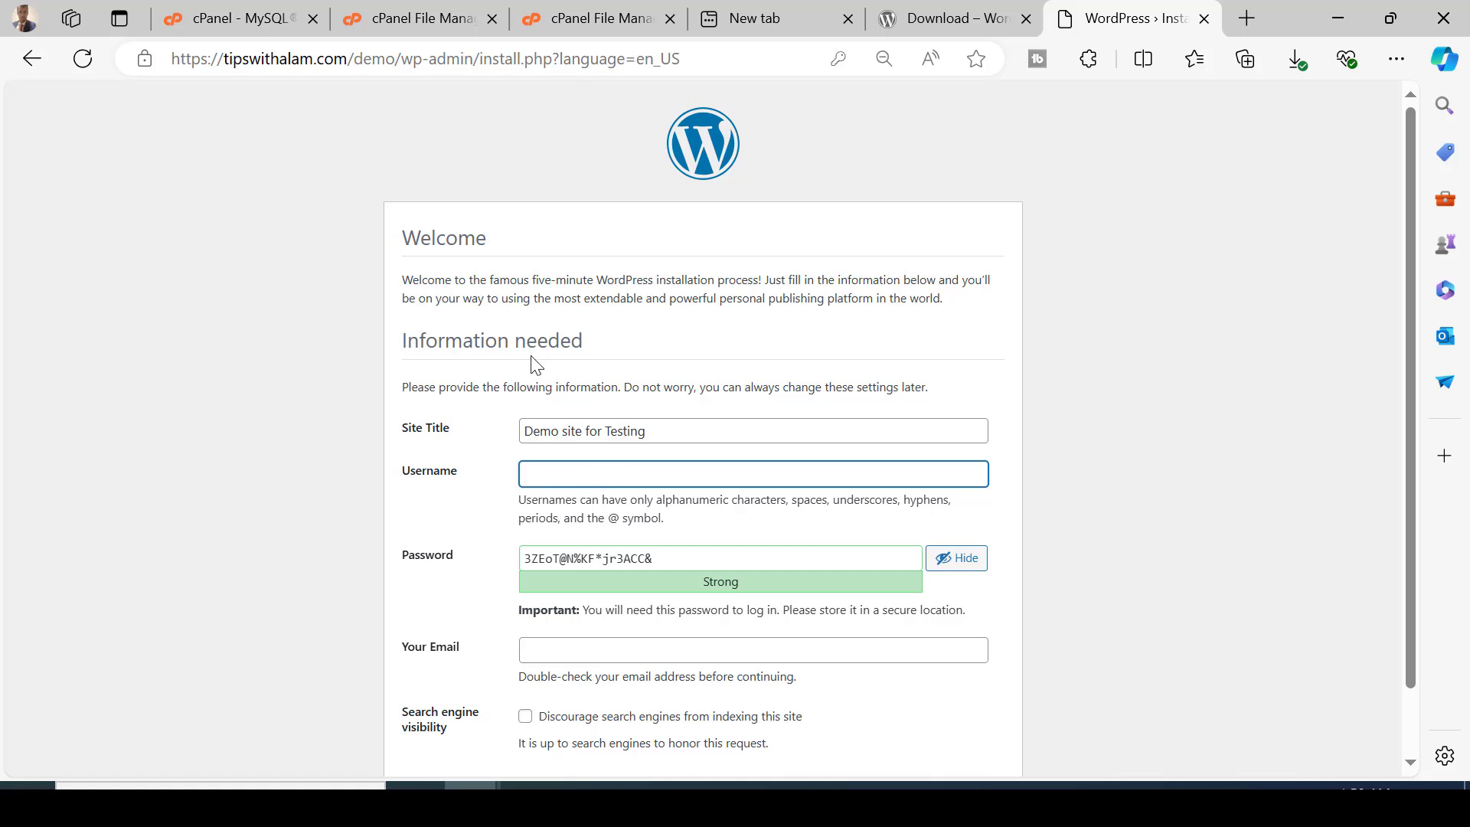
Set admin username alam, paste the custom password, discourage indexing, and submit the installation.
click(753, 473)
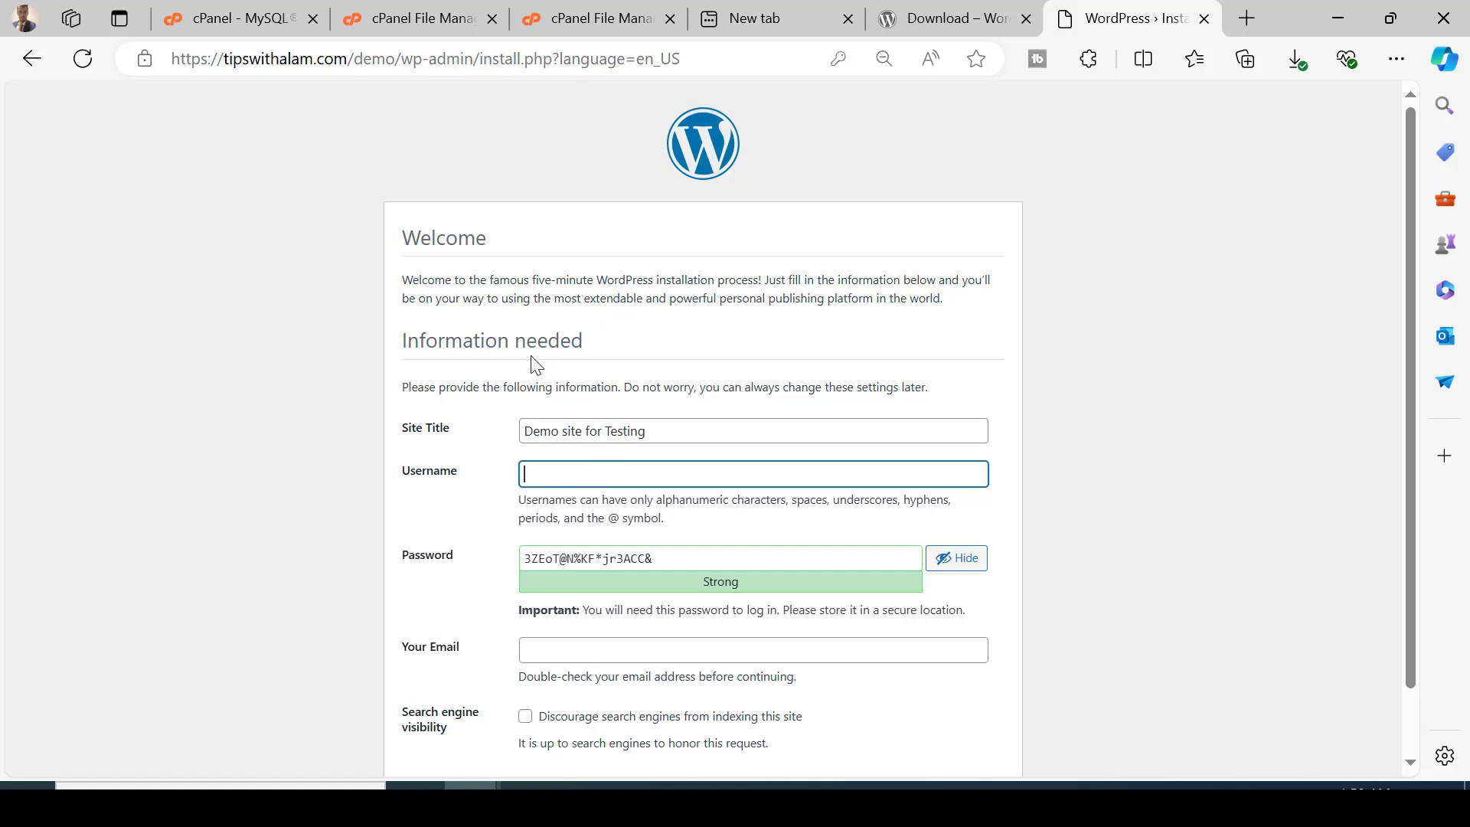
text(a)
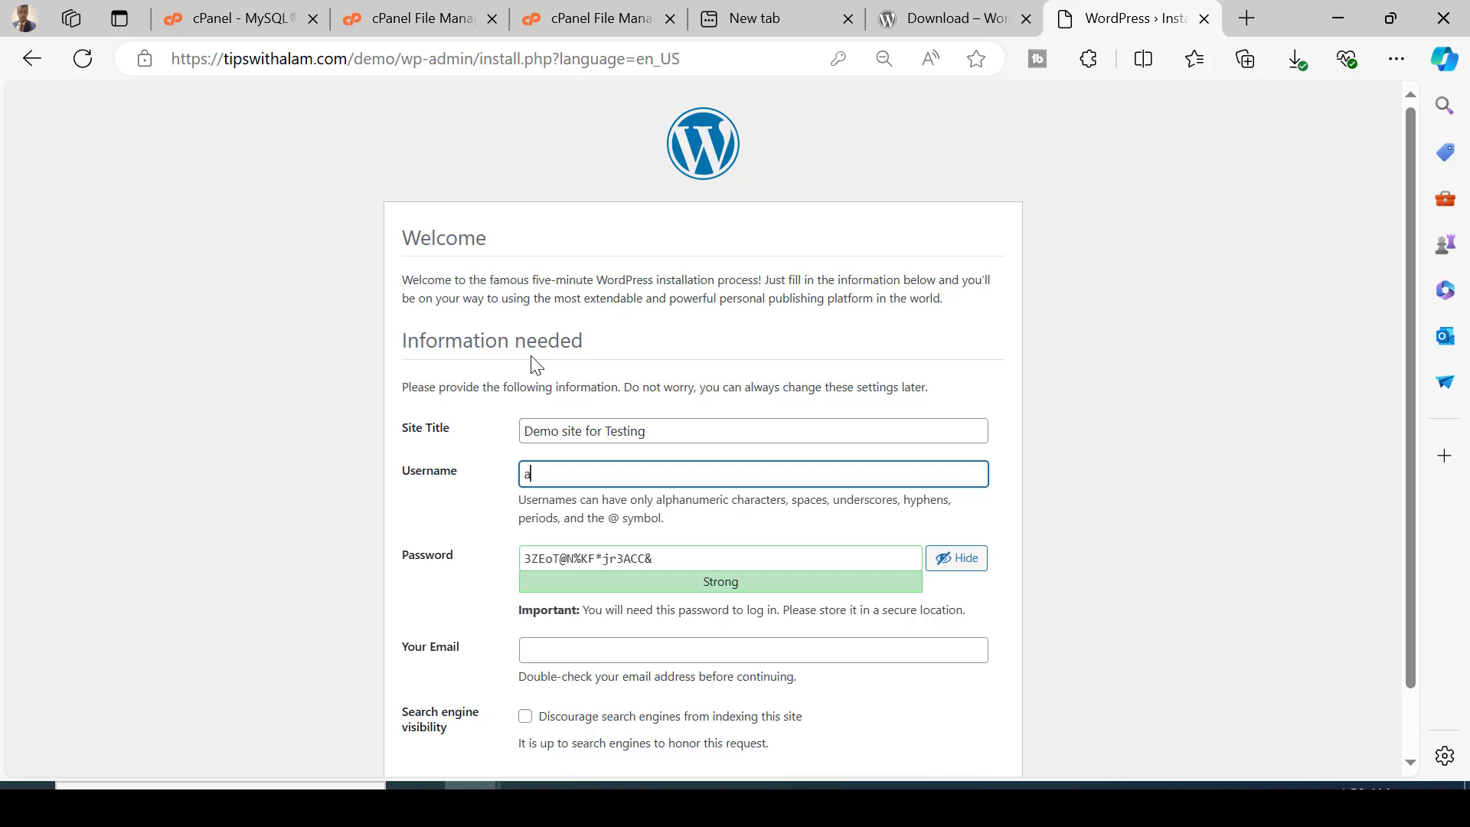
text(lam)
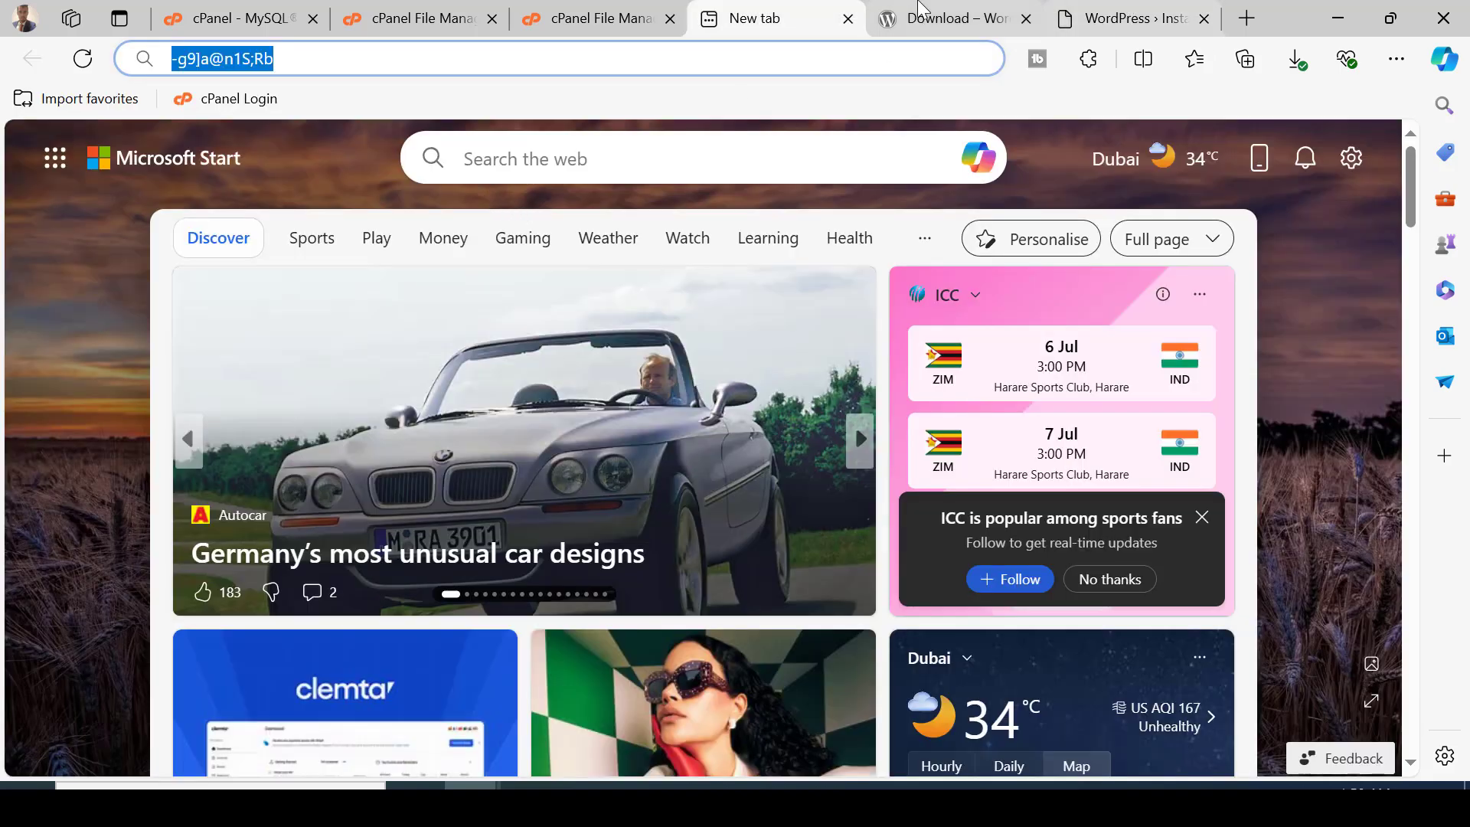
click(1125, 17)
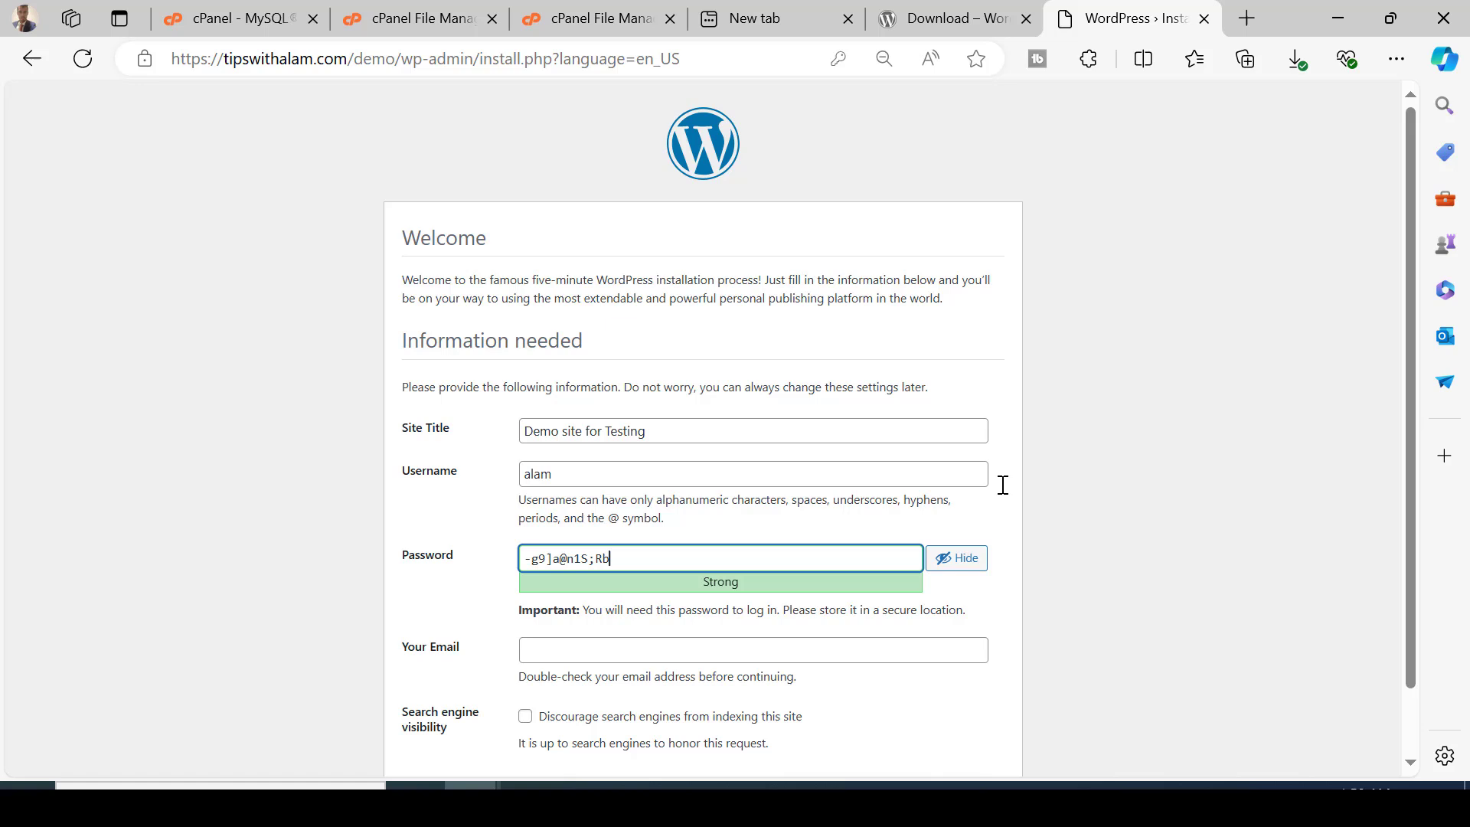
click(957, 558)
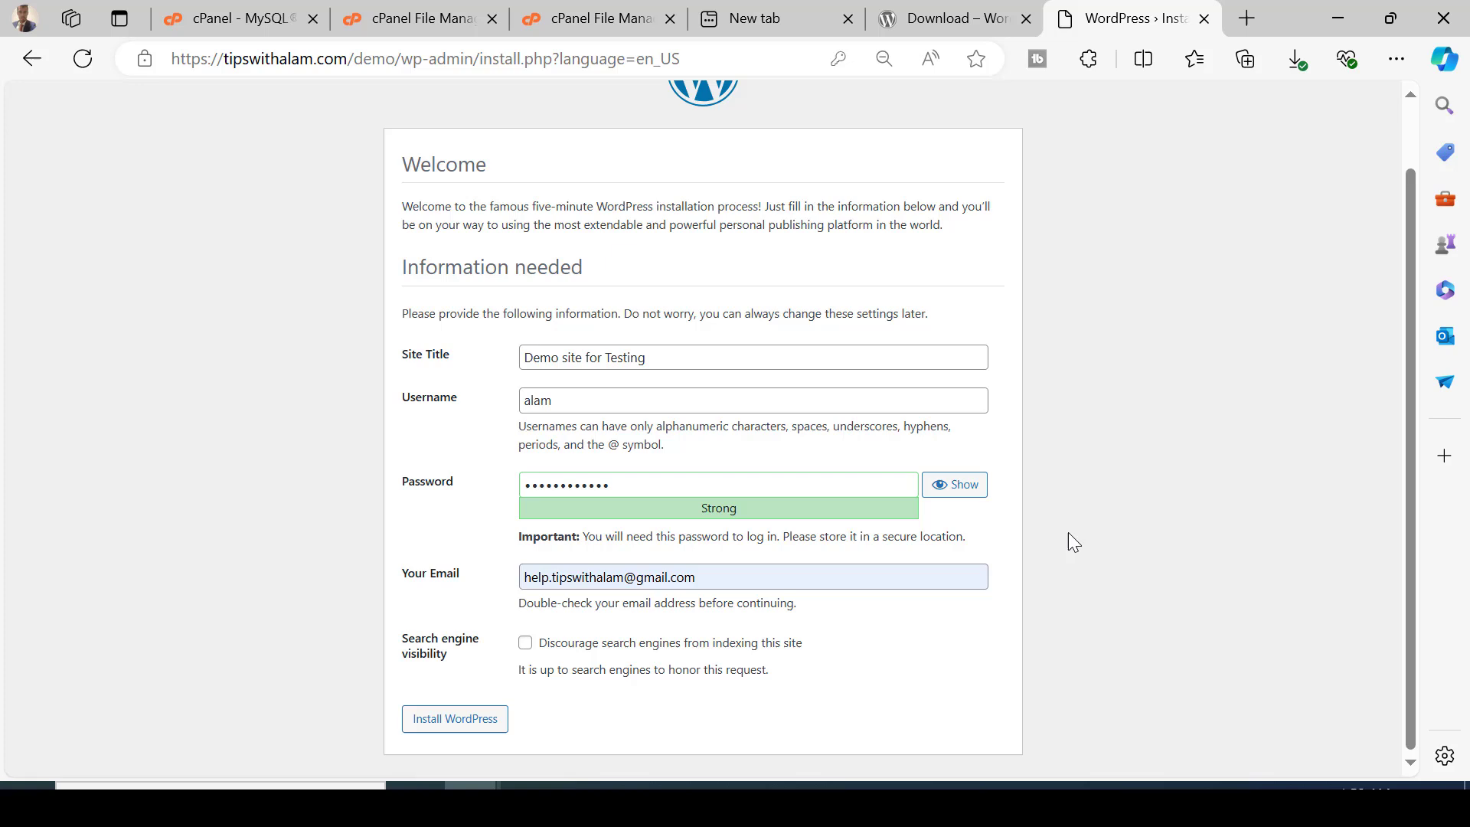
mouse_move(1078, 546)
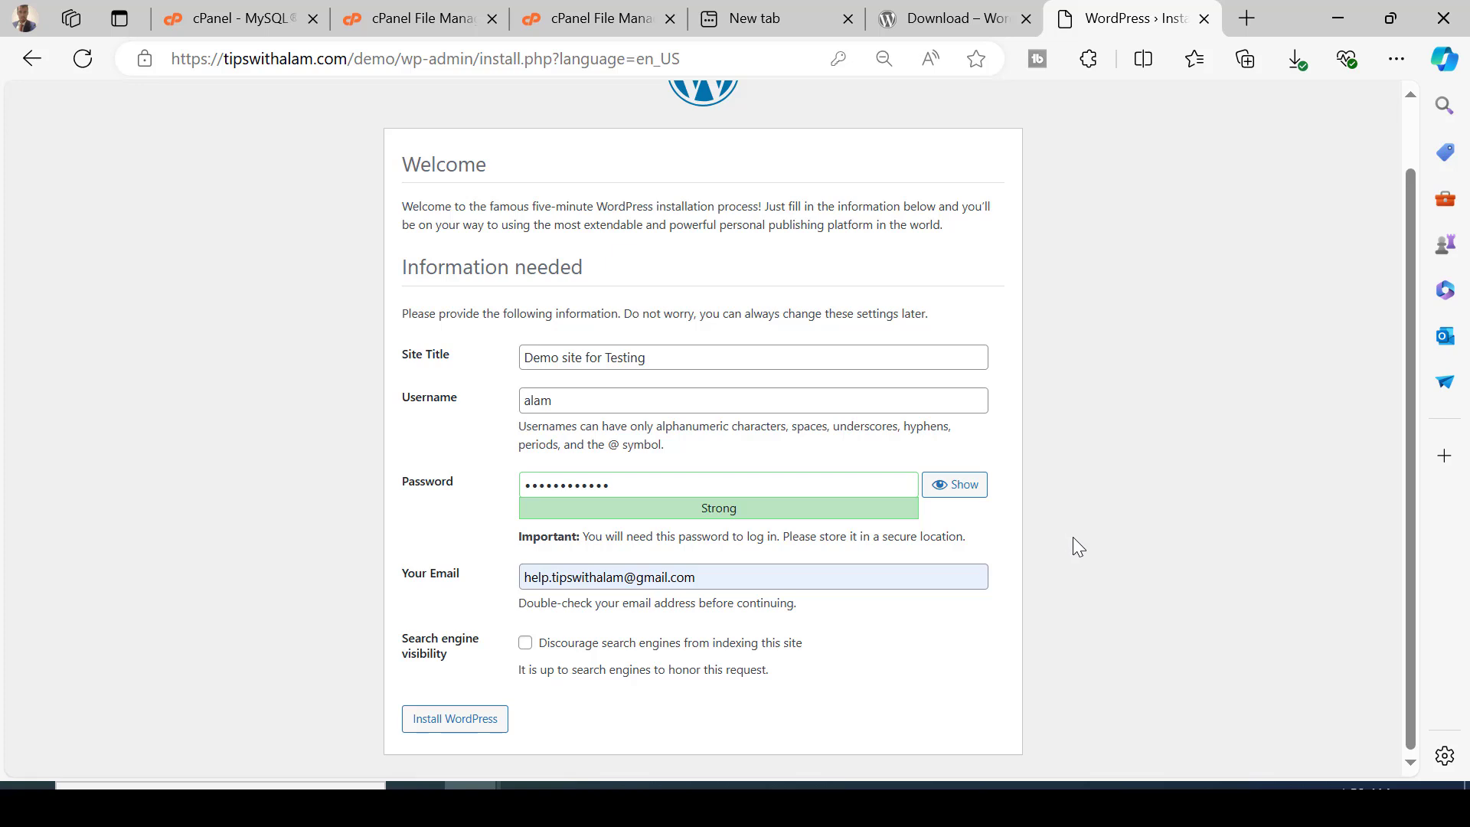
mouse_move(909, 459)
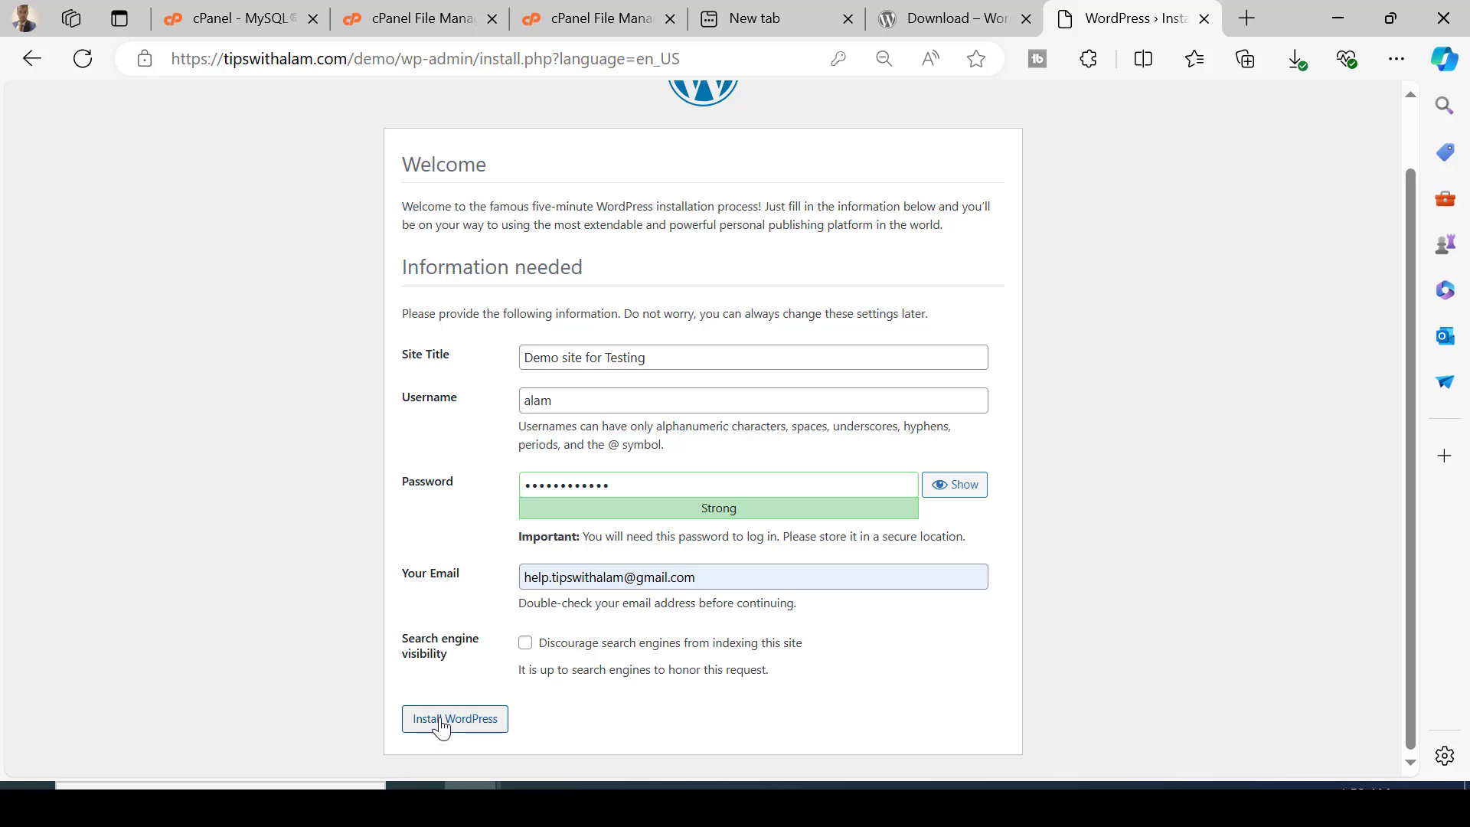
click(525, 642)
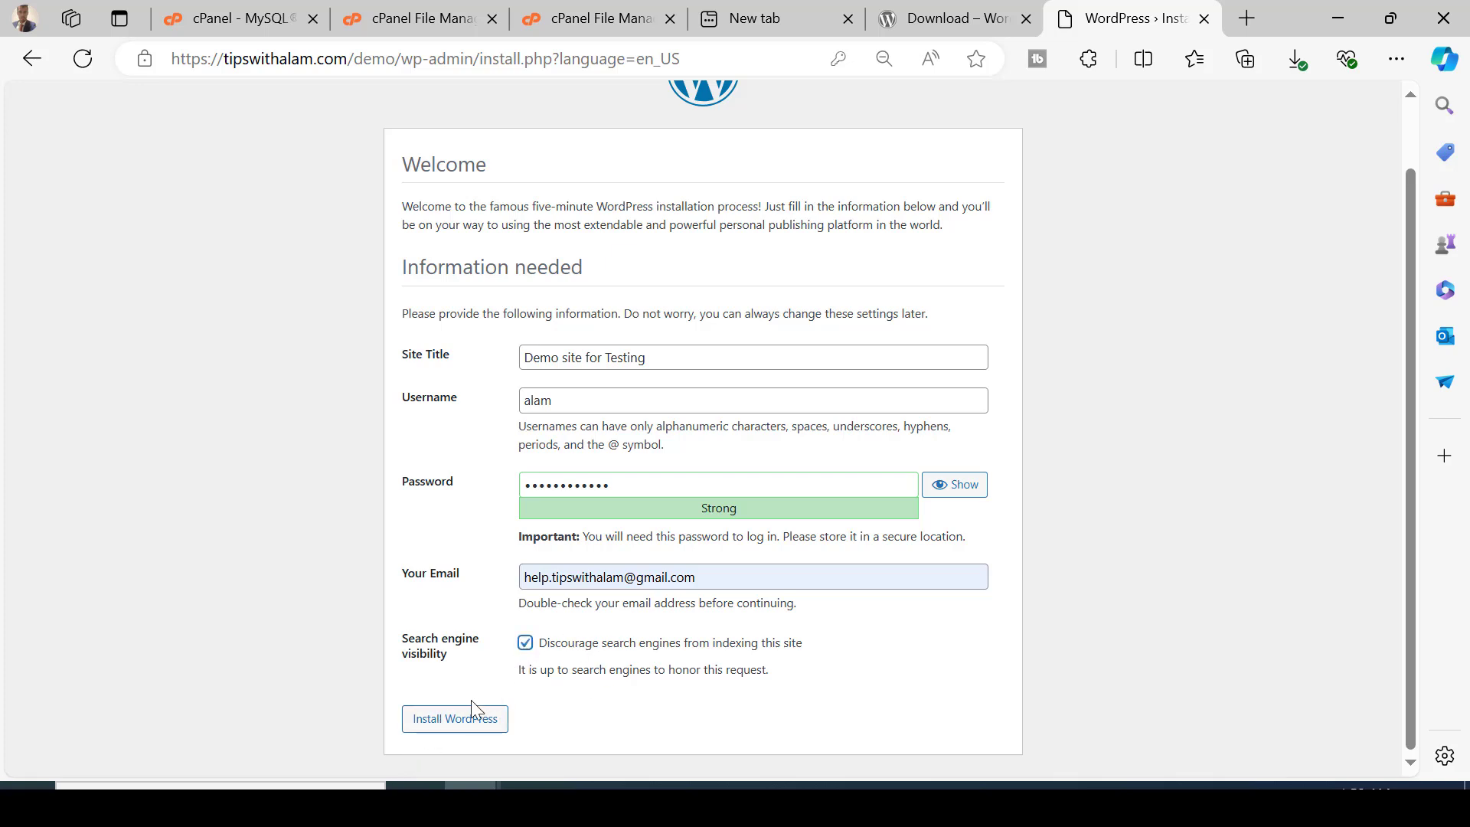
click(454, 718)
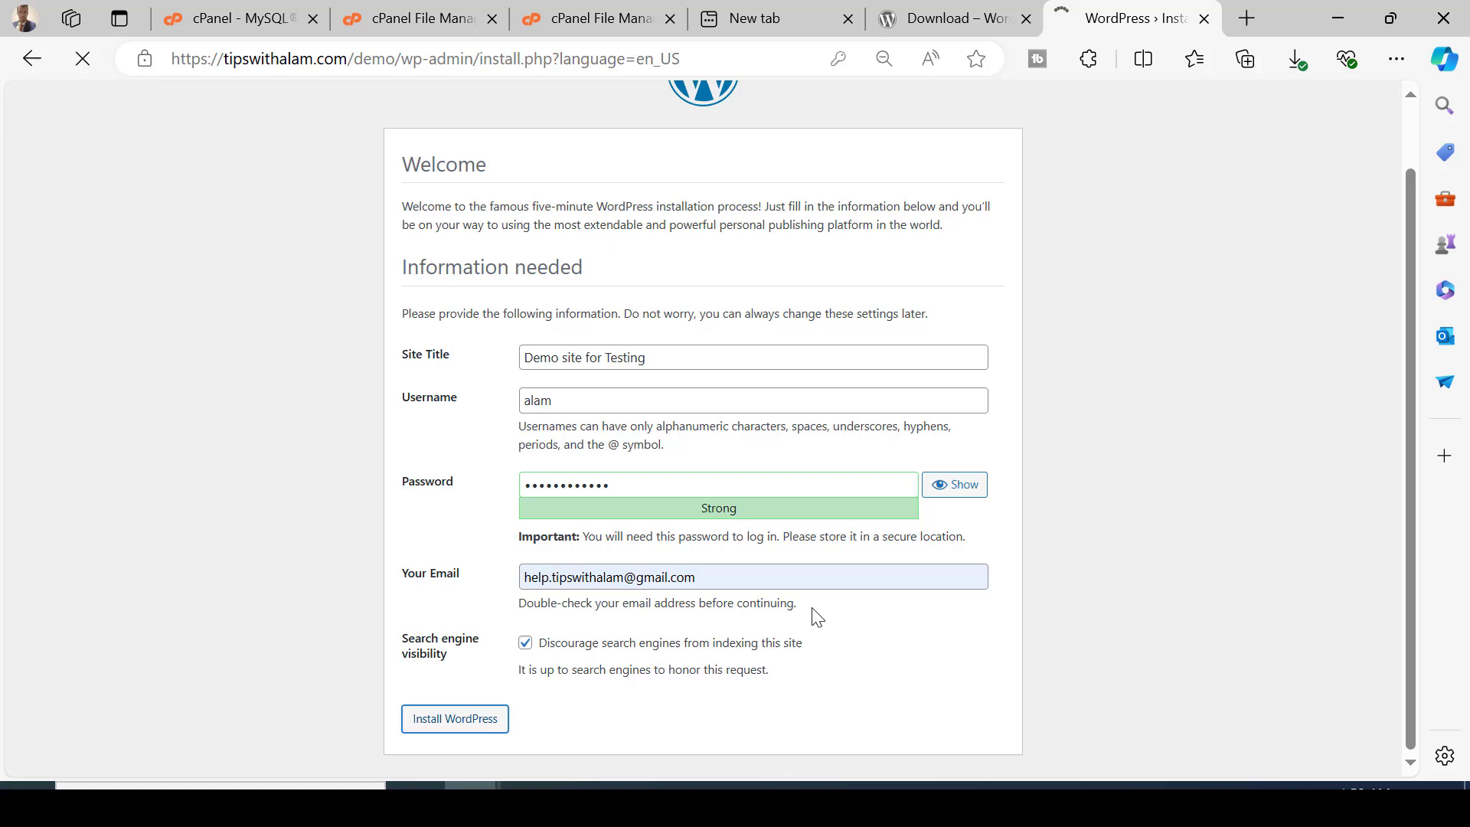
Dismiss Edge's Update password prompt with No thanks, then start a new browser tab.
click(455, 718)
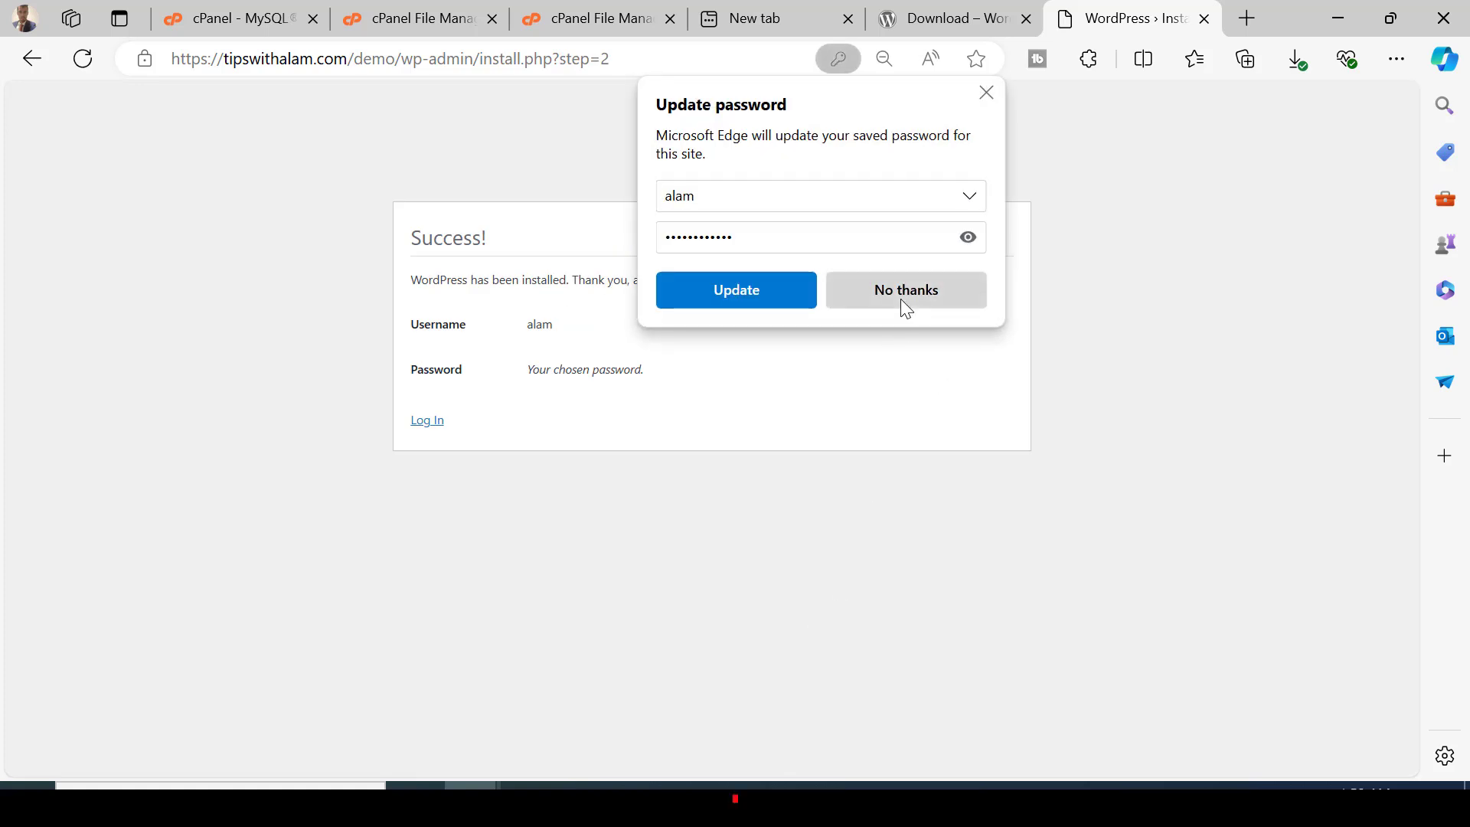
click(905, 288)
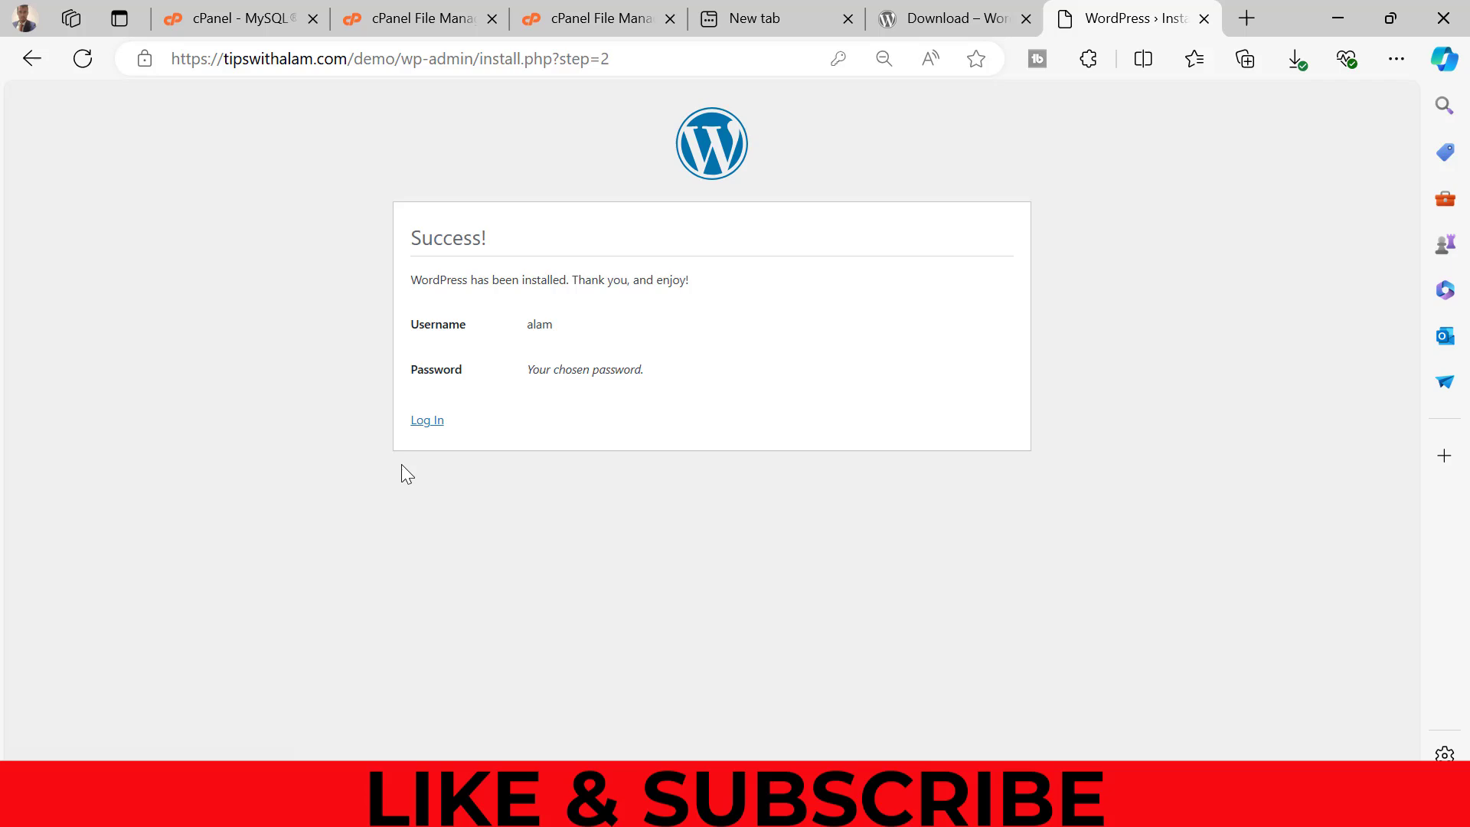
mouse_move(1241, 157)
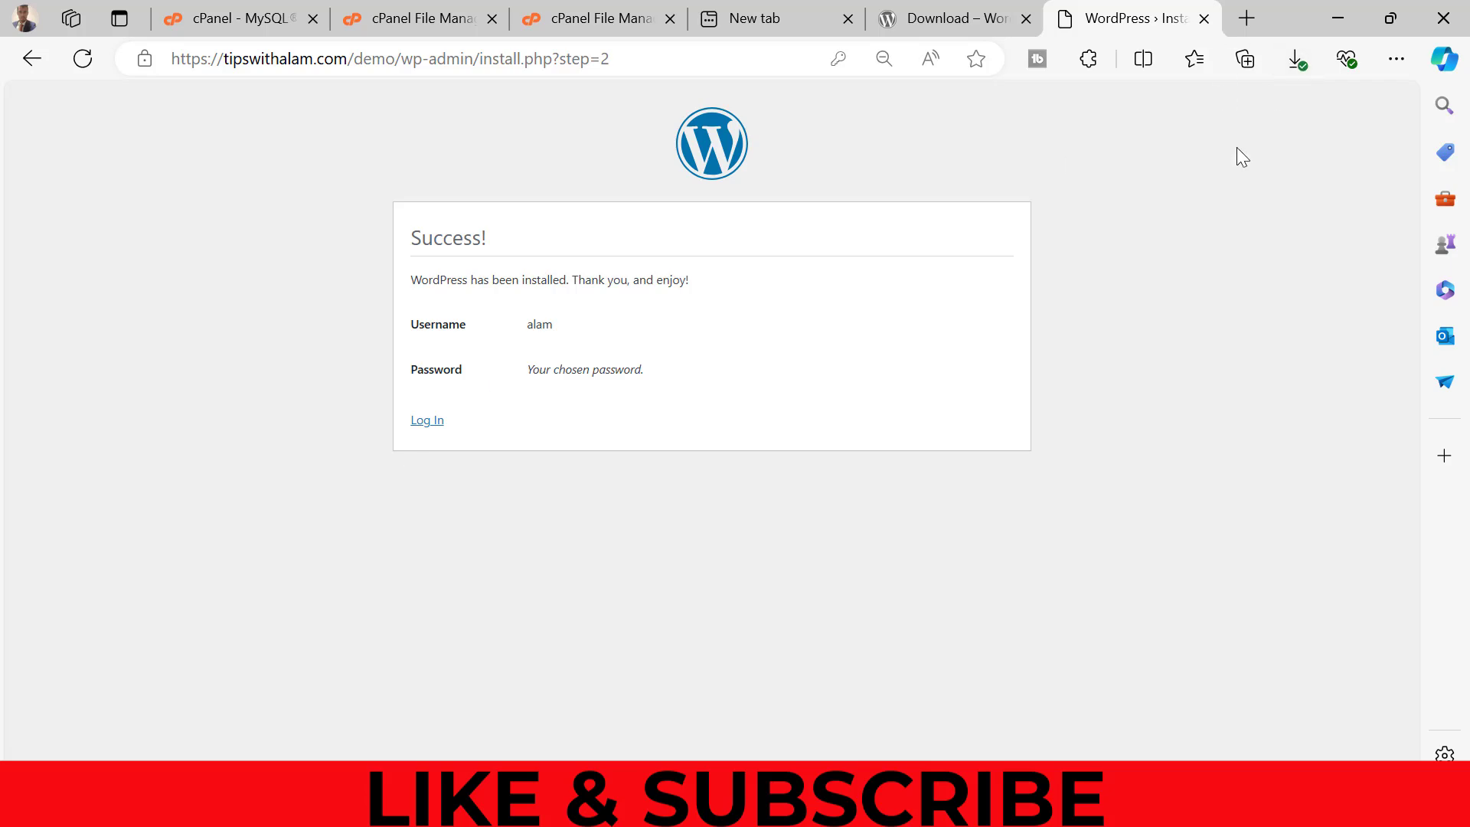
click(1247, 18)
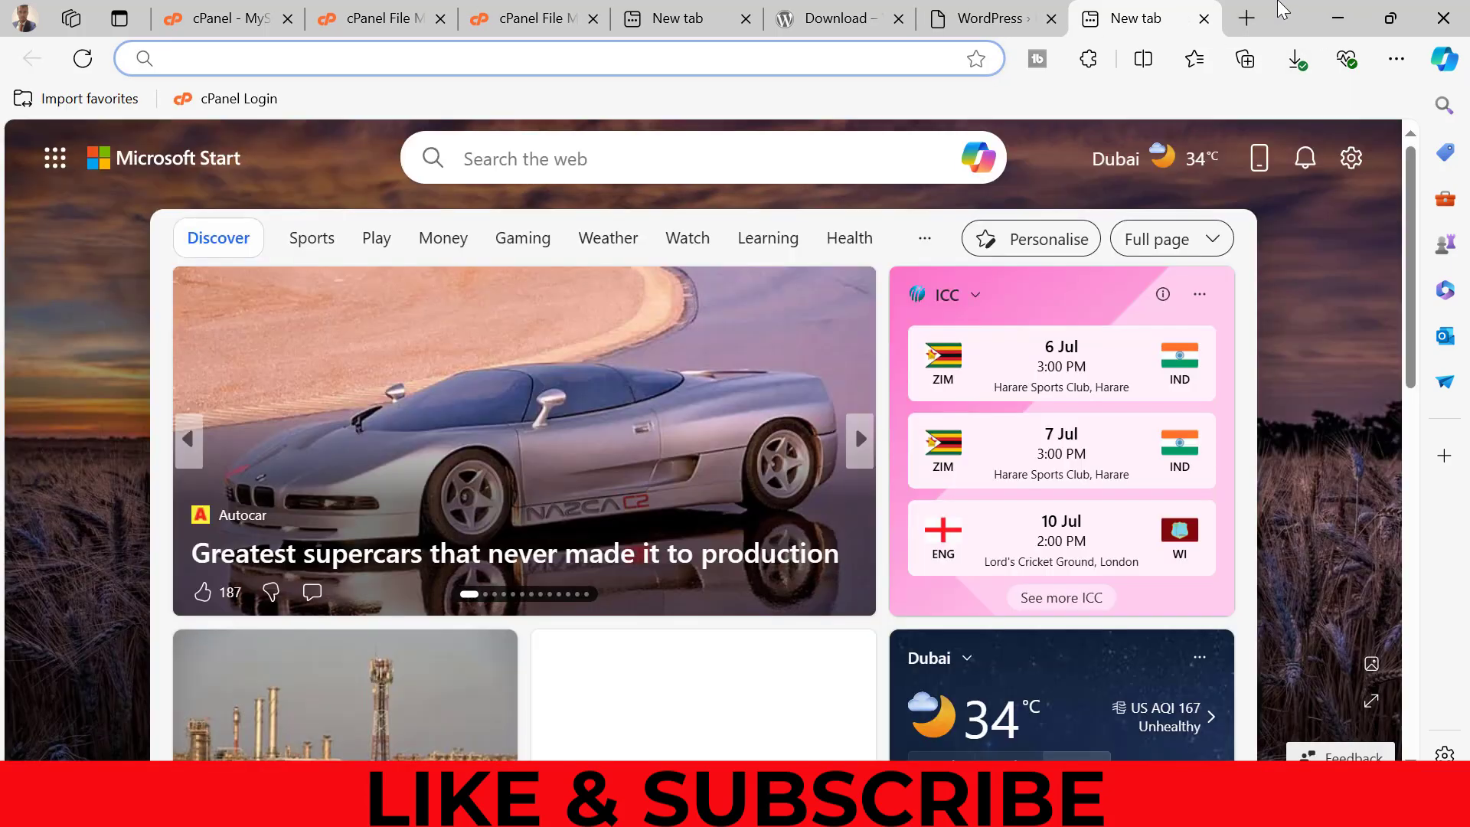
Load tipswithalam.com/demo and scroll through the Demo site for Testing homepage.
text(tipswithalam.com/wp-ad)
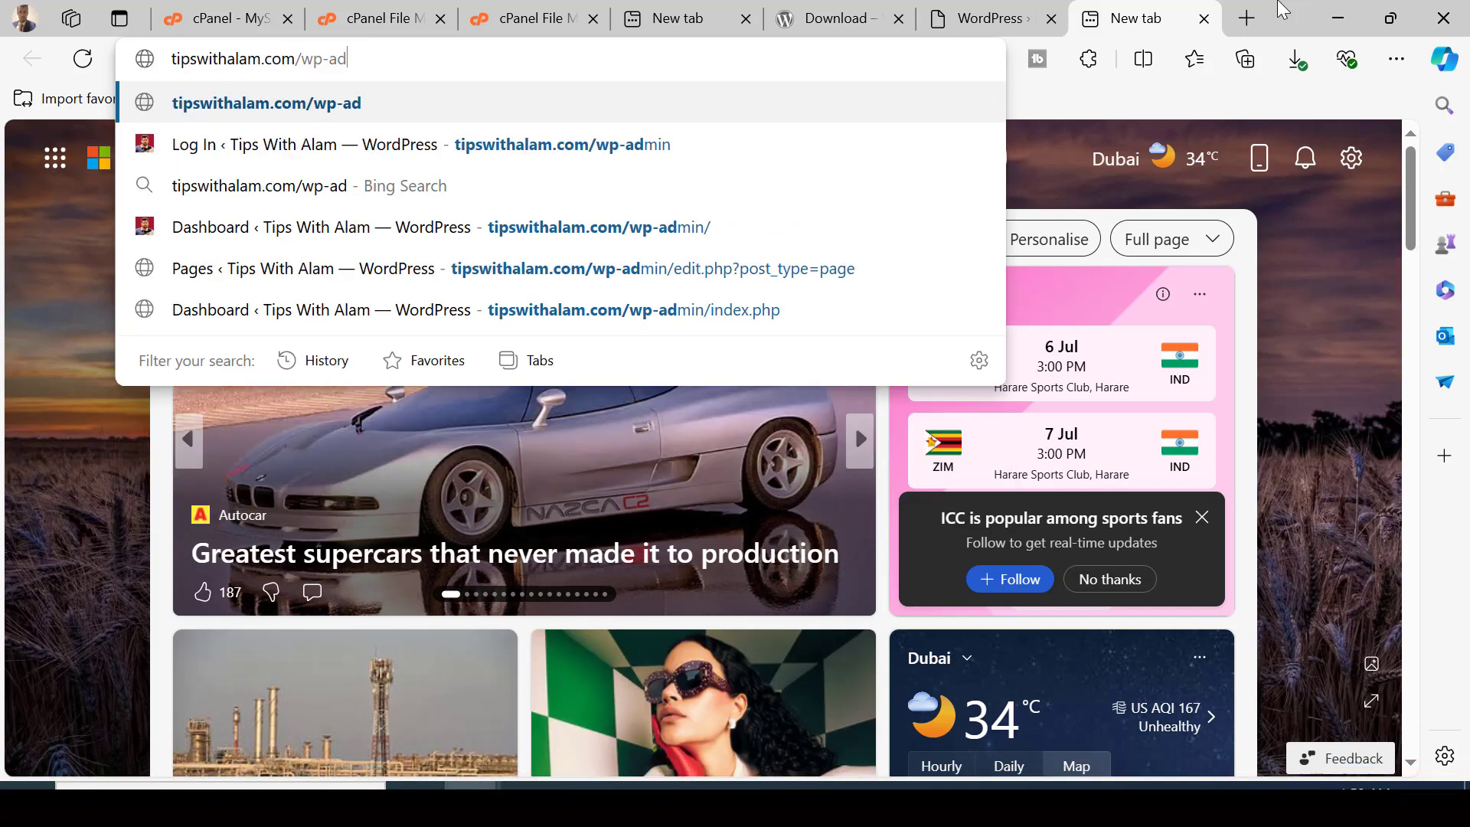
text(dempo)
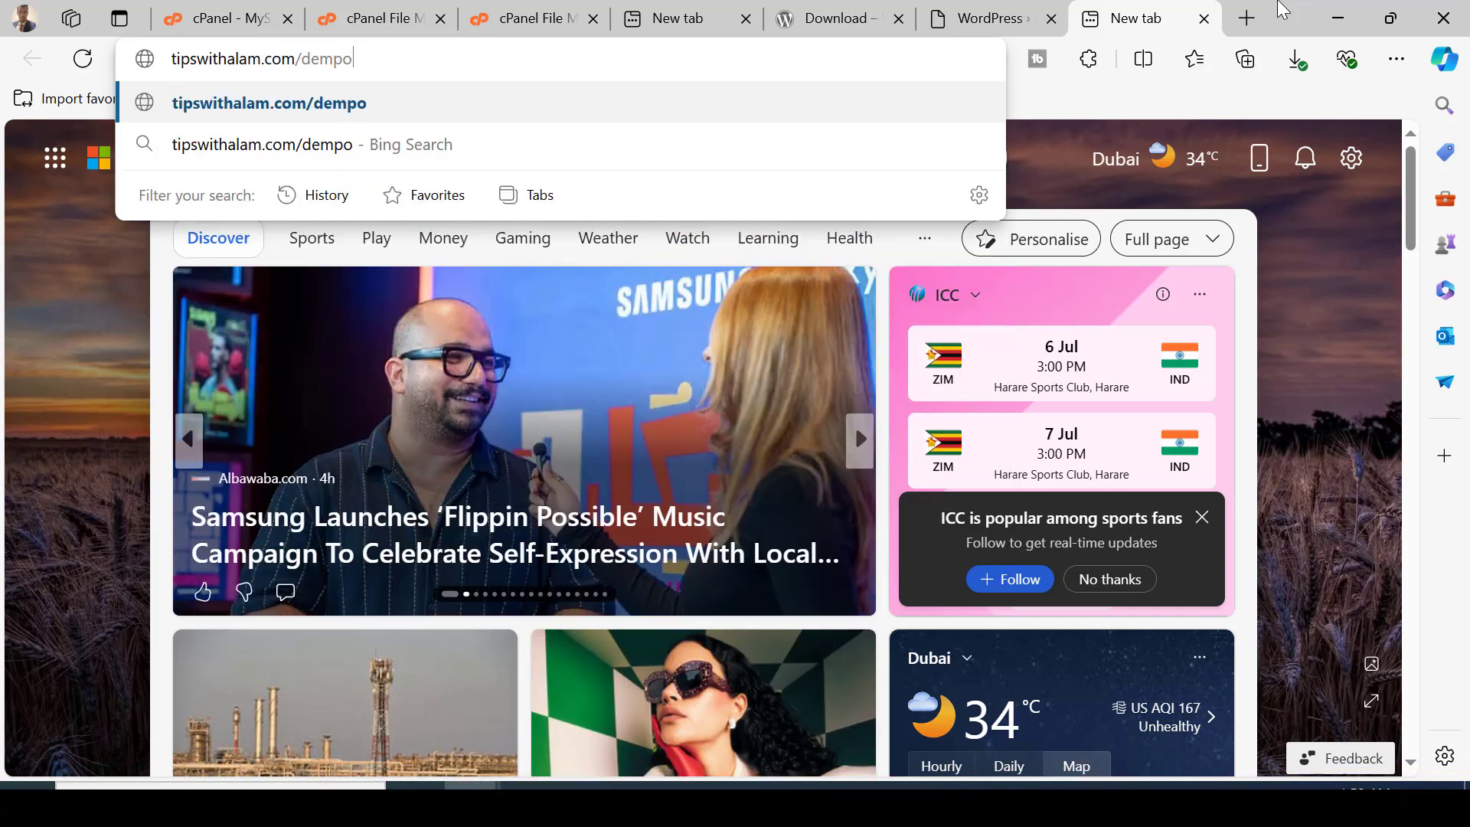
key(Enter)
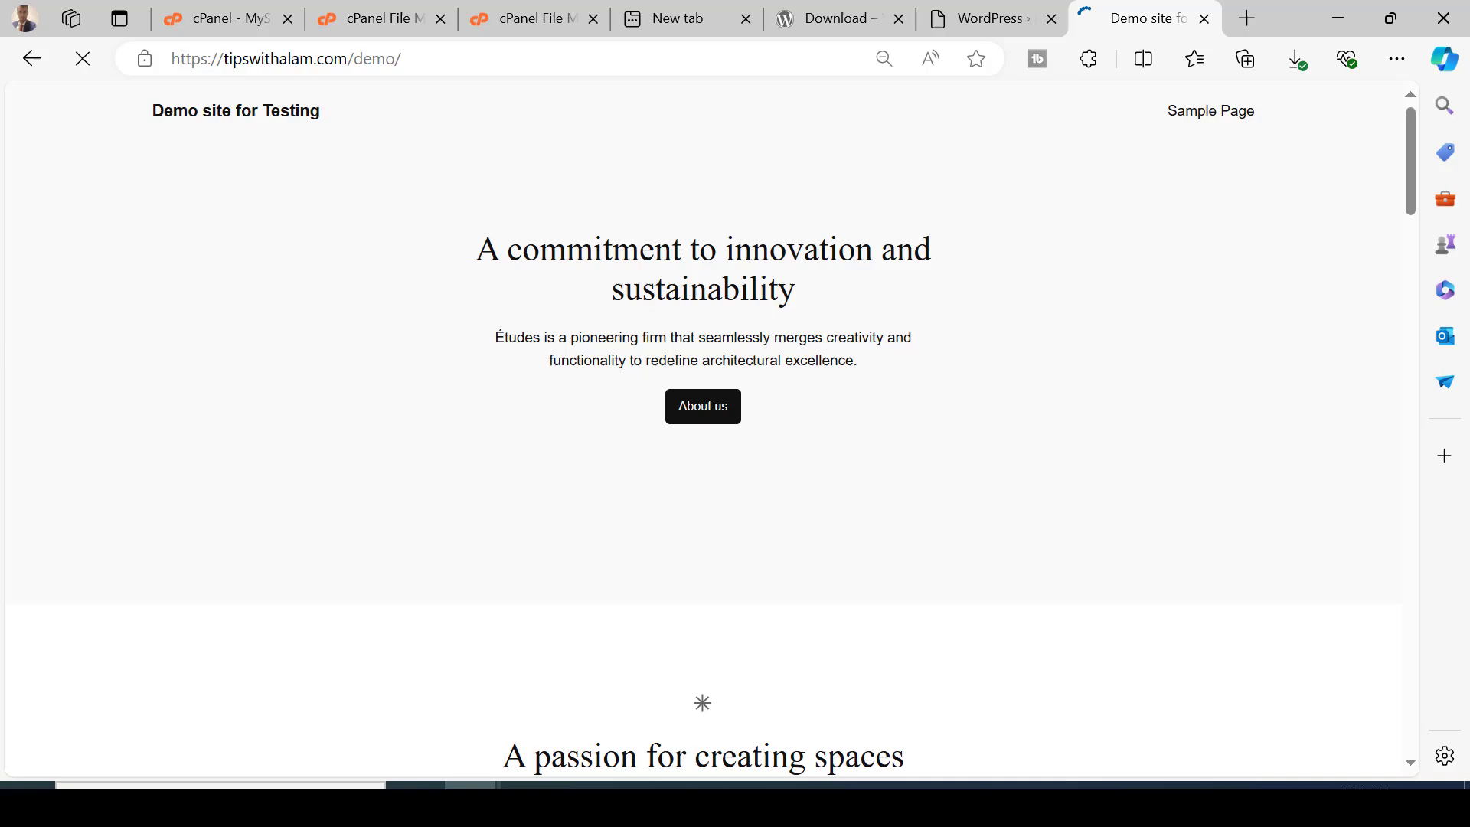
scroll(down, 3)
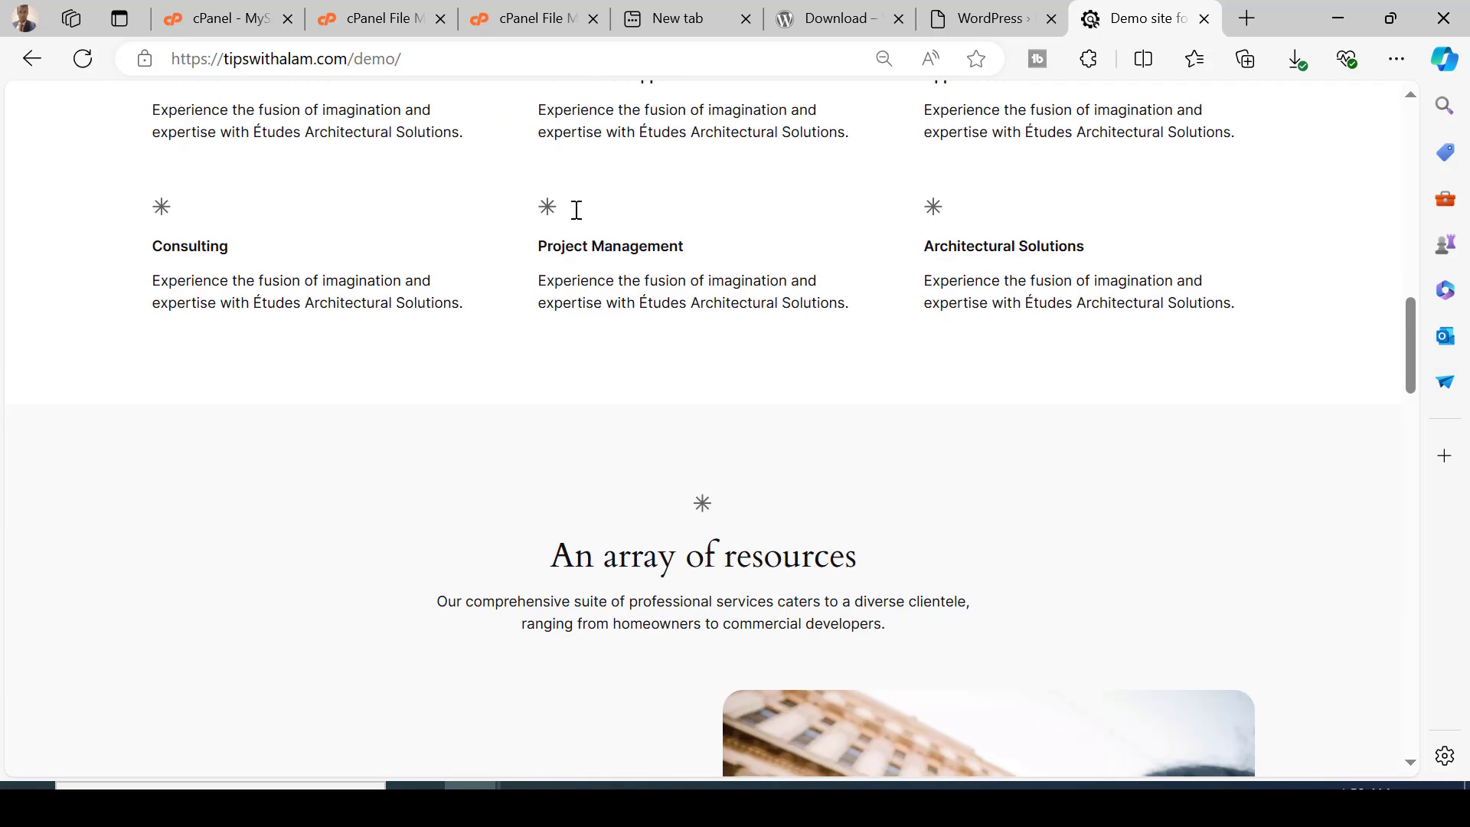
click(285, 59)
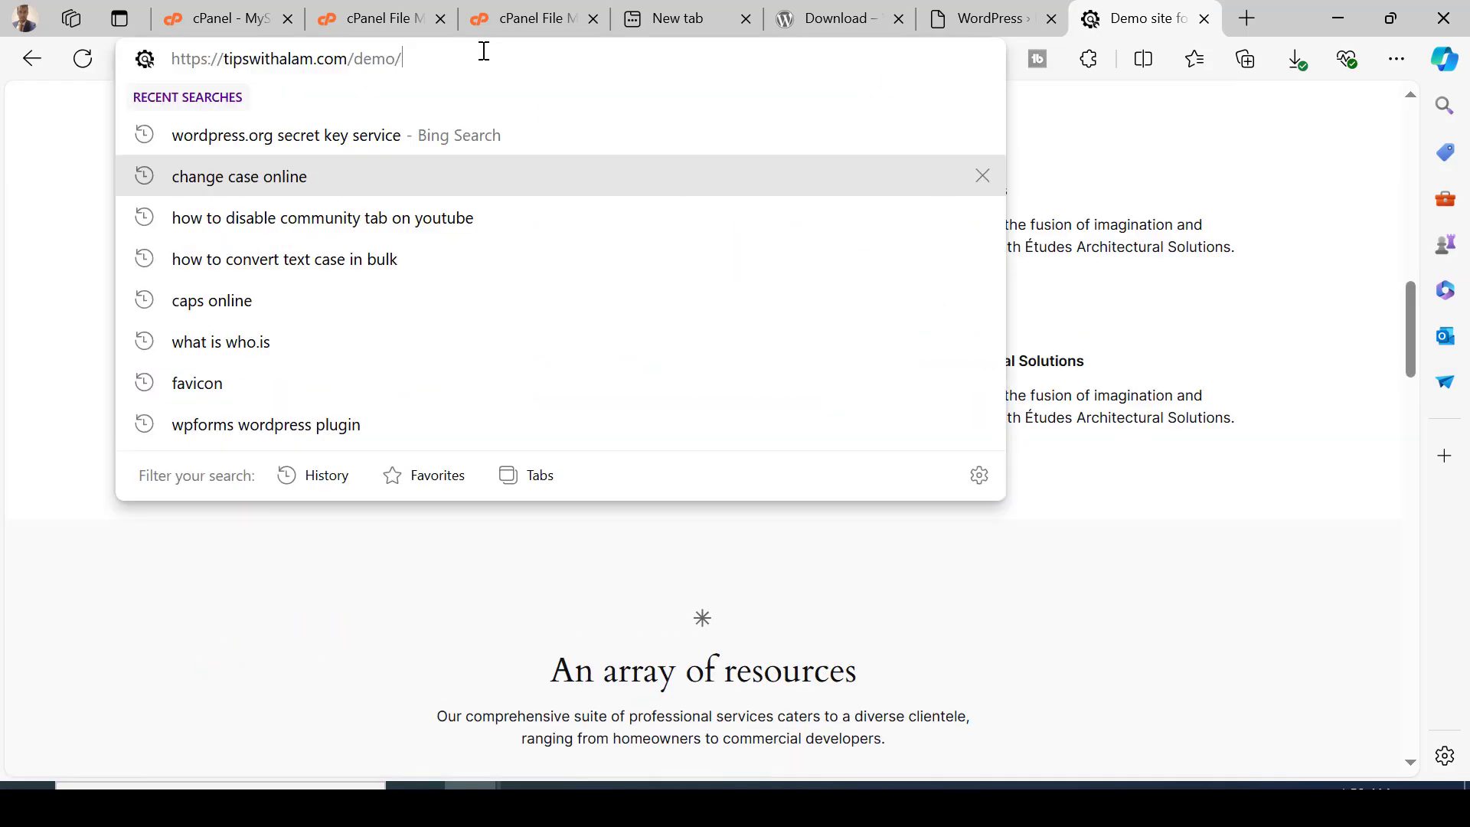
Go to tipswithalam.com/demo/wp-admin/ and log in as alam with the copied password.
text(wp-admin/)
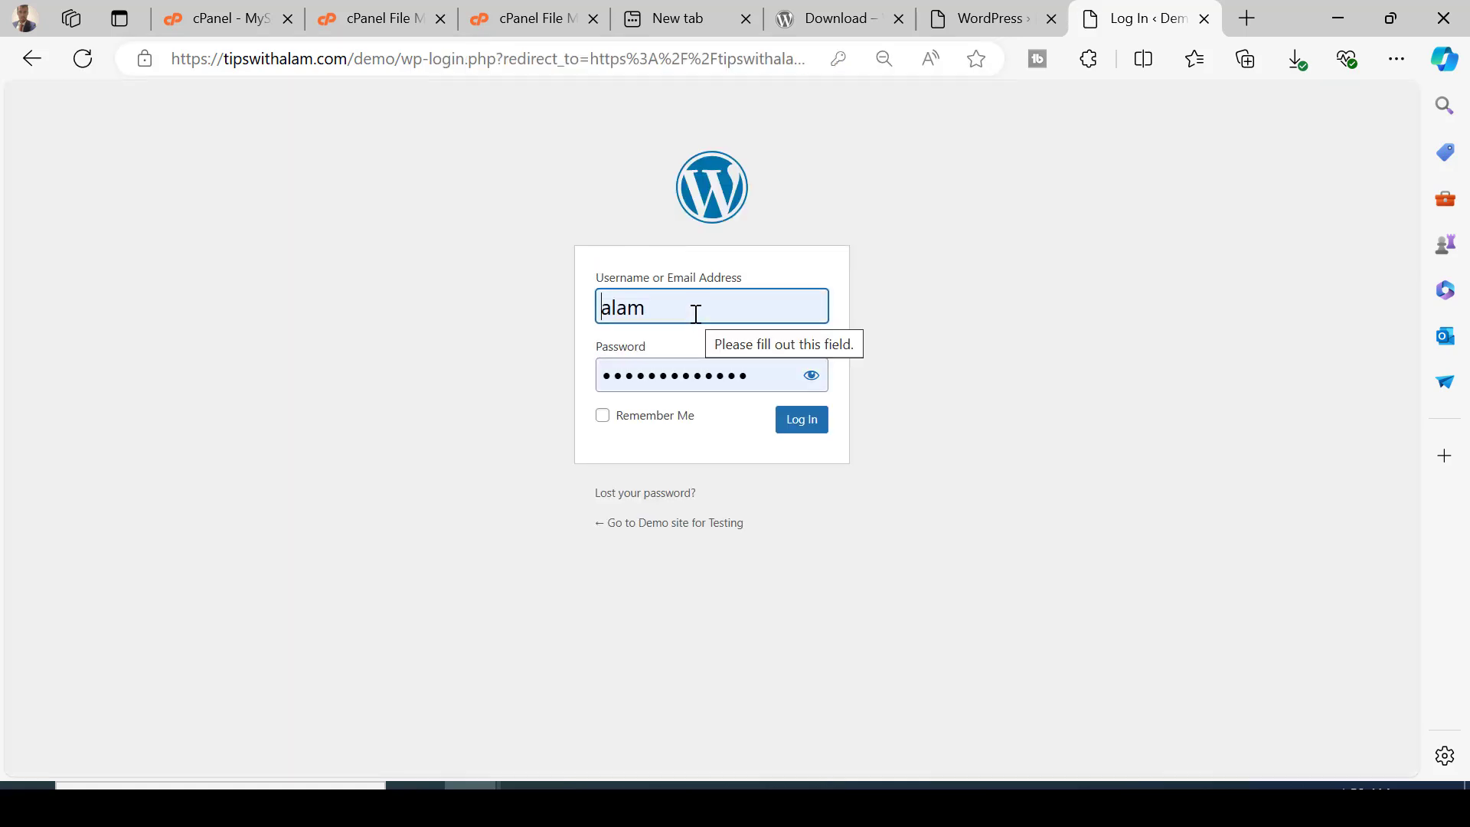
click(693, 375)
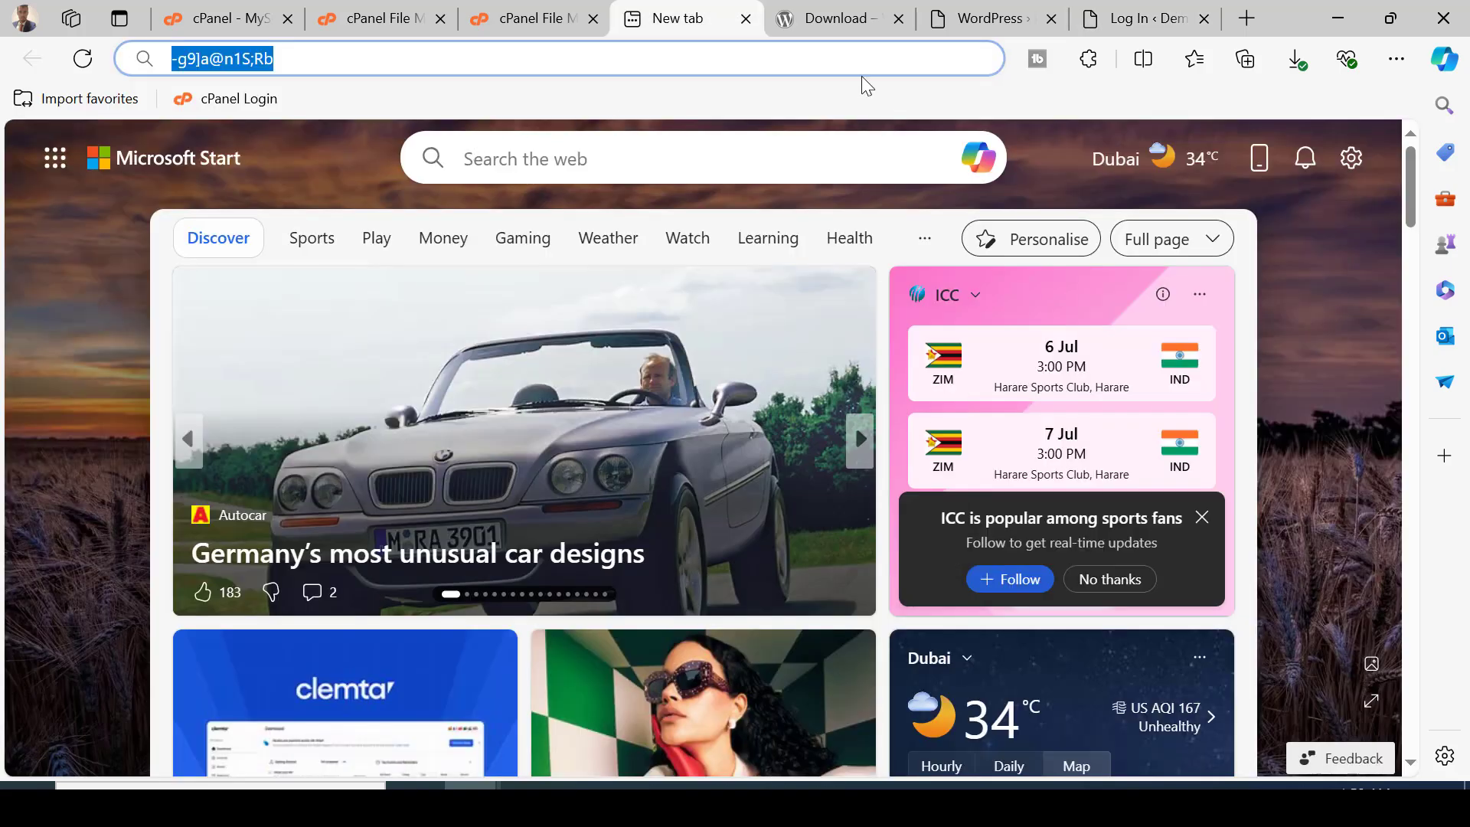
click(1139, 18)
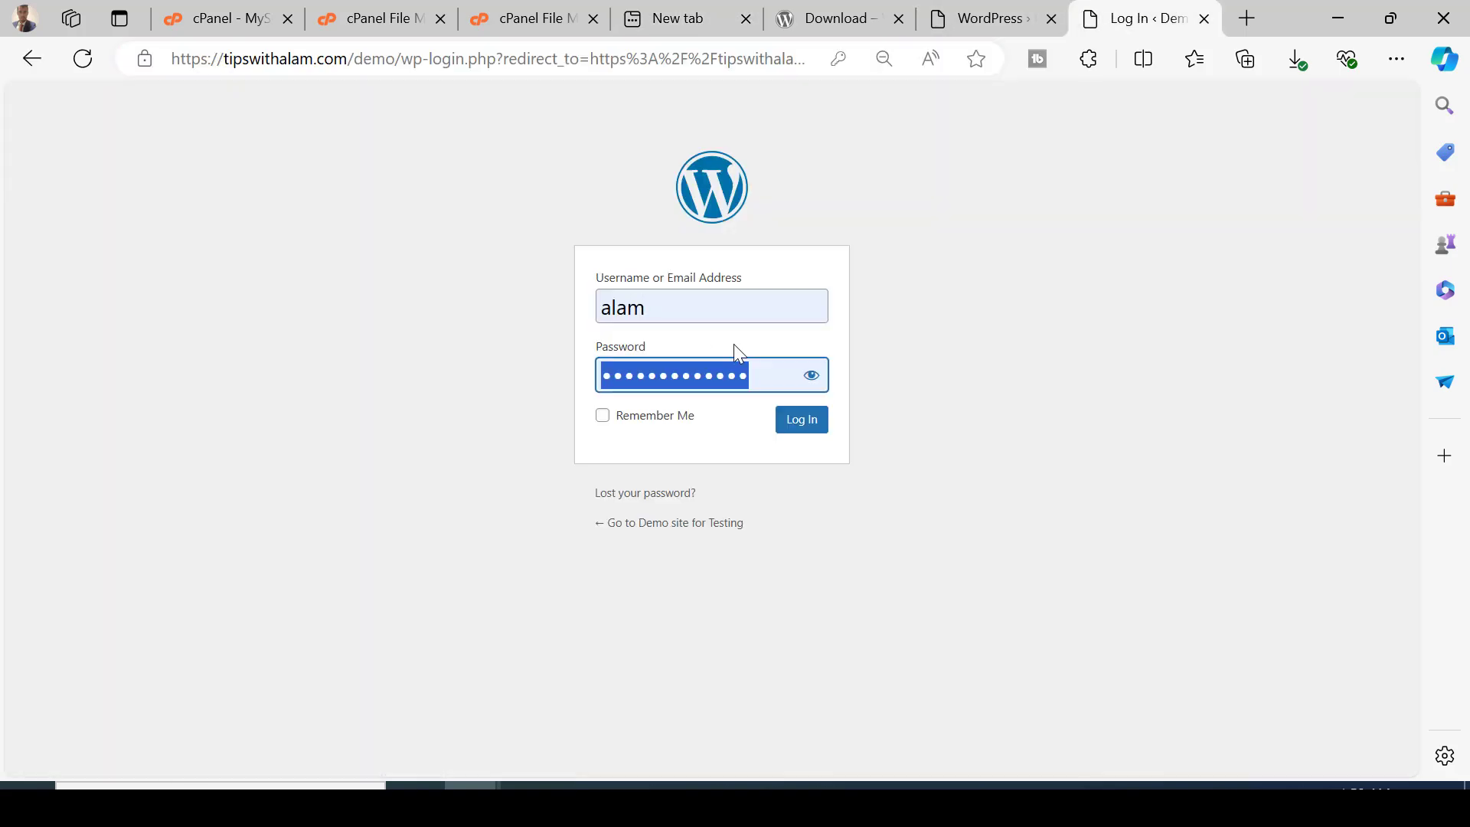
click(801, 419)
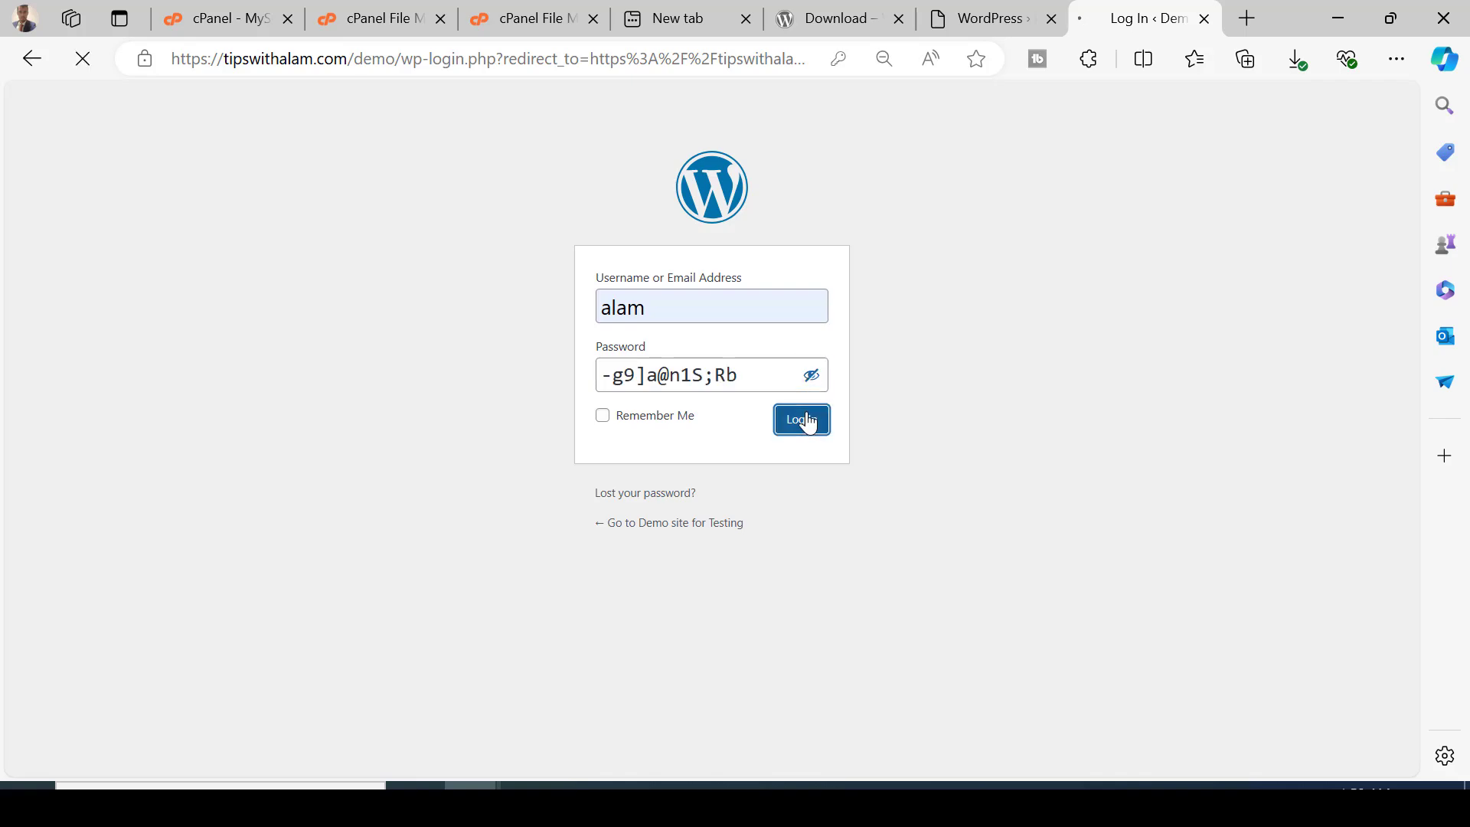
click(801, 419)
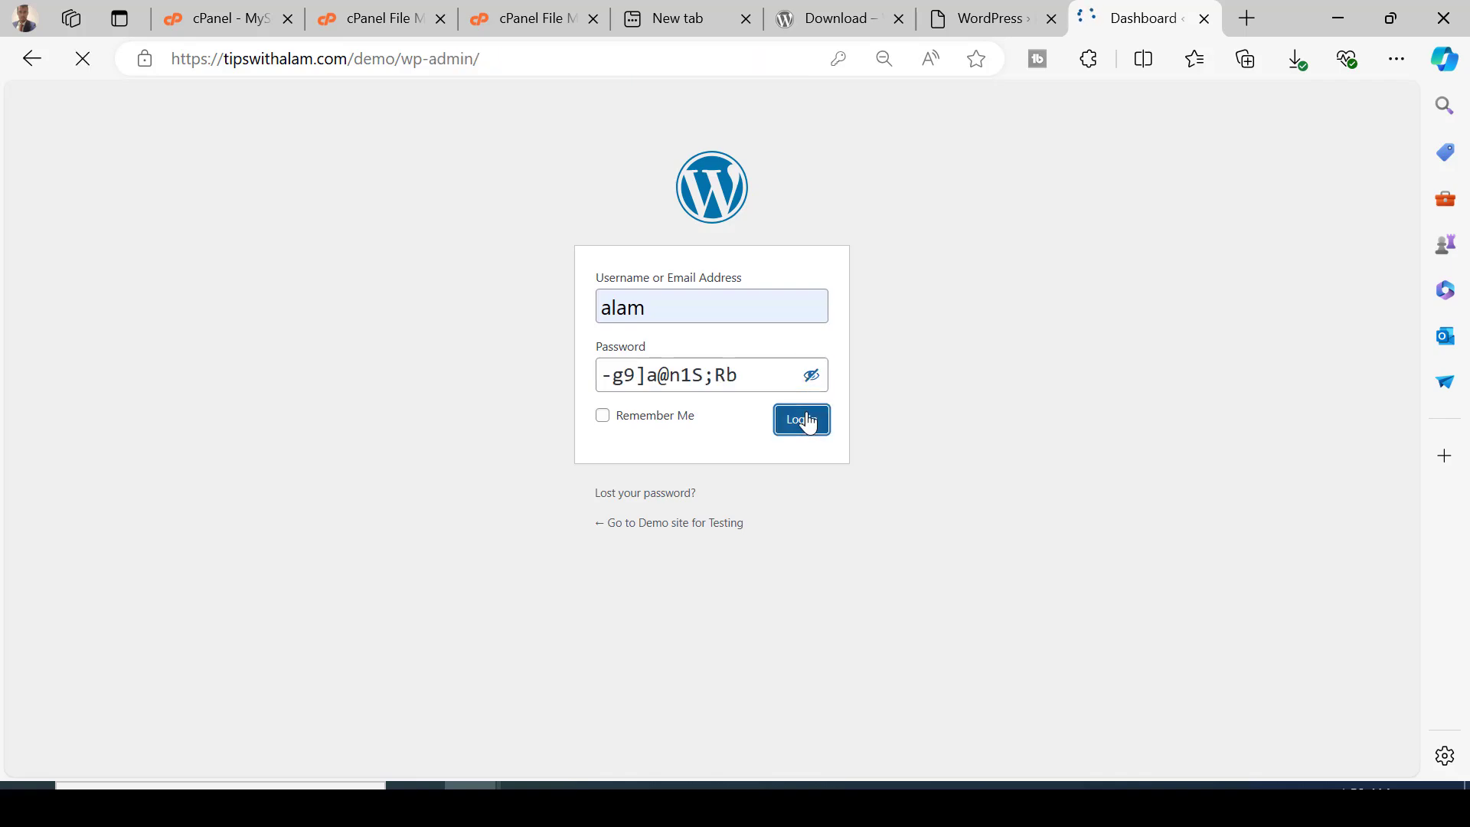
Let the Demo site for Testing dashboard finish loading with its Welcome panel, then select its address.
click(801, 419)
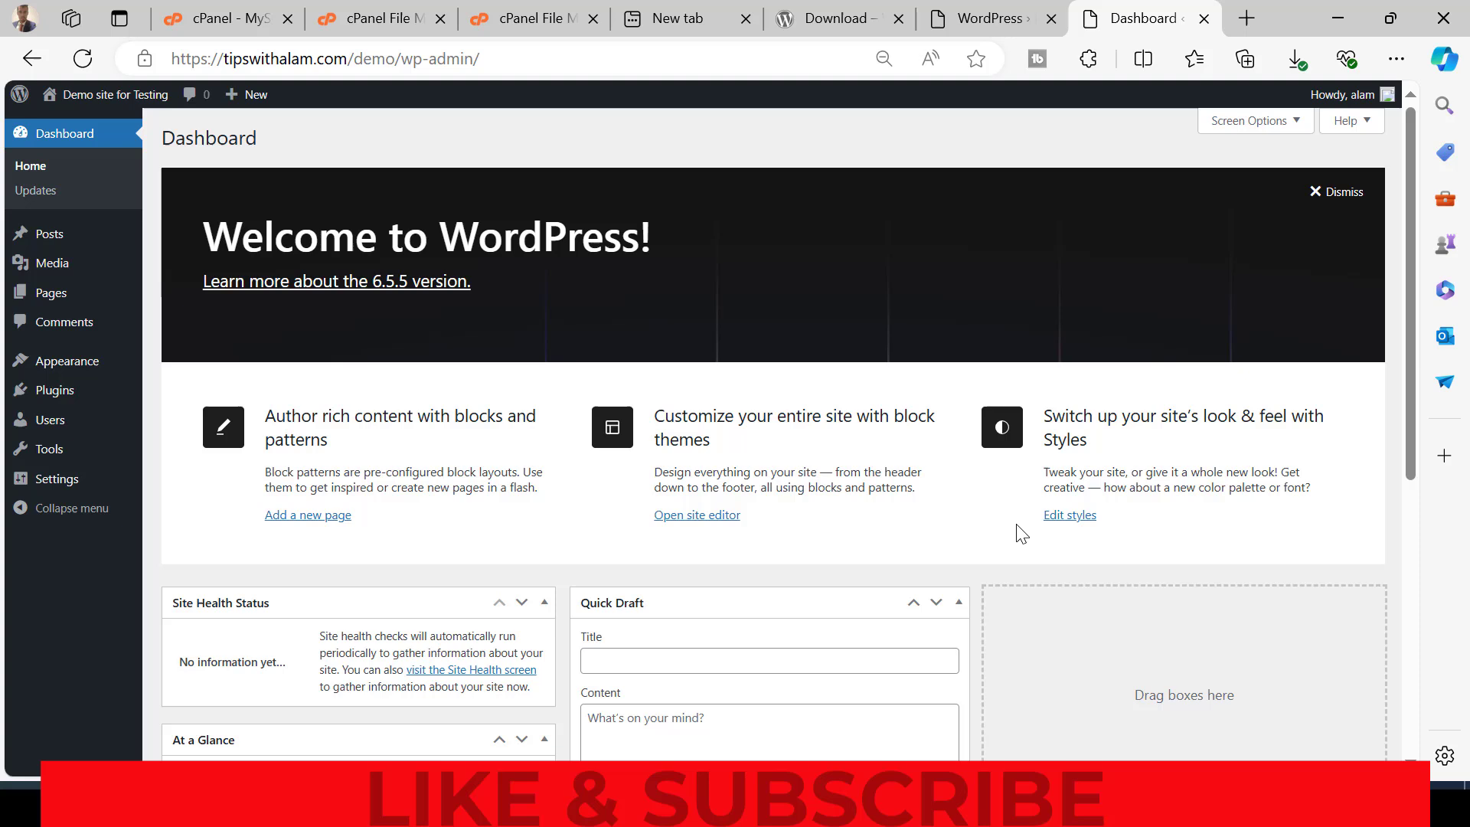
mouse_move(600, 394)
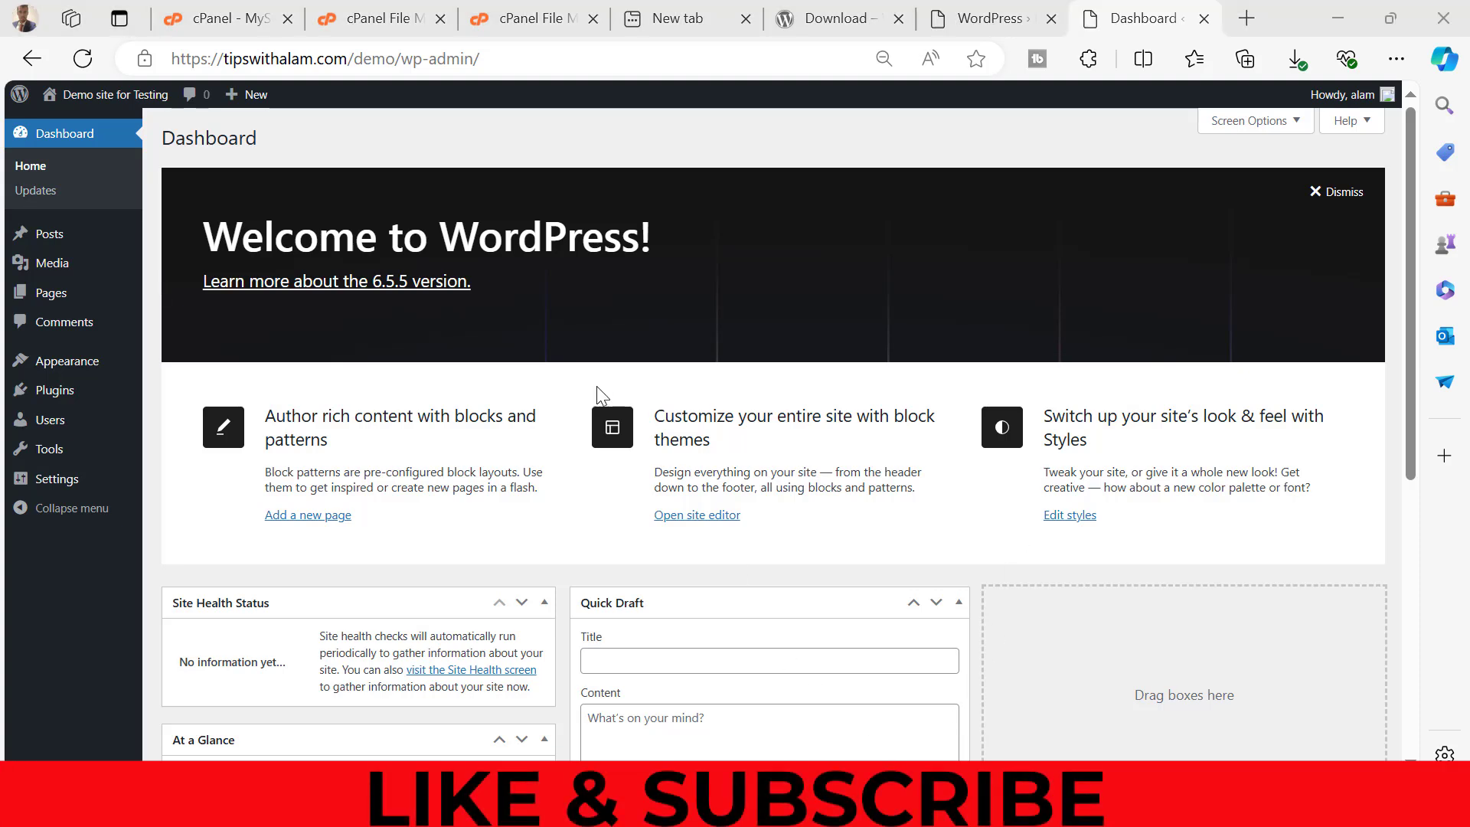
click(376, 58)
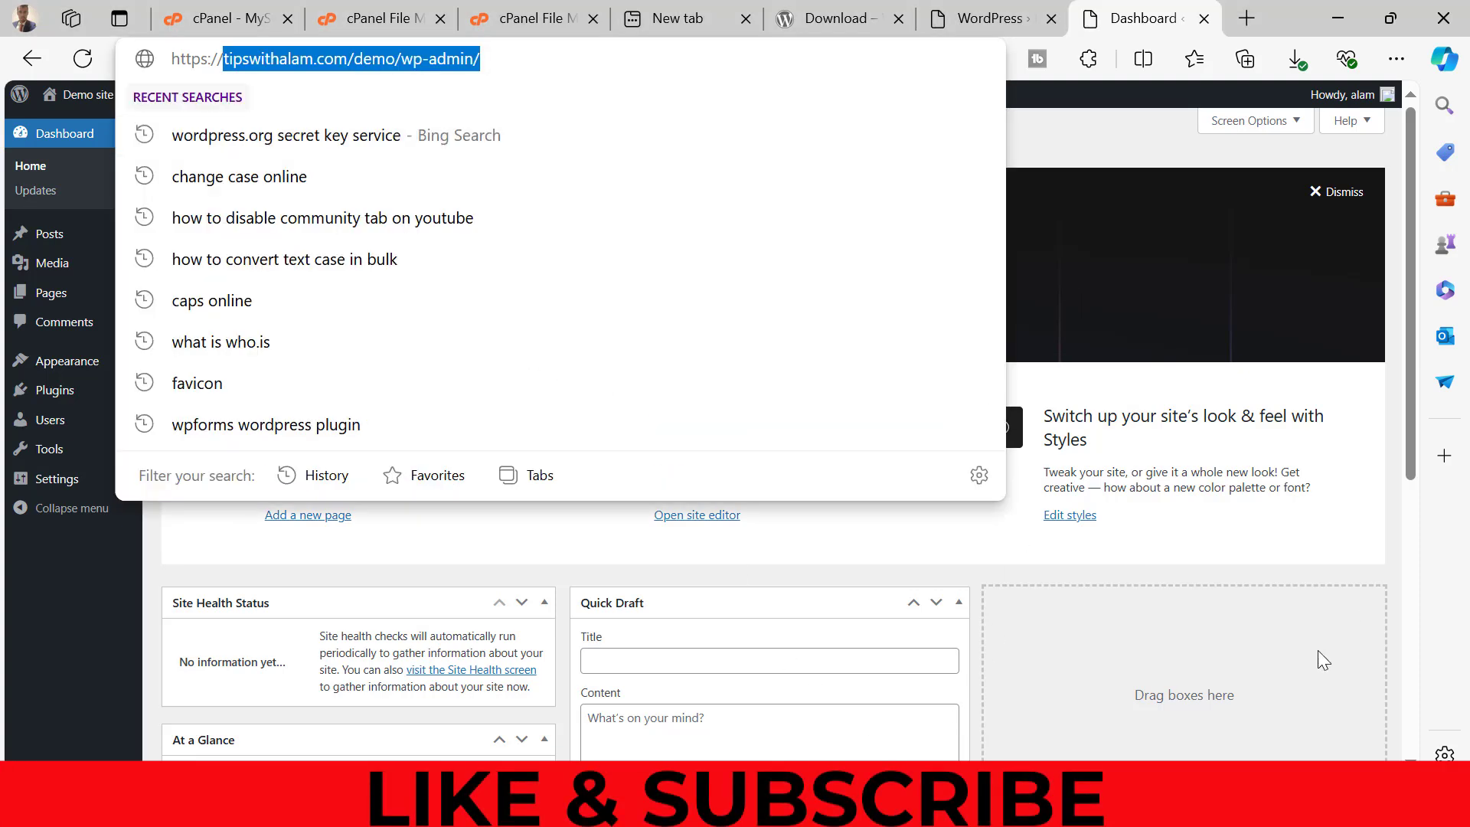